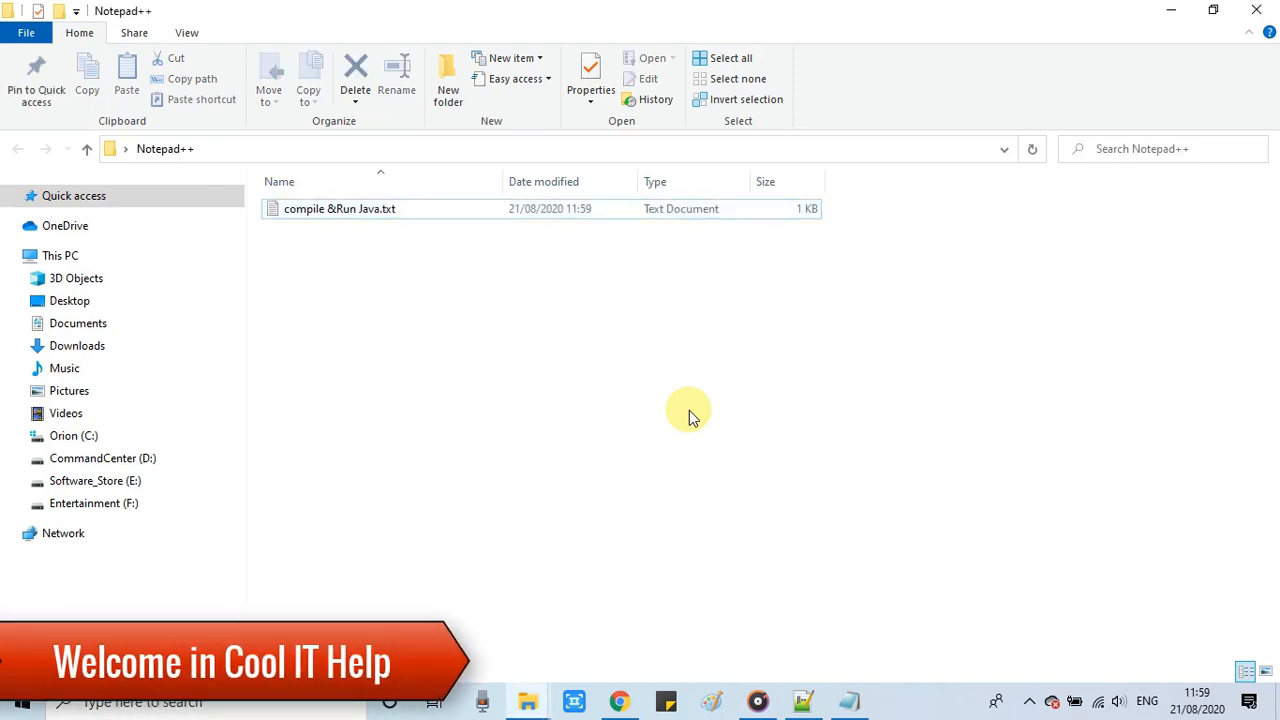
pyautogui.moveTo(702, 404)
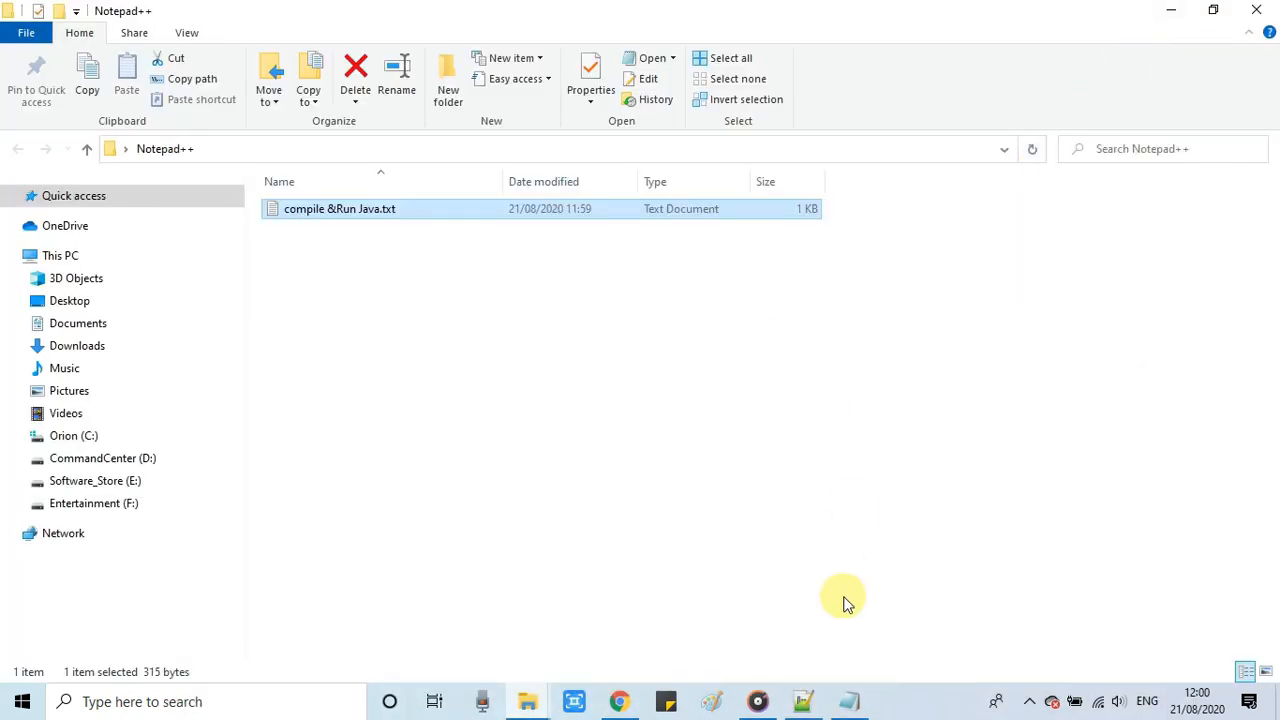
# - Bring up the compile &Run Java notes file and position its window on screen
pyautogui.doubleClick(340, 208)
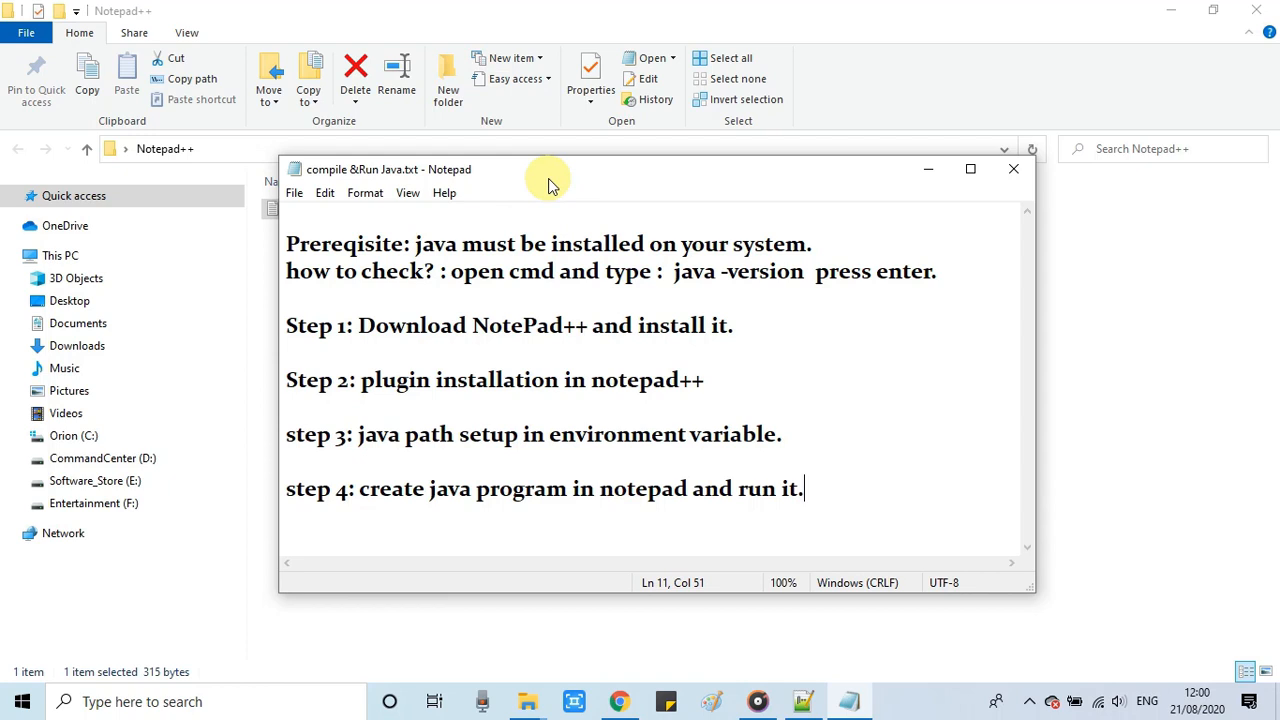
pyautogui.moveTo(550, 168); pyautogui.dragTo(560, 168)
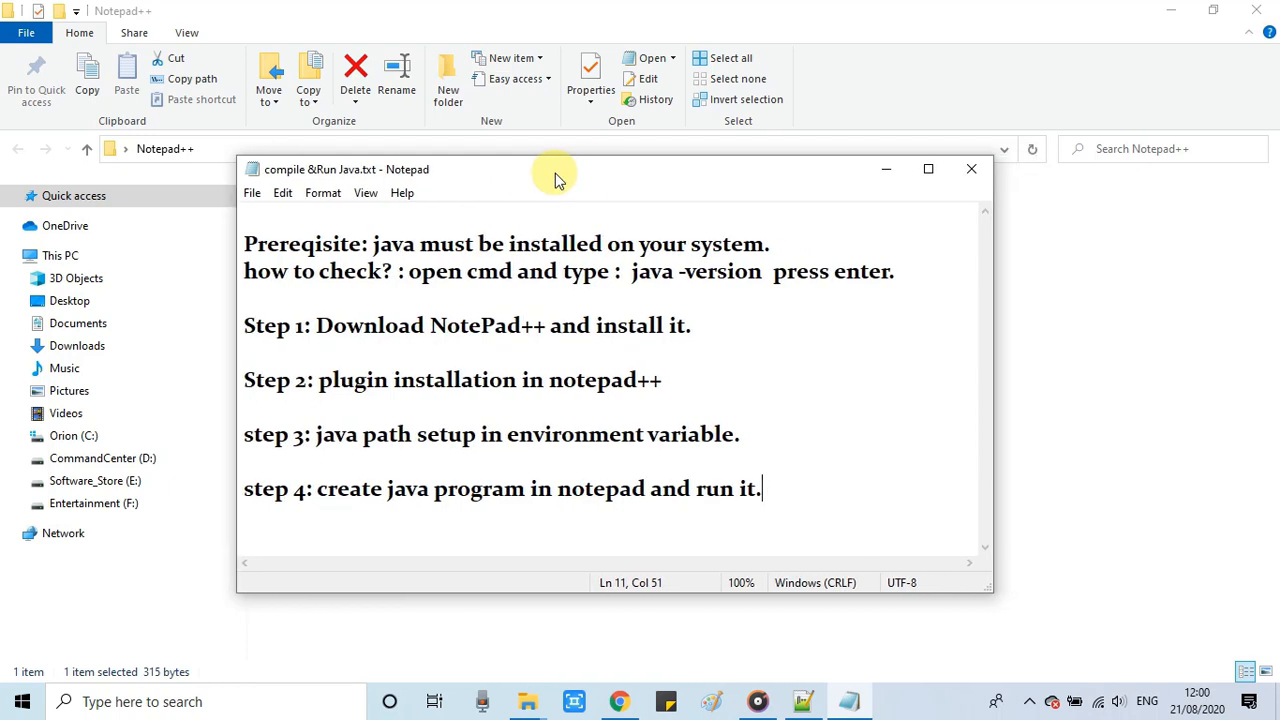
pyautogui.moveTo(556, 168); pyautogui.dragTo(600, 172)
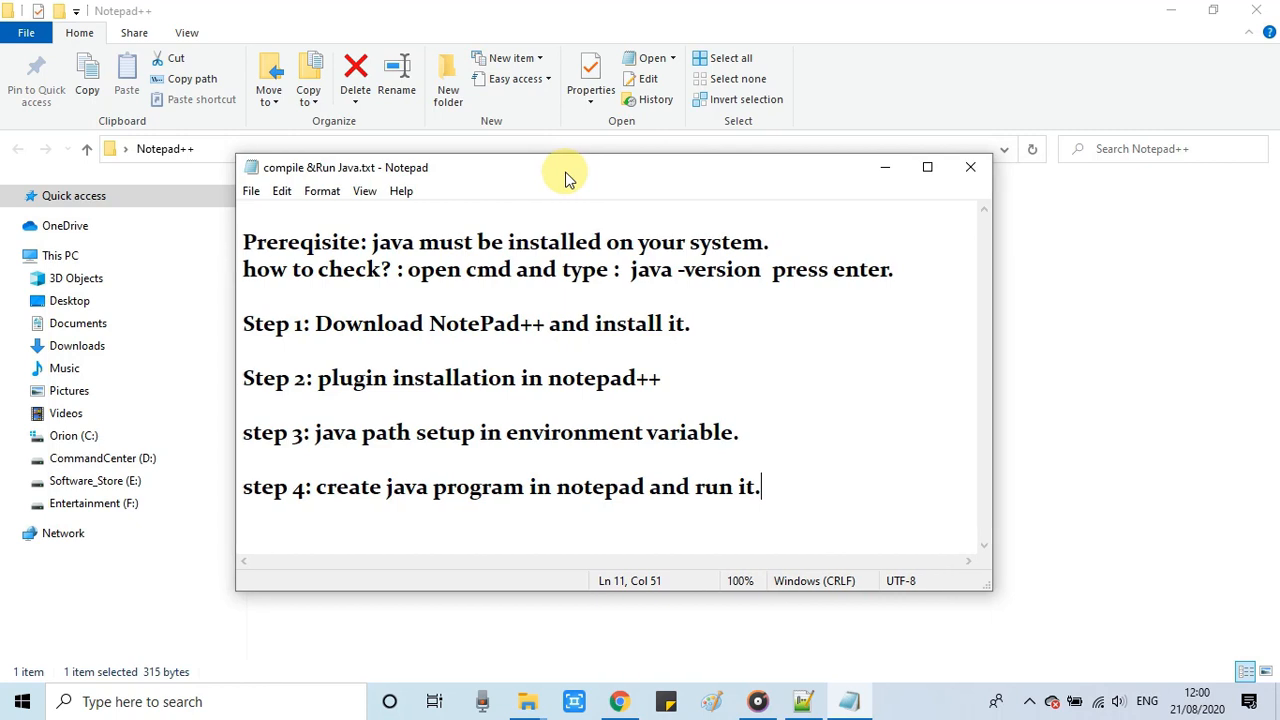
pyautogui.moveTo(564, 168); pyautogui.dragTo(564, 152)
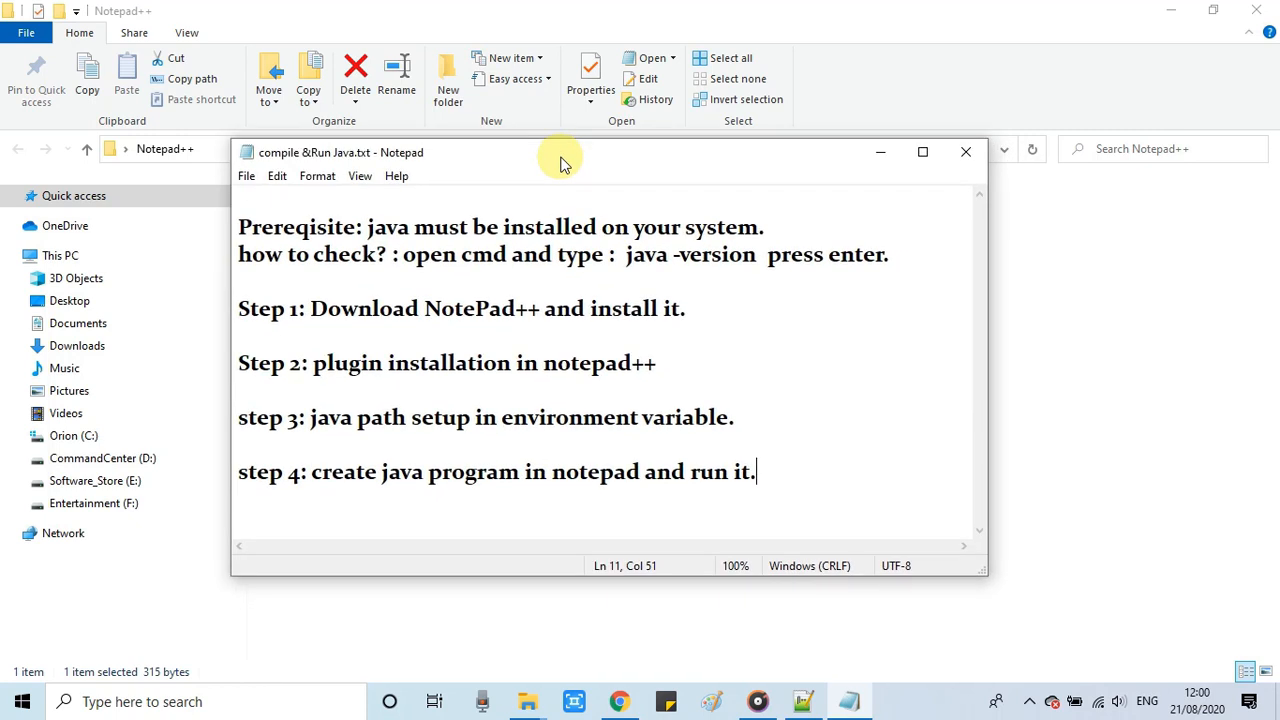
# - Highlight the word 'Prerequisite' and then the phrase 'how to check?' in the notes
pyautogui.doubleClick(410, 228)
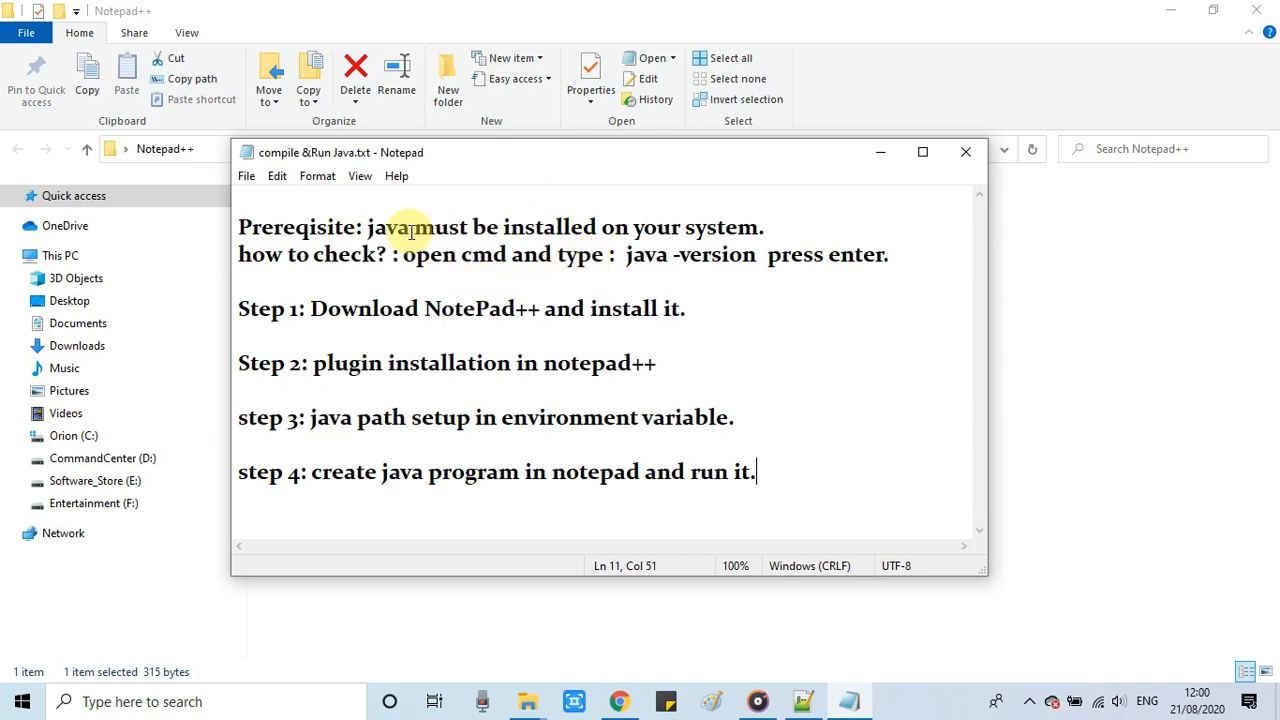
pyautogui.doubleClick(300, 228)
pyautogui.write('u')
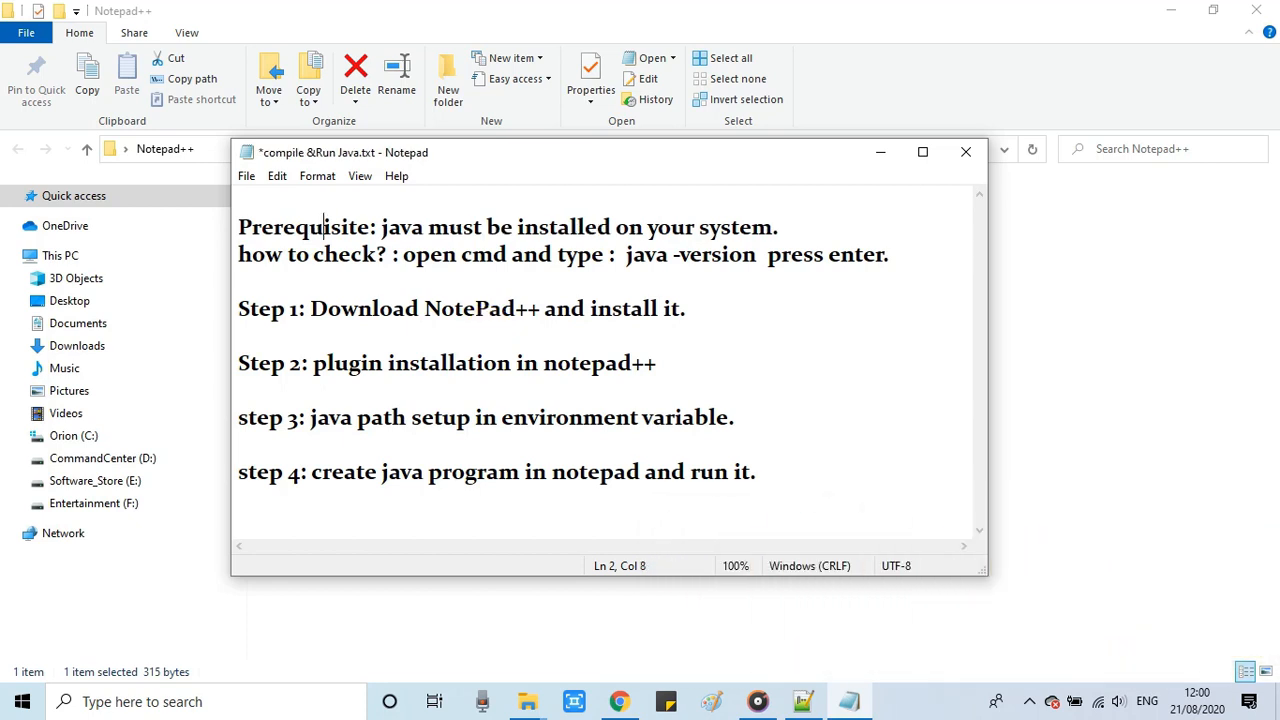
pyautogui.doubleClick(304, 228)
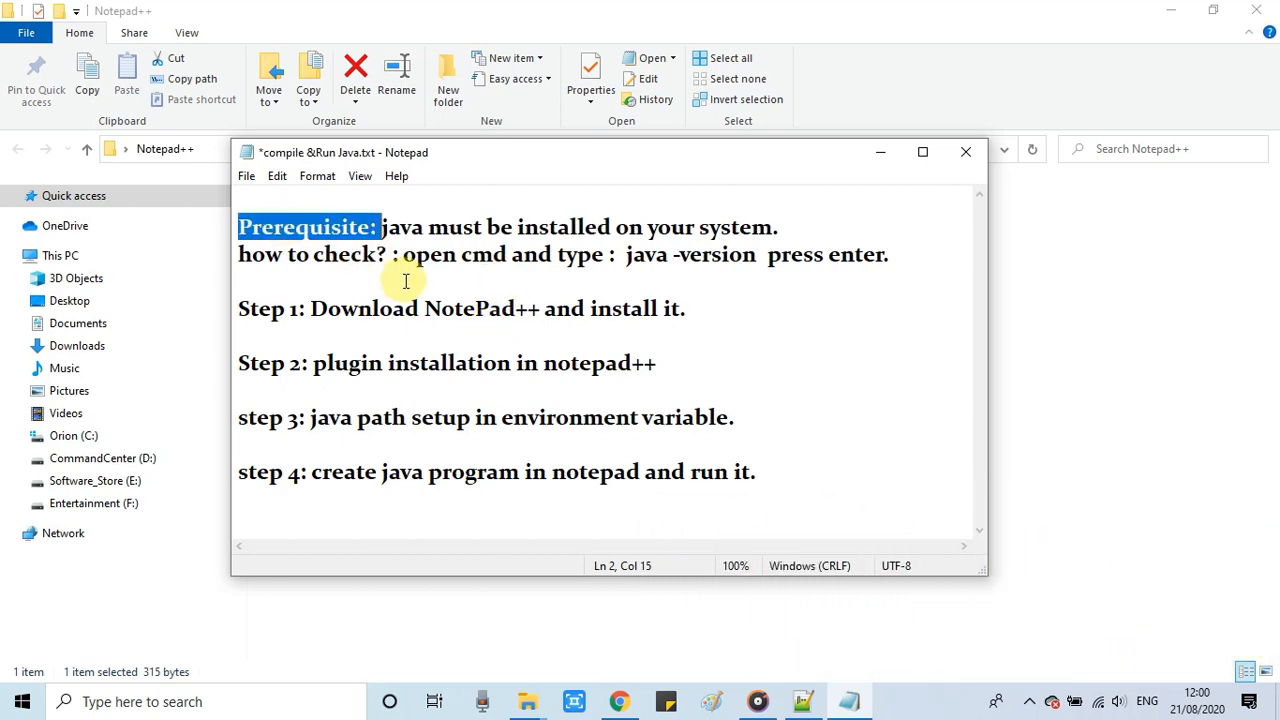
pyautogui.moveTo(476, 248)
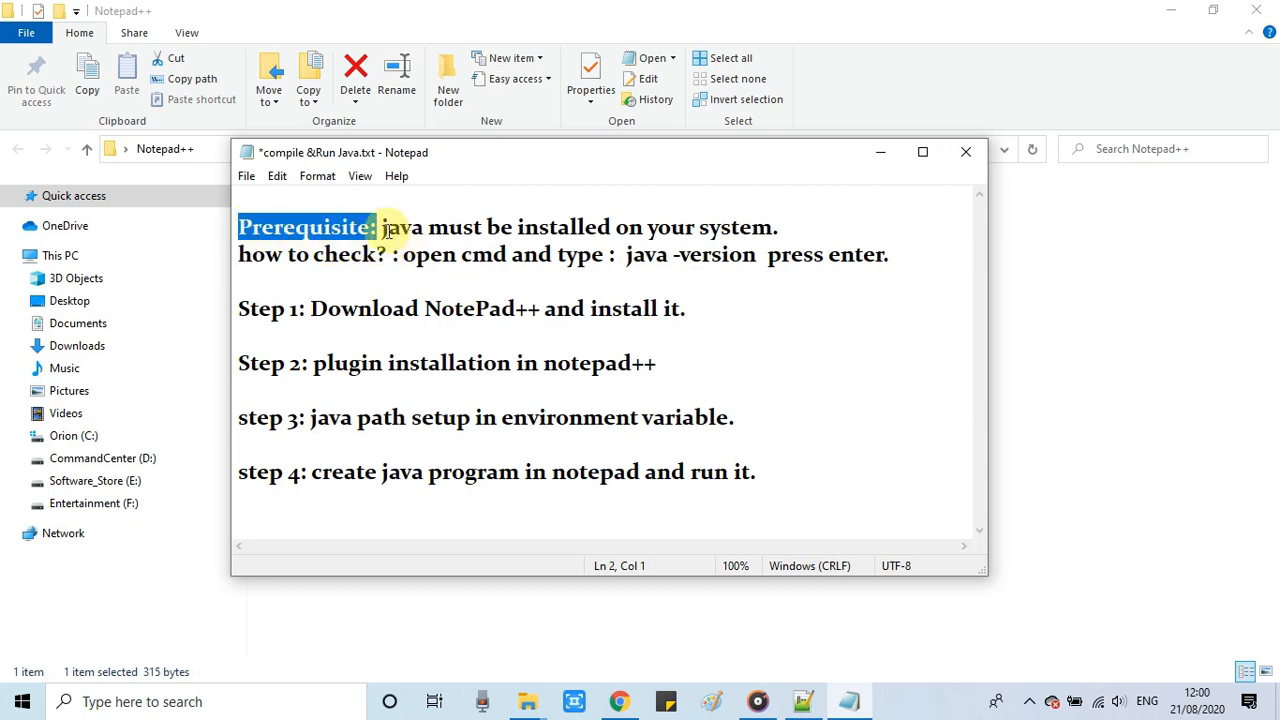
pyautogui.moveTo(380, 228); pyautogui.dragTo(776, 228)
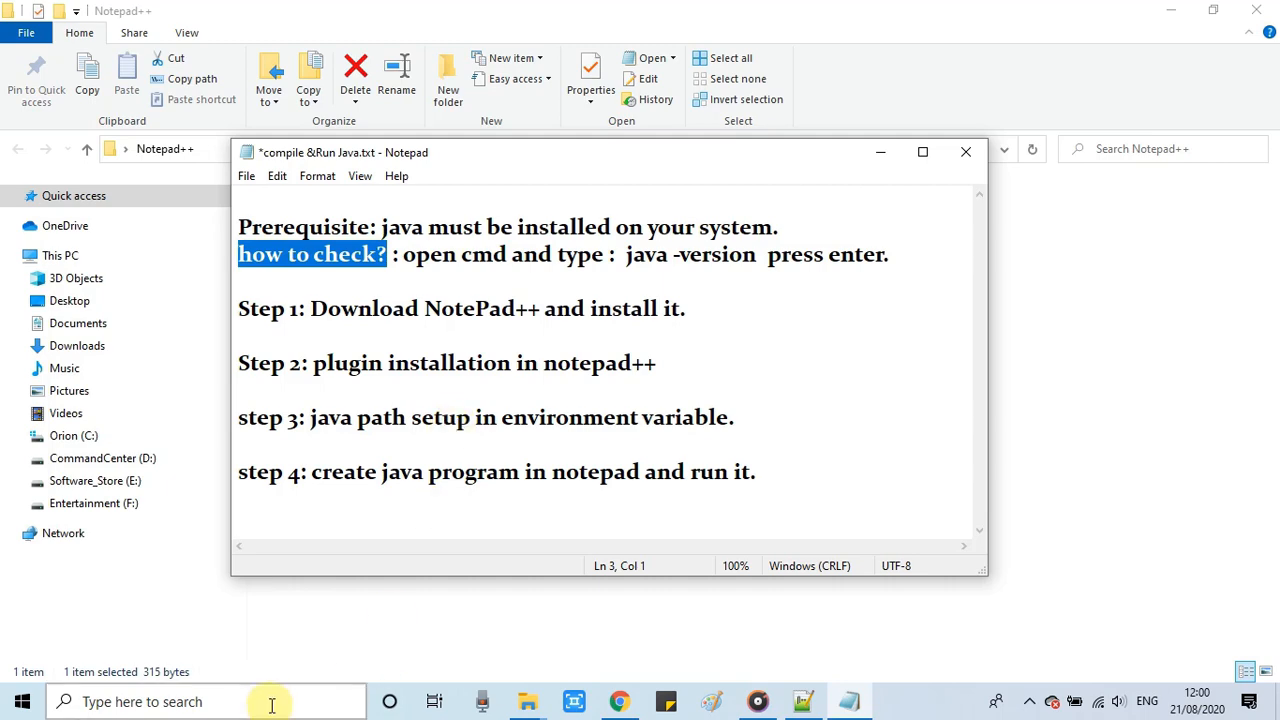
# - Launch Command Prompt and run 'java -version', reporting java version 1.8.0_261
pyautogui.write('cmd')
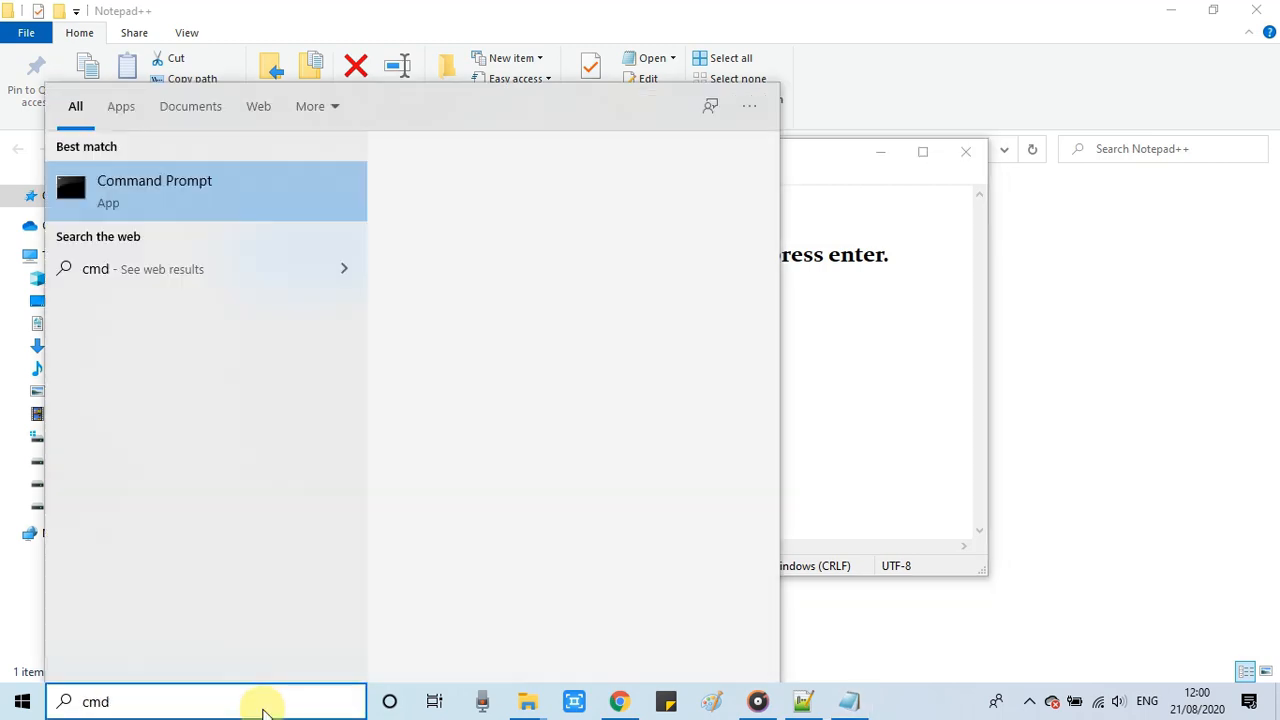
pyautogui.click(154, 192)
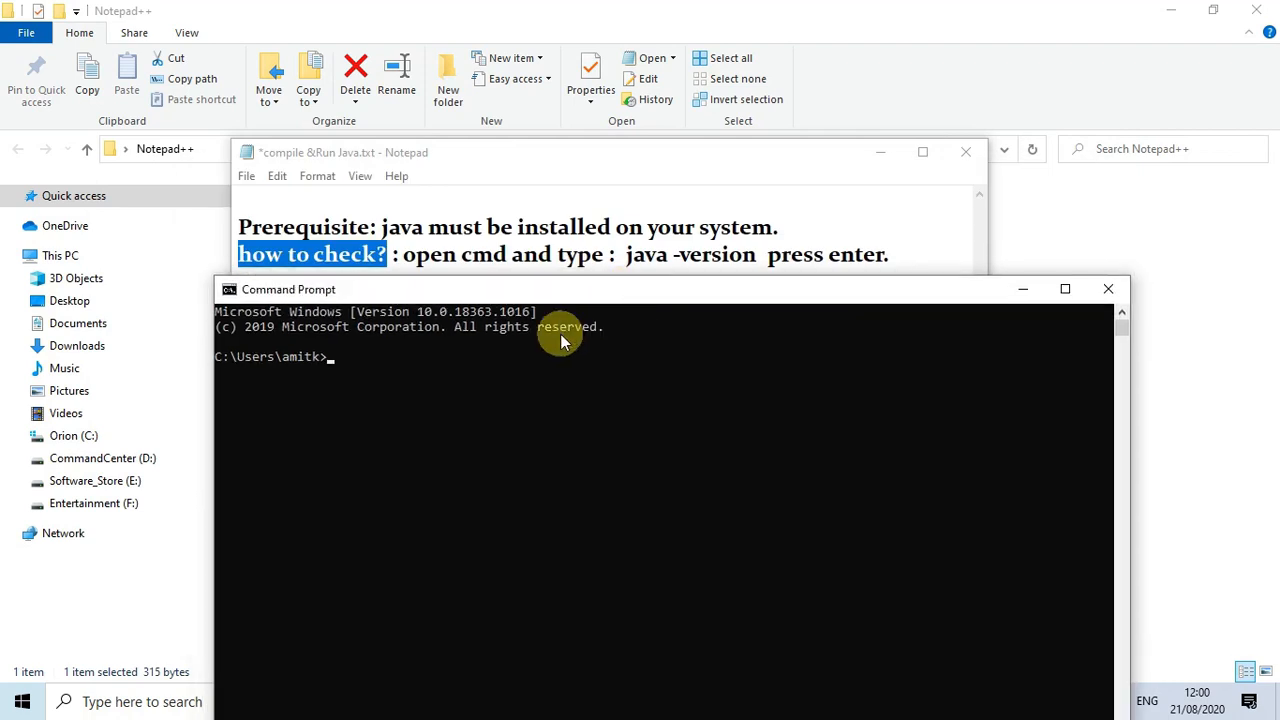
pyautogui.write('java')
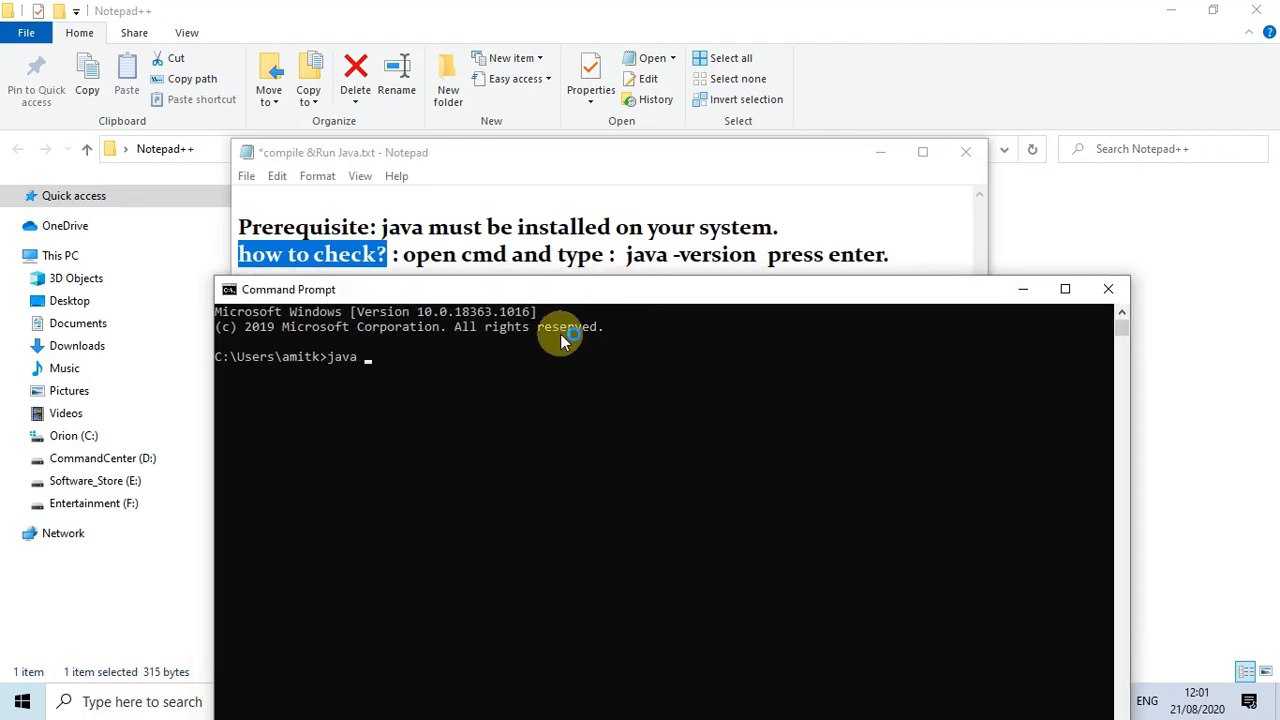
pyautogui.write('-version')
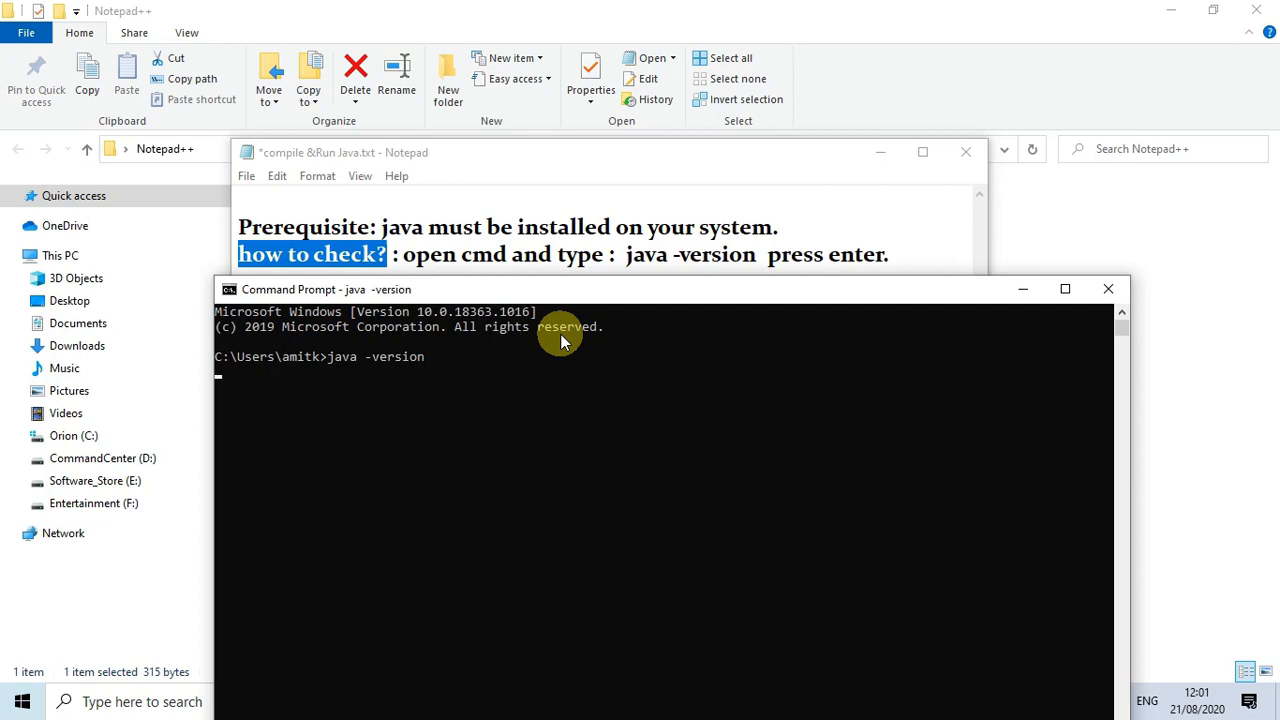
pyautogui.press('enter')
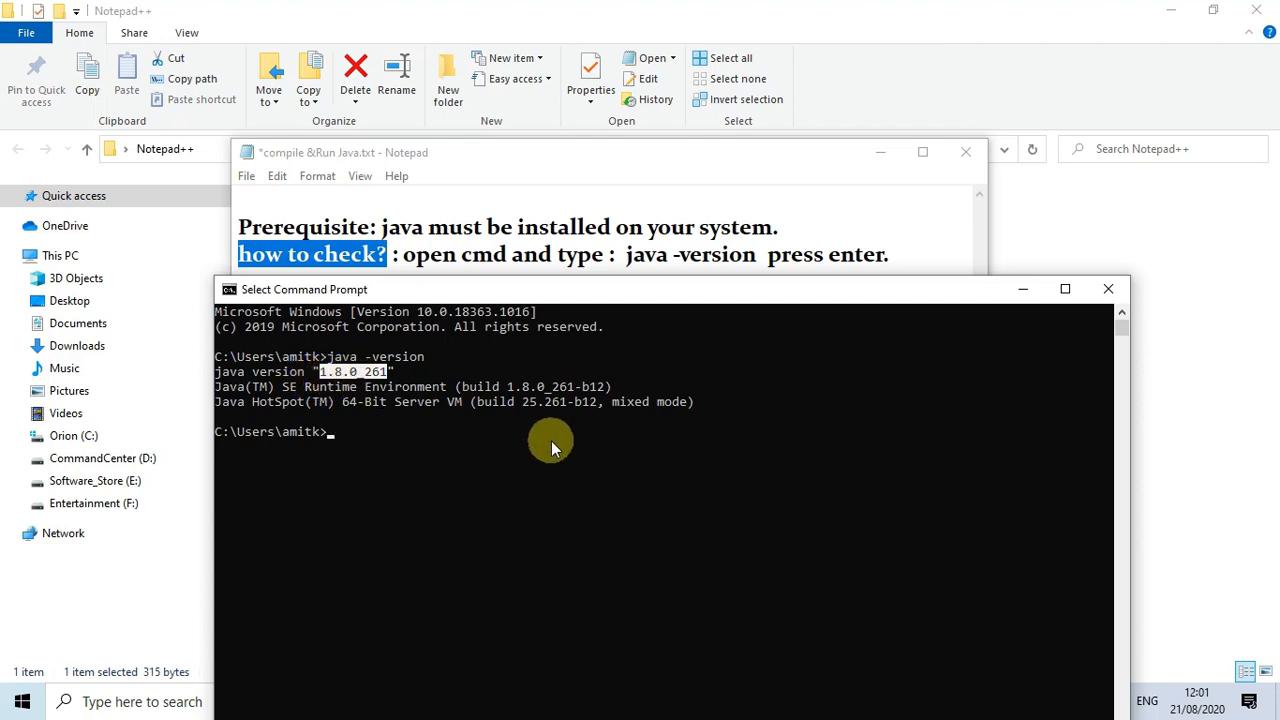
pyautogui.moveTo(700, 412)
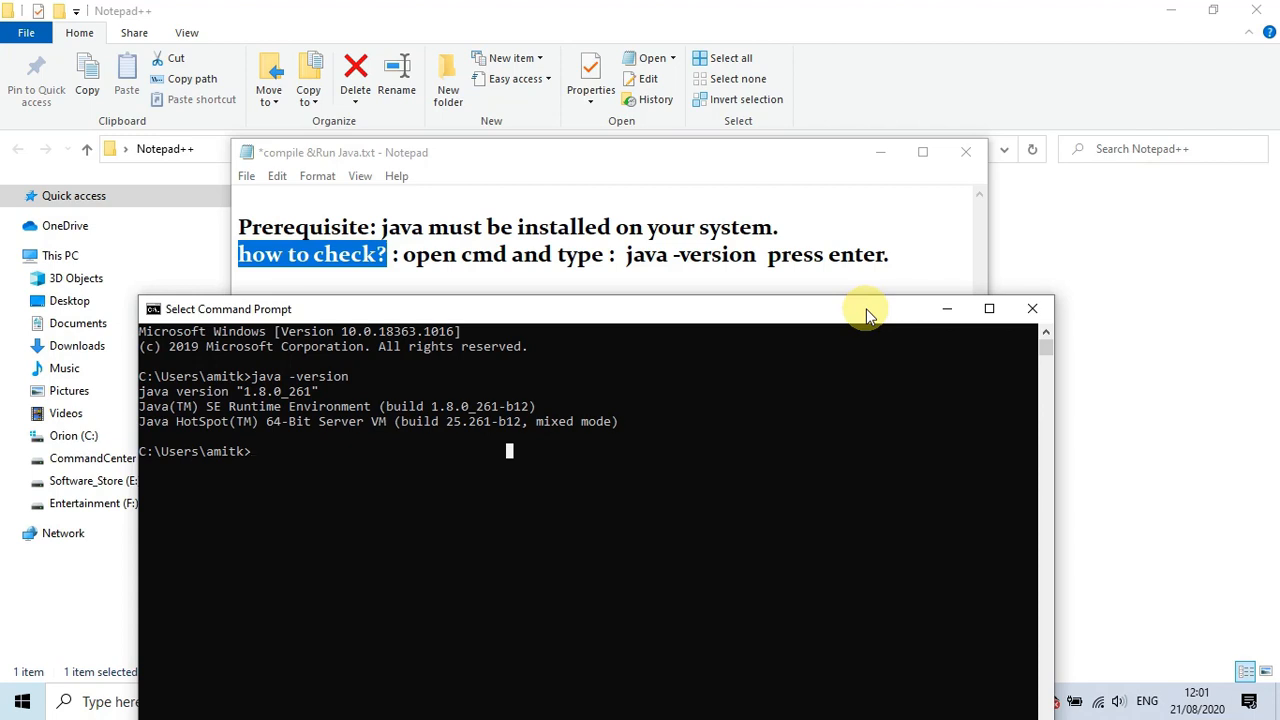
pyautogui.moveTo(936, 308)
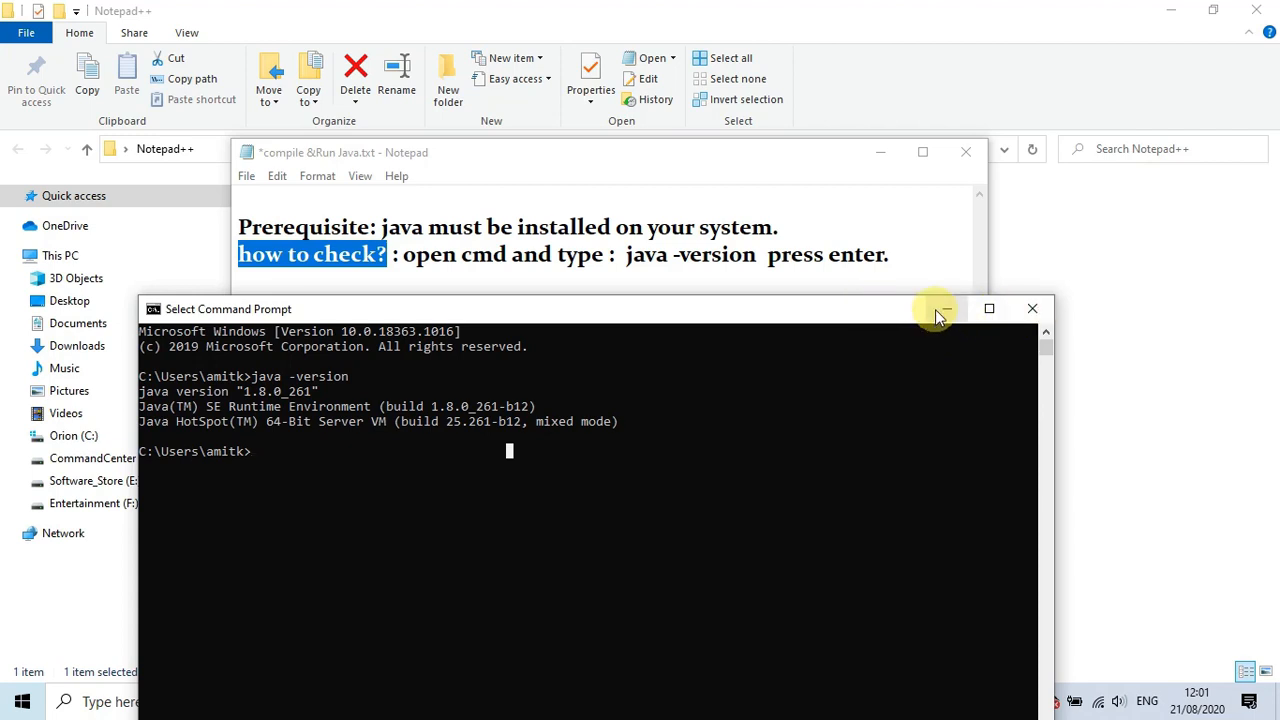
# - Hide the command window and show the Notepad++ 7.8.9 release page's download links in Chrome
pyautogui.click(936, 308)
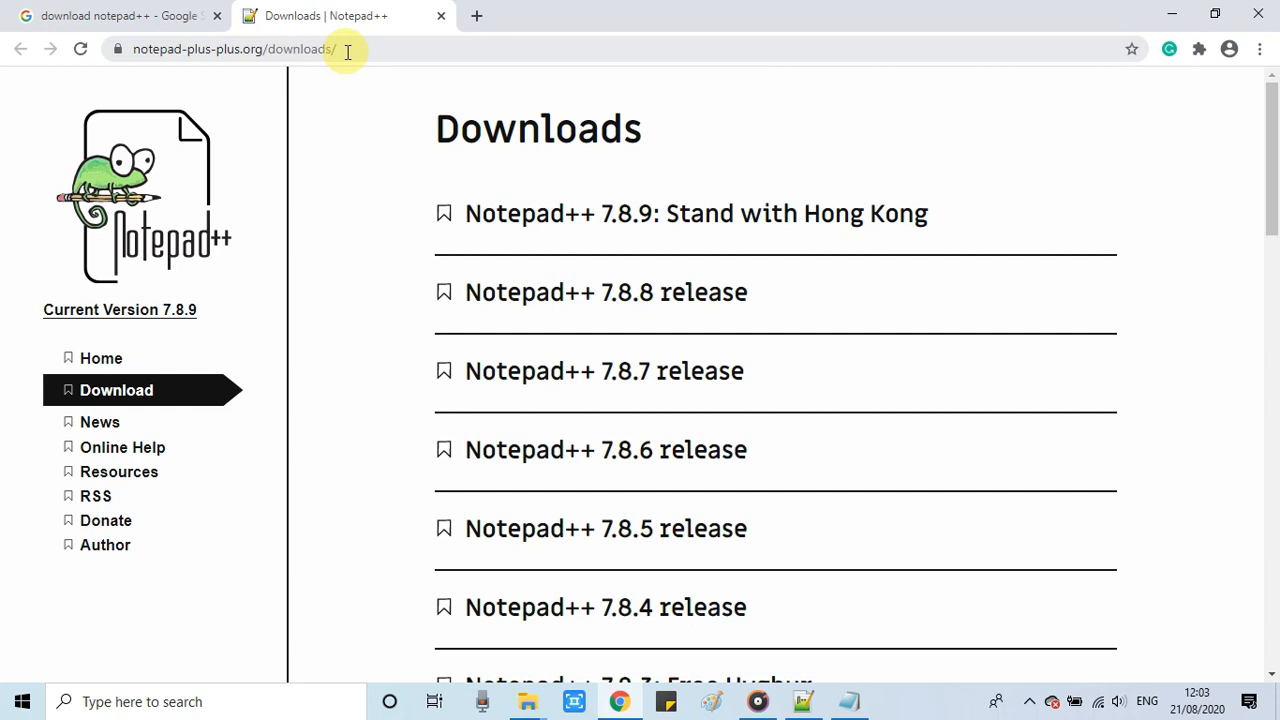
pyautogui.moveTo(484, 370)
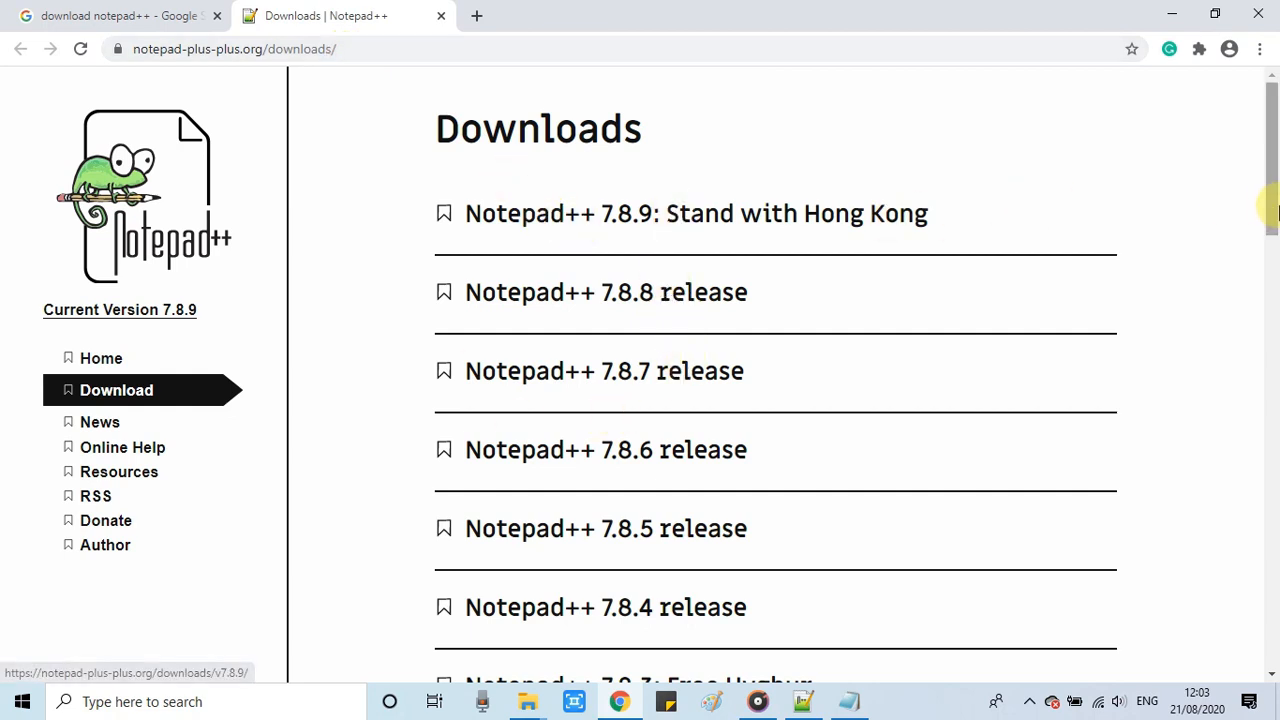
pyautogui.moveTo(664, 344)
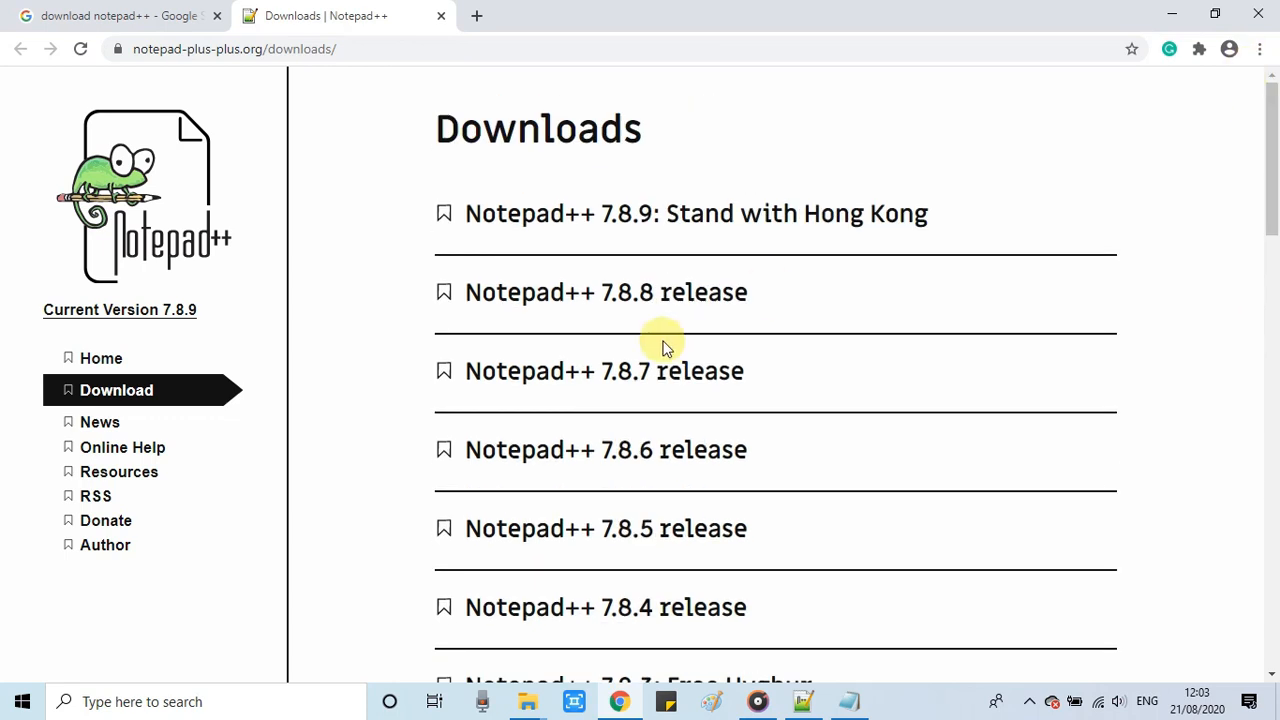
pyautogui.click(696, 212)
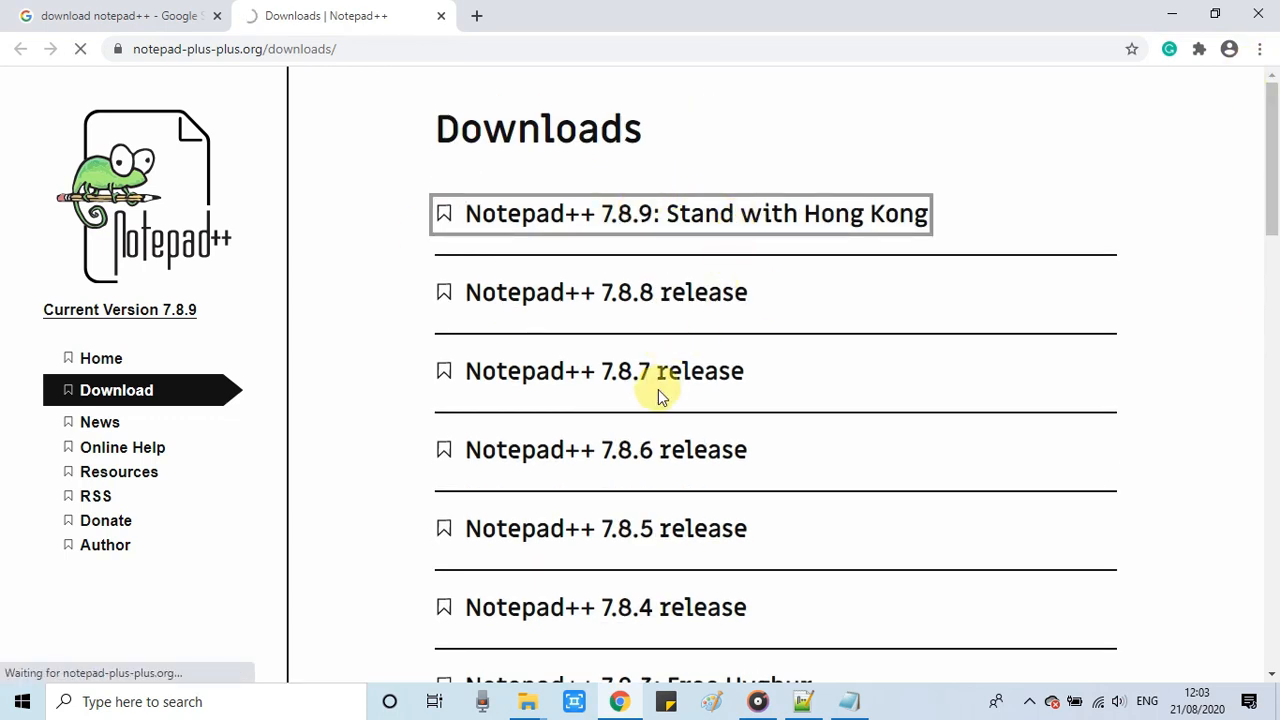
pyautogui.click(690, 212)
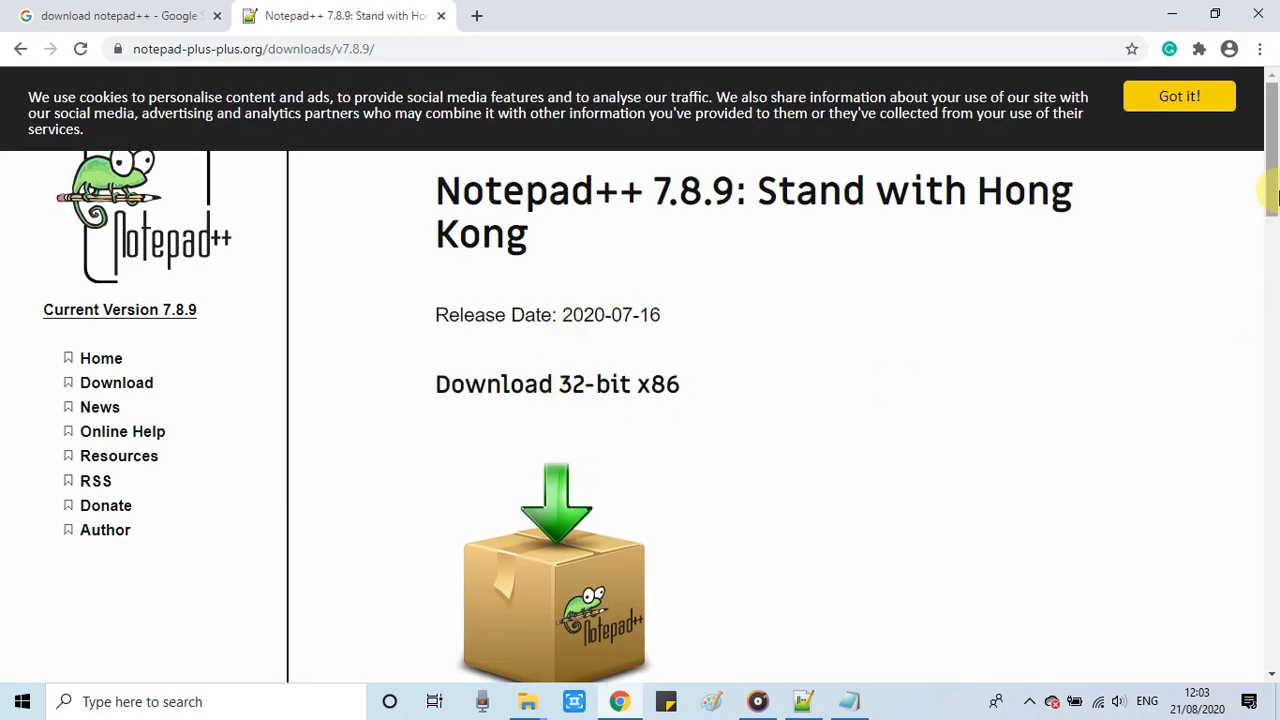
pyautogui.scroll(-3)
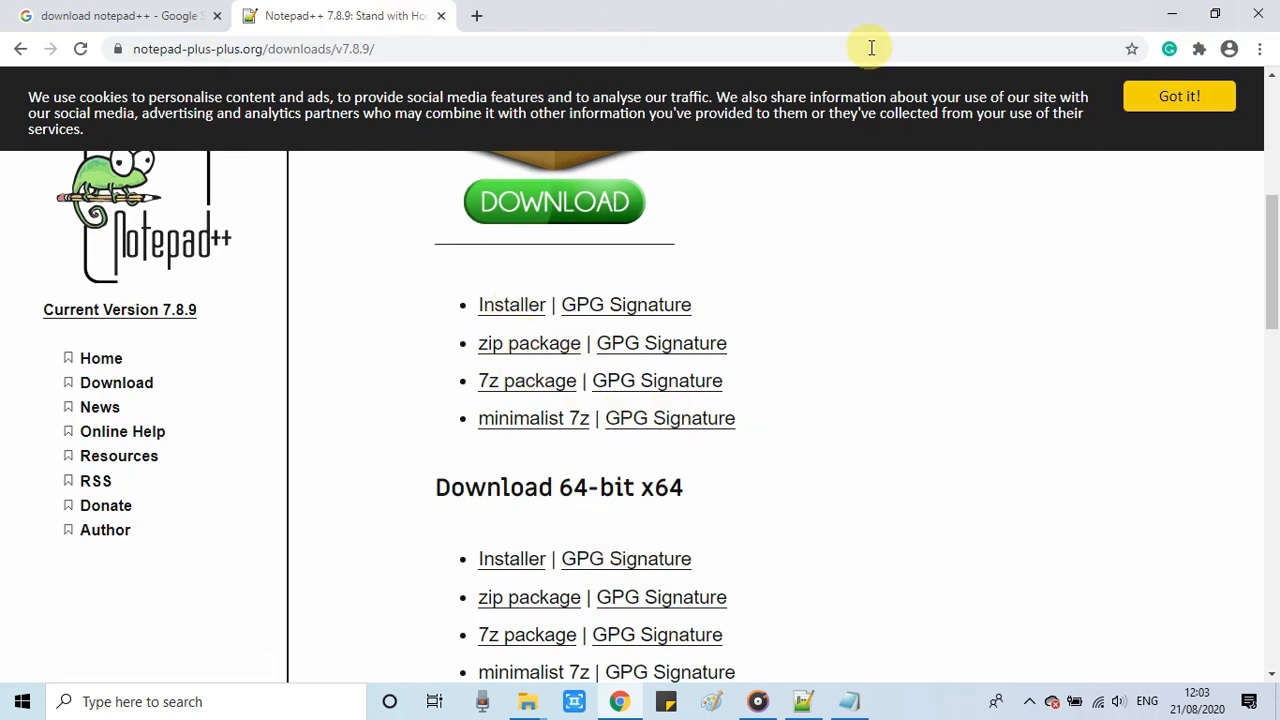
pyautogui.moveTo(924, 710)
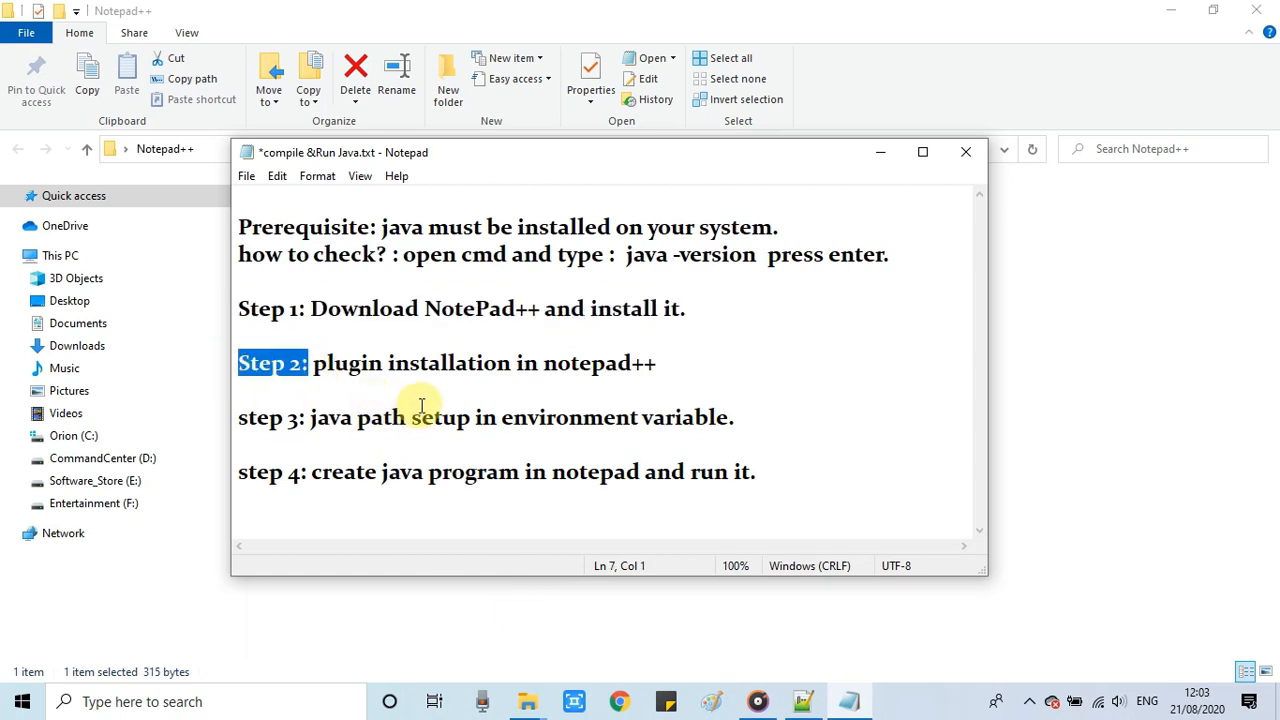
# - Append an '(important)' note after the Step 2 plugin installation line
pyautogui.moveTo(312, 364); pyautogui.dragTo(656, 364)
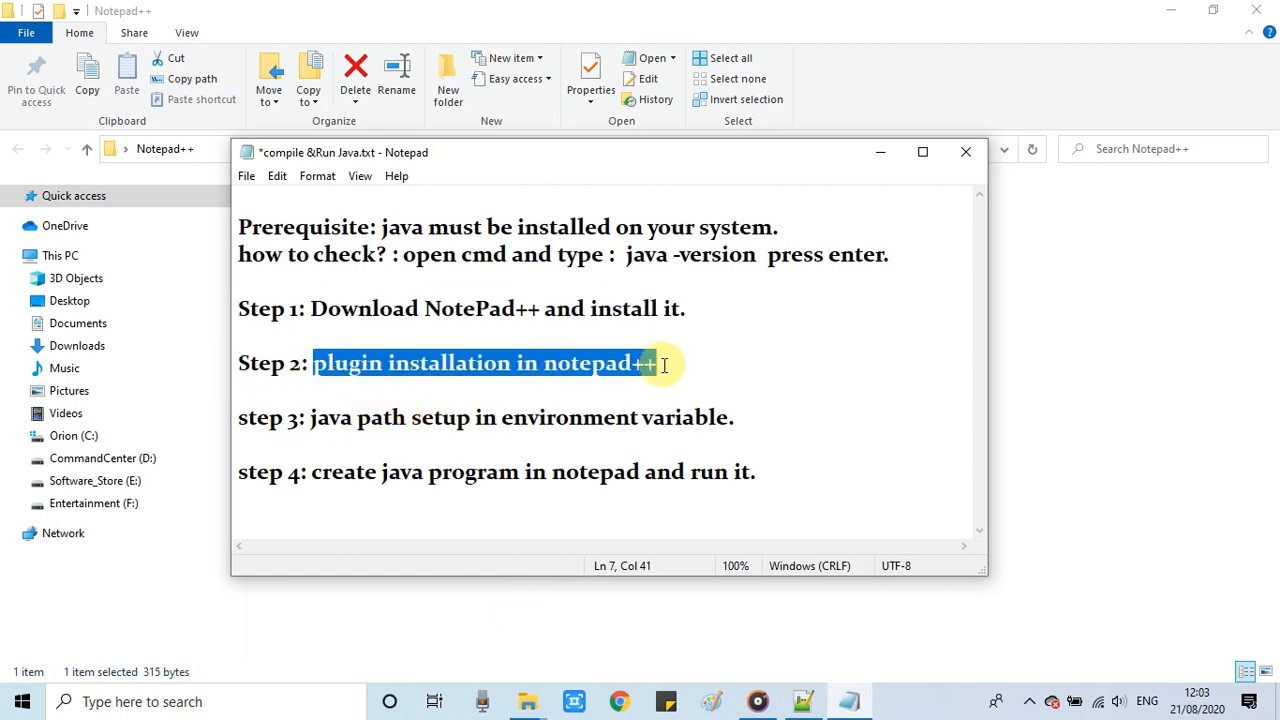
pyautogui.click(656, 364)
pyautogui.write(' (i')
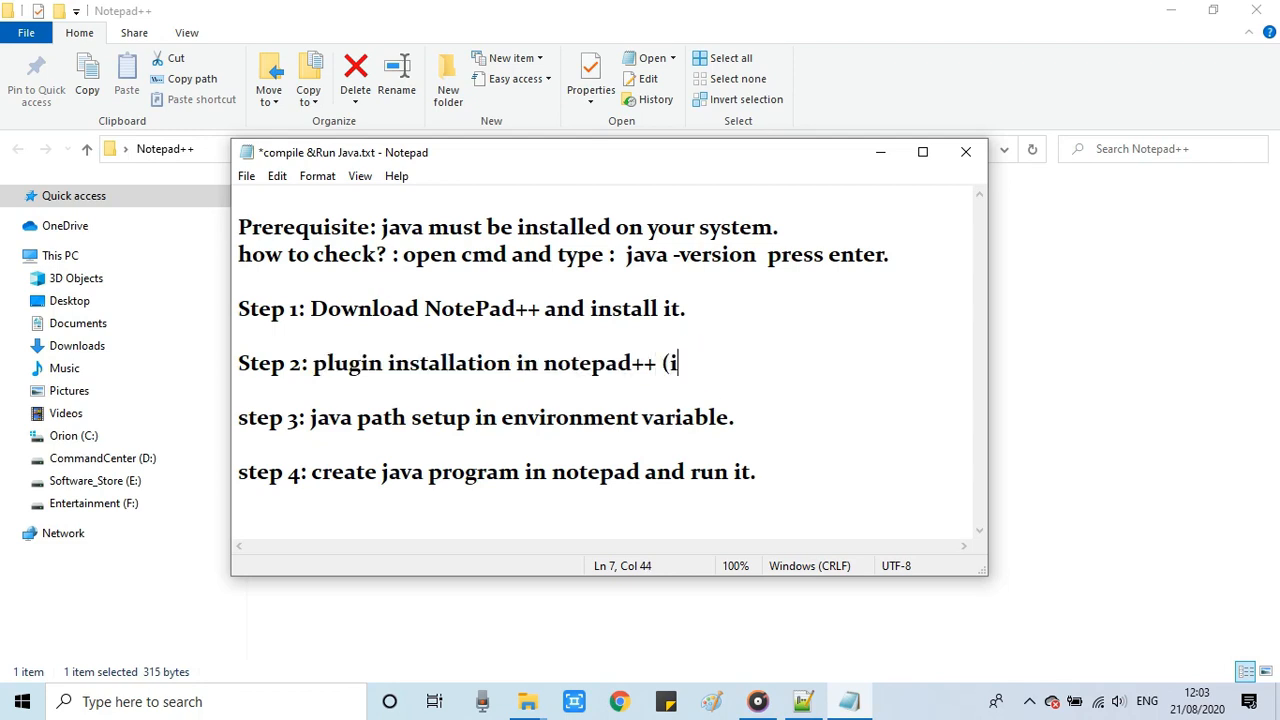
pyautogui.write('mportant')
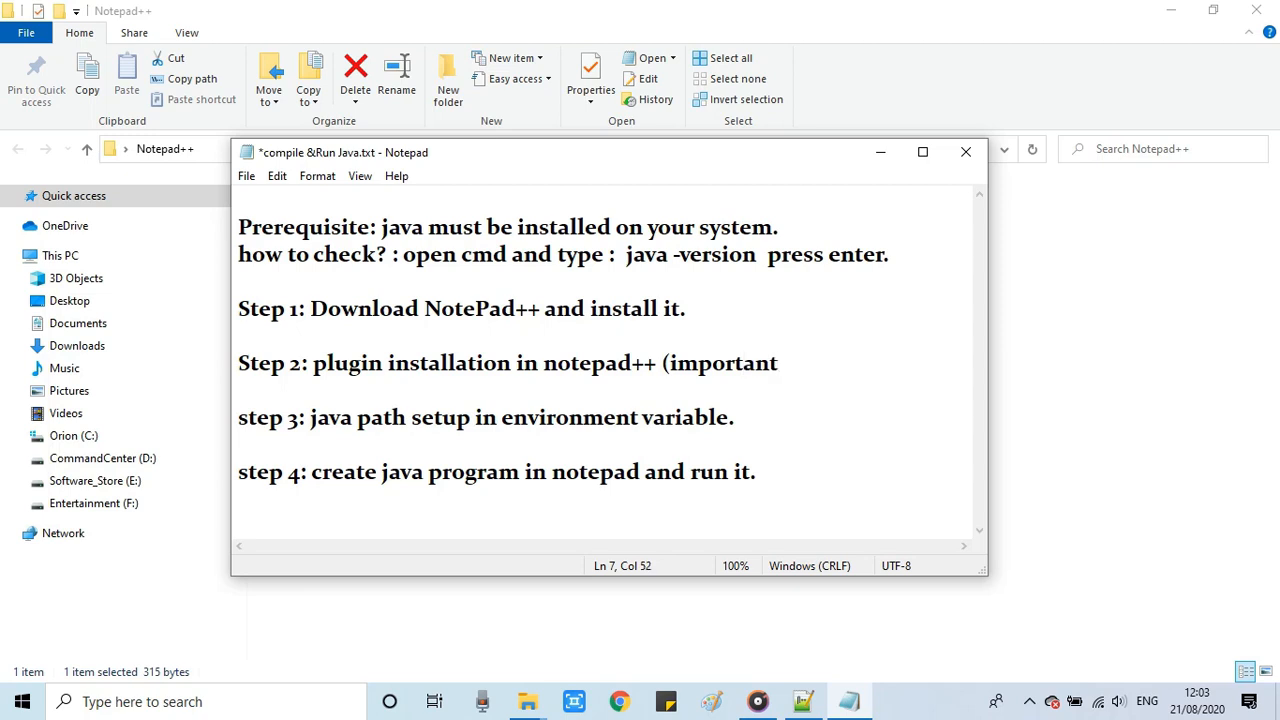
pyautogui.write(')')
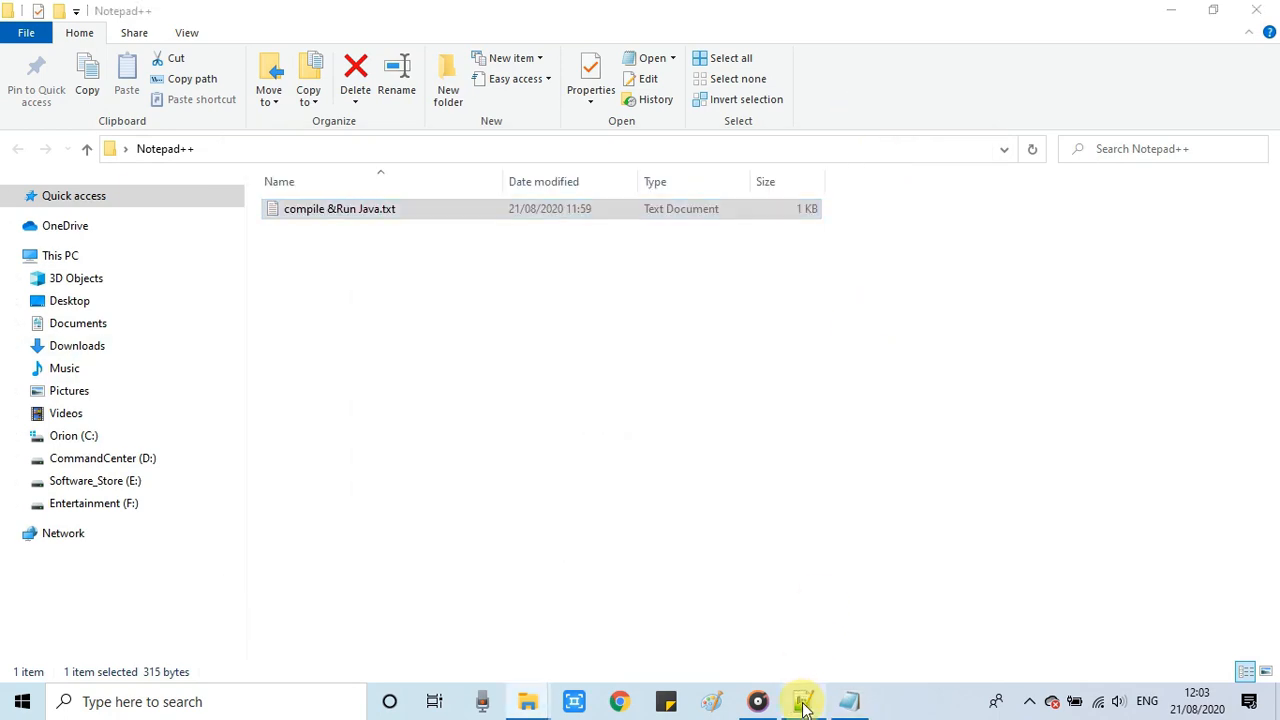
# - Launch Notepad++ and show the Plugin Manager's list of available plugins
pyautogui.click(802, 700)
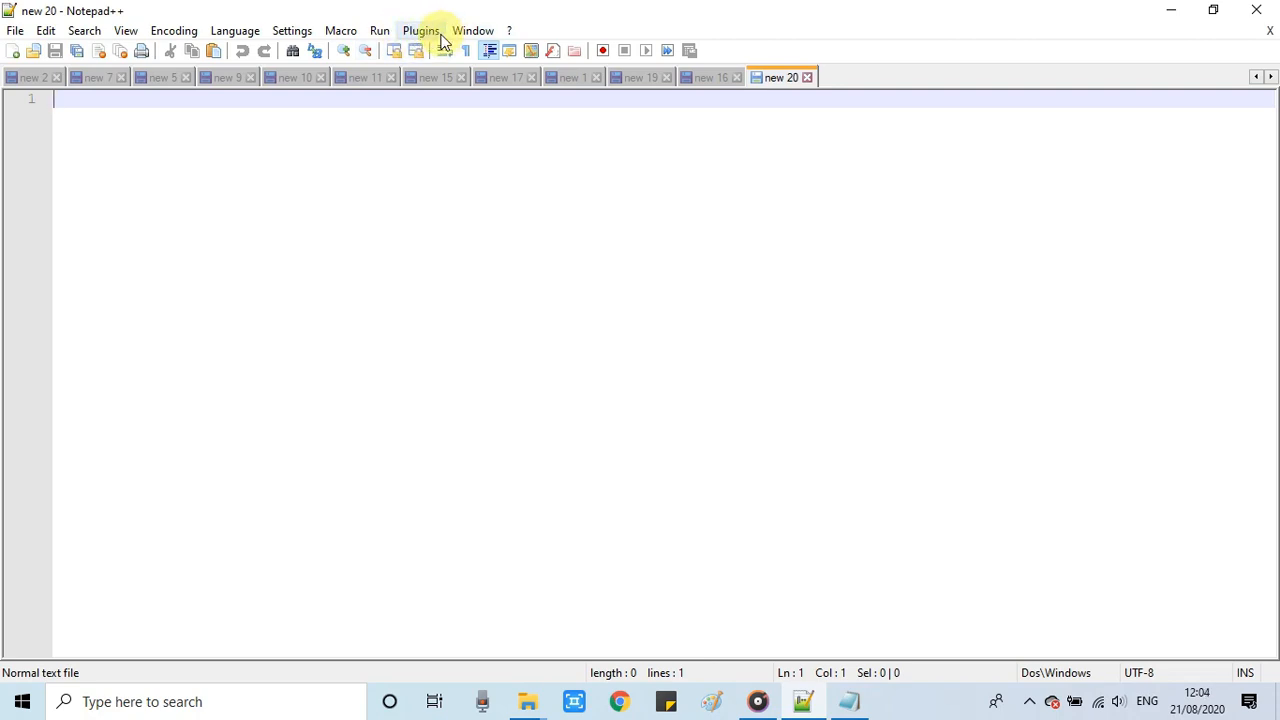
pyautogui.click(420, 30)
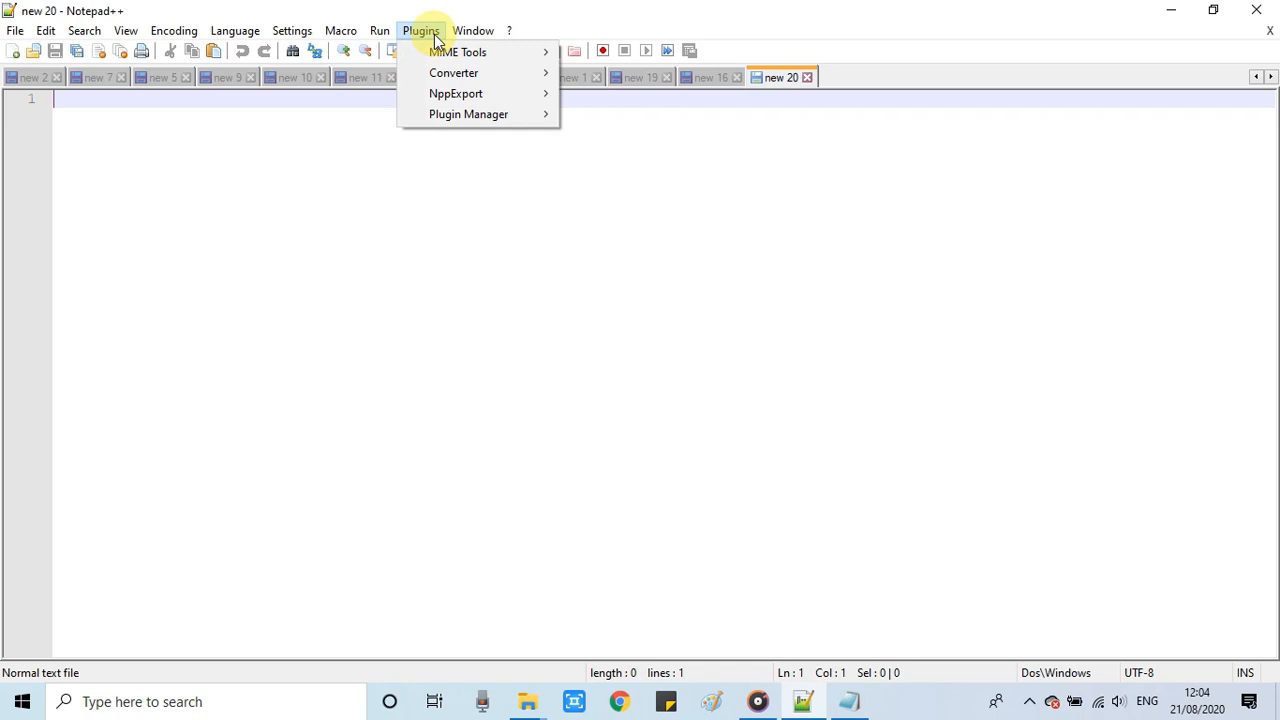
pyautogui.moveTo(468, 112)
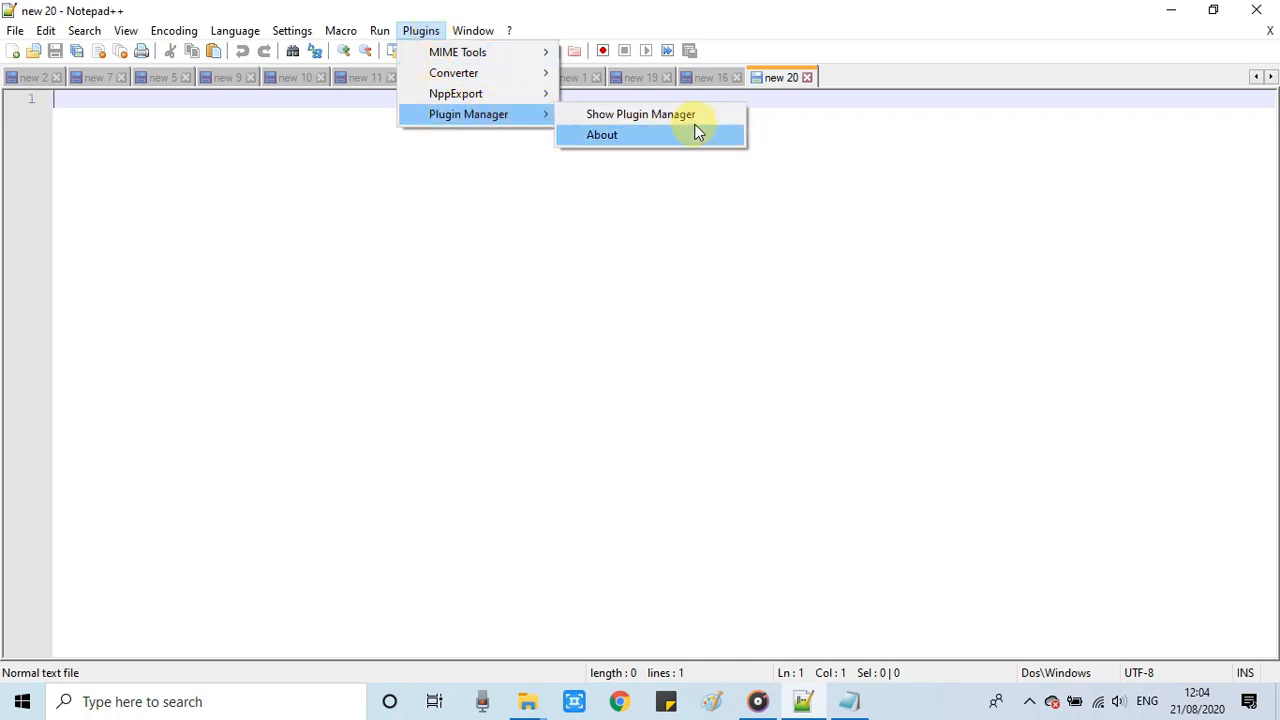
pyautogui.click(640, 112)
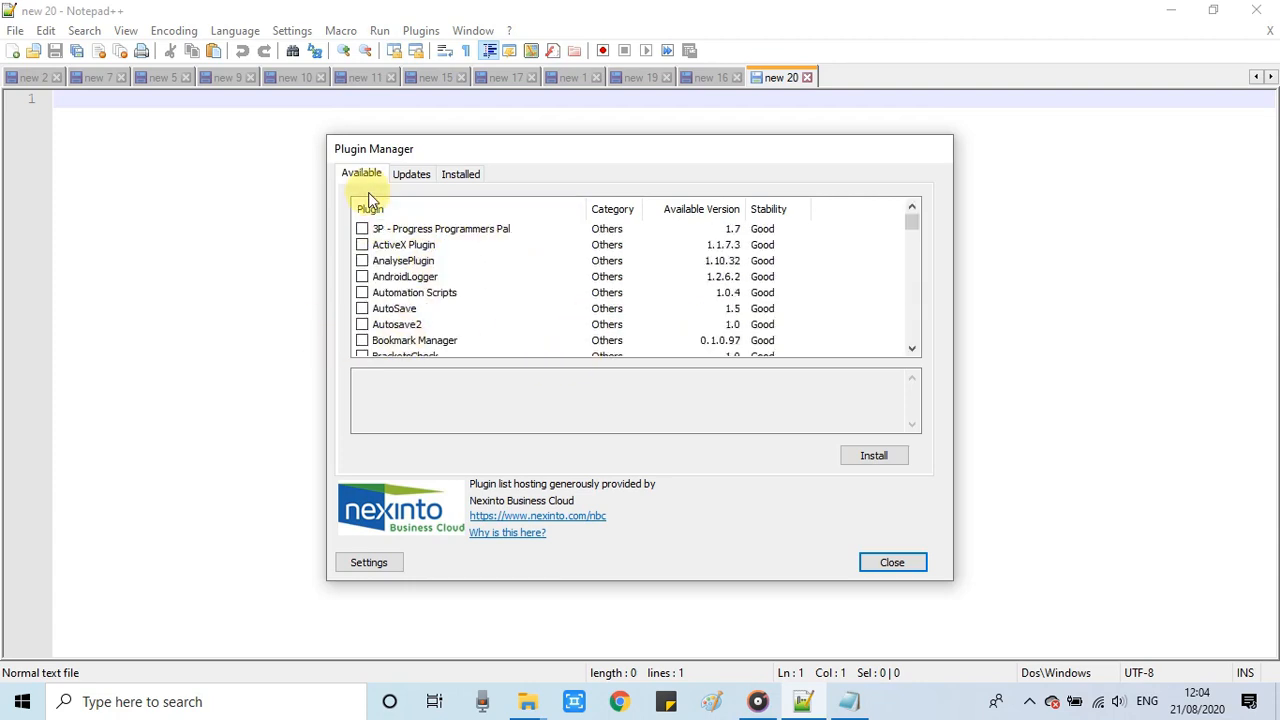
pyautogui.moveTo(344, 168)
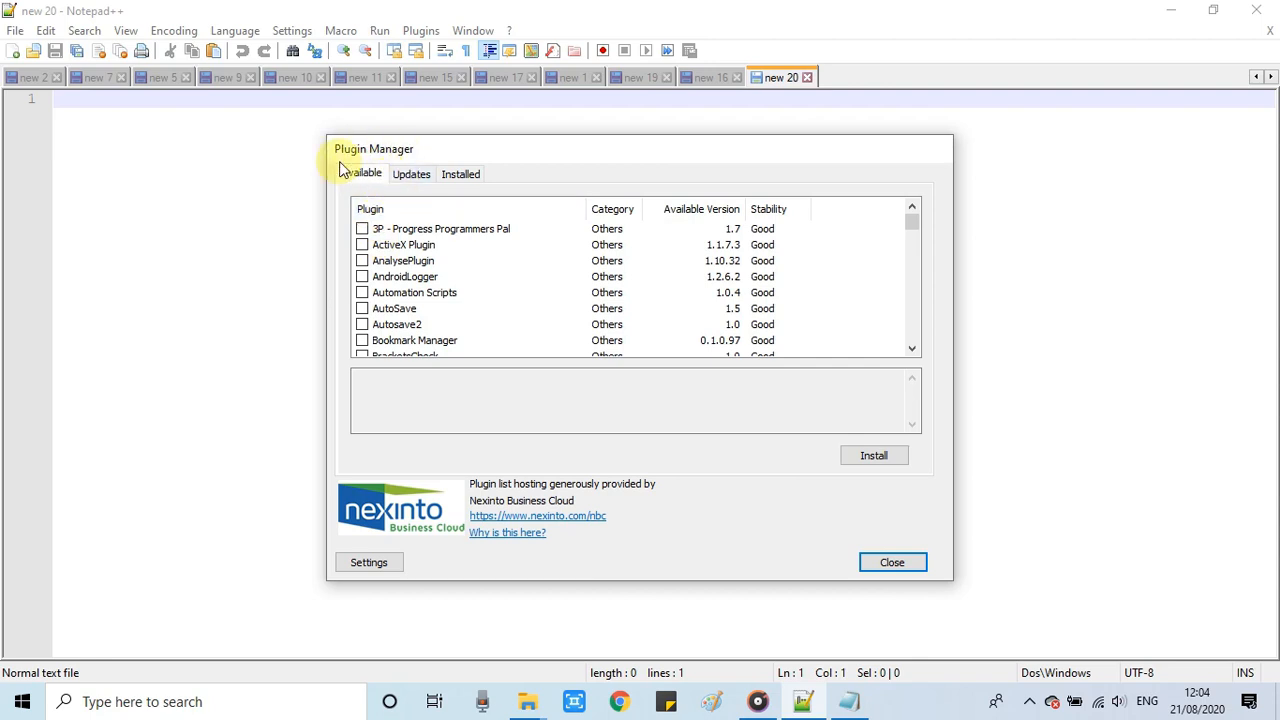
pyautogui.moveTo(412, 284)
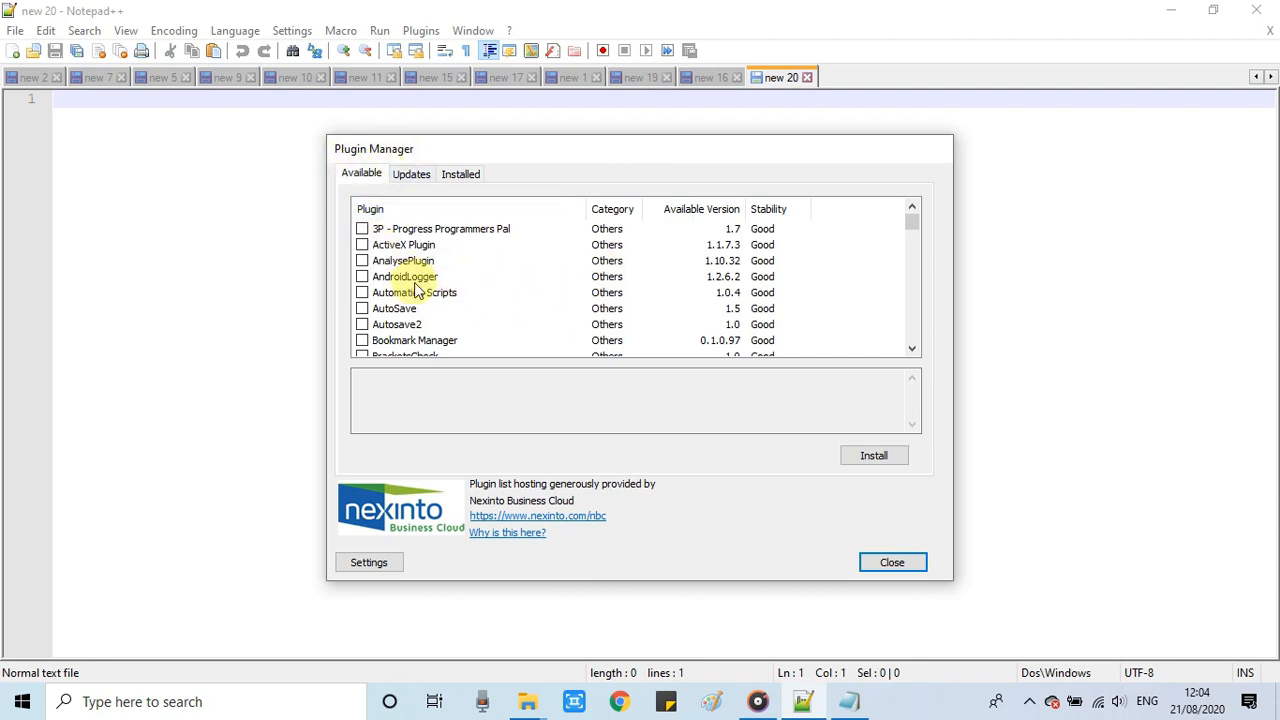
# - Locate NppExec in the Available plugins list and tick it for installation
pyautogui.click(404, 276)
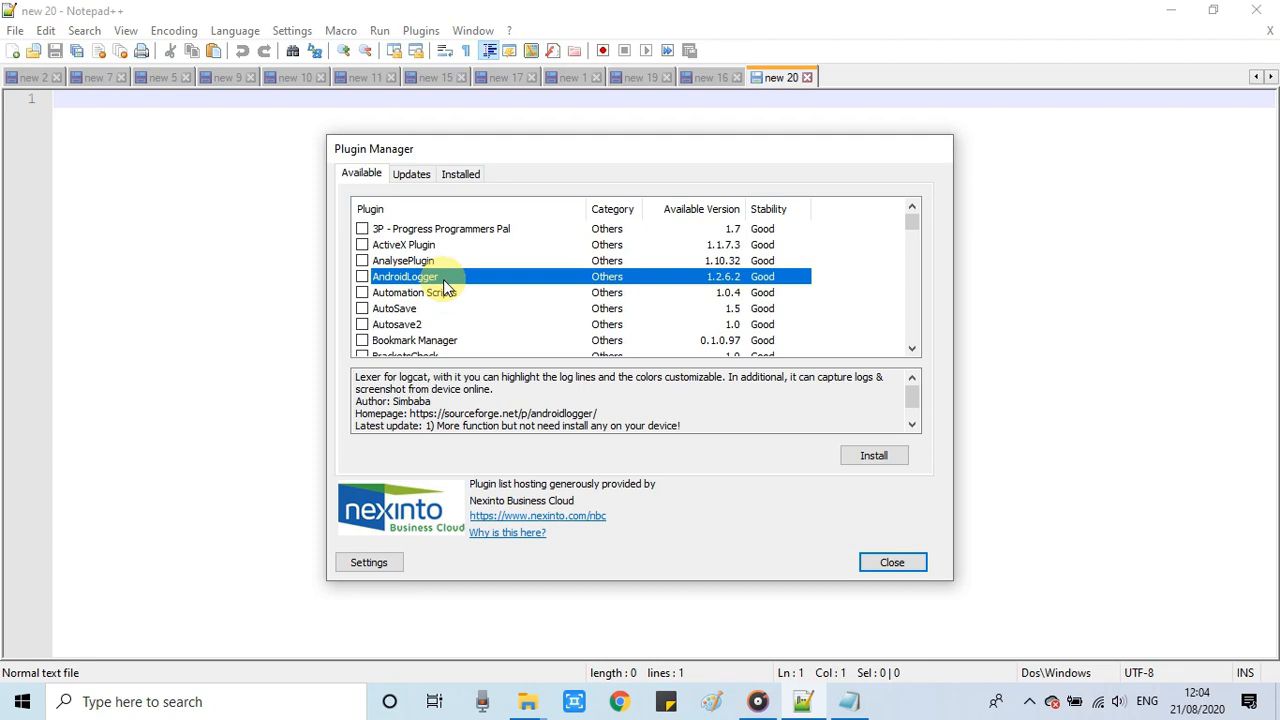
pyautogui.scroll(-3)
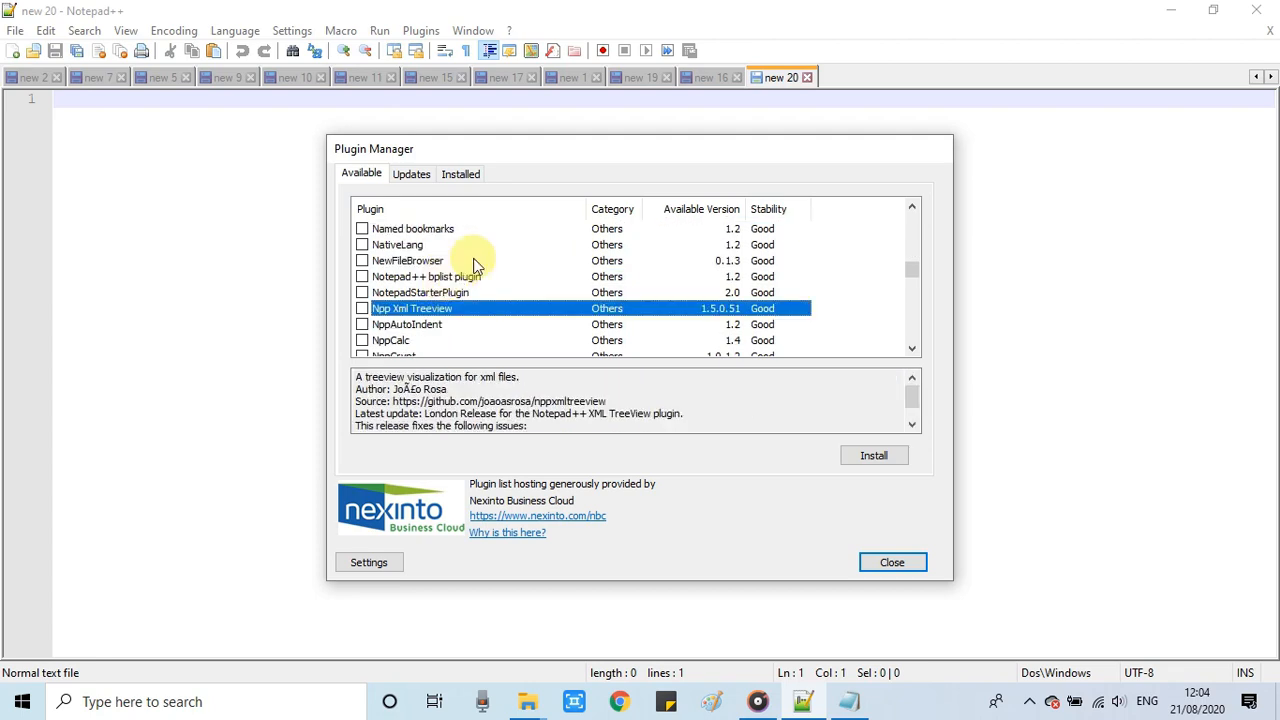
pyautogui.click(912, 348)
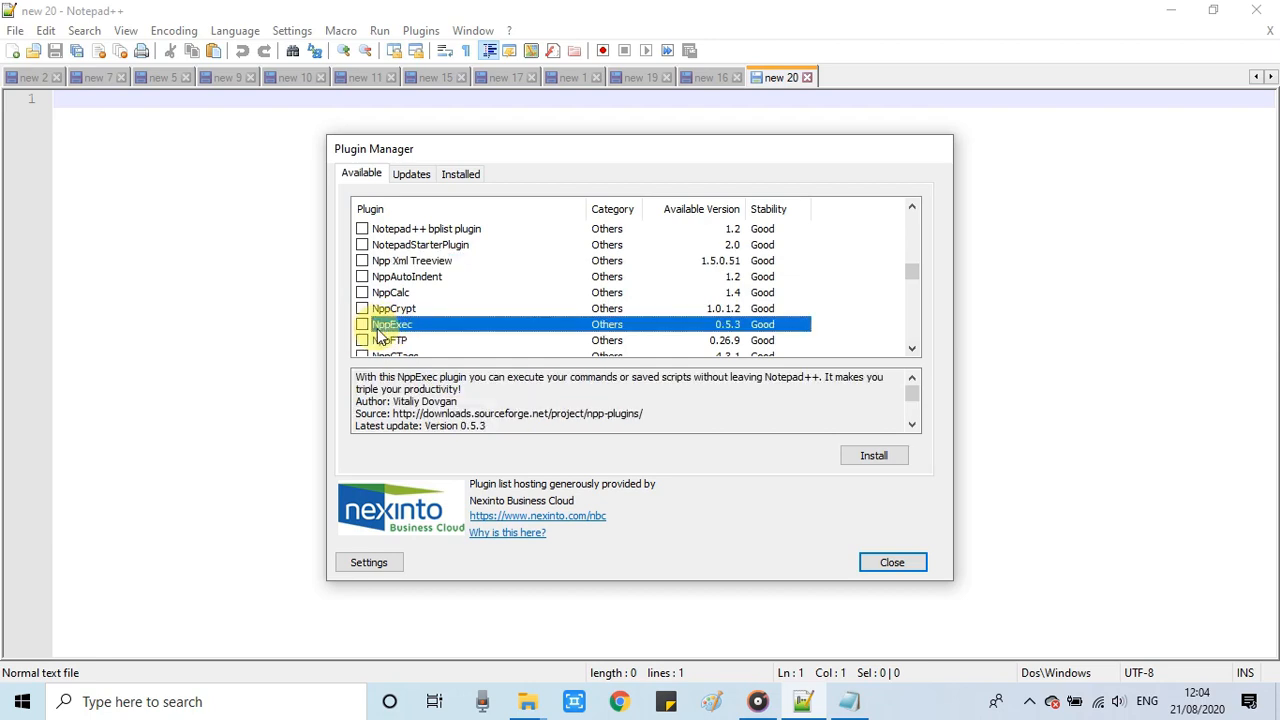
pyautogui.click(362, 324)
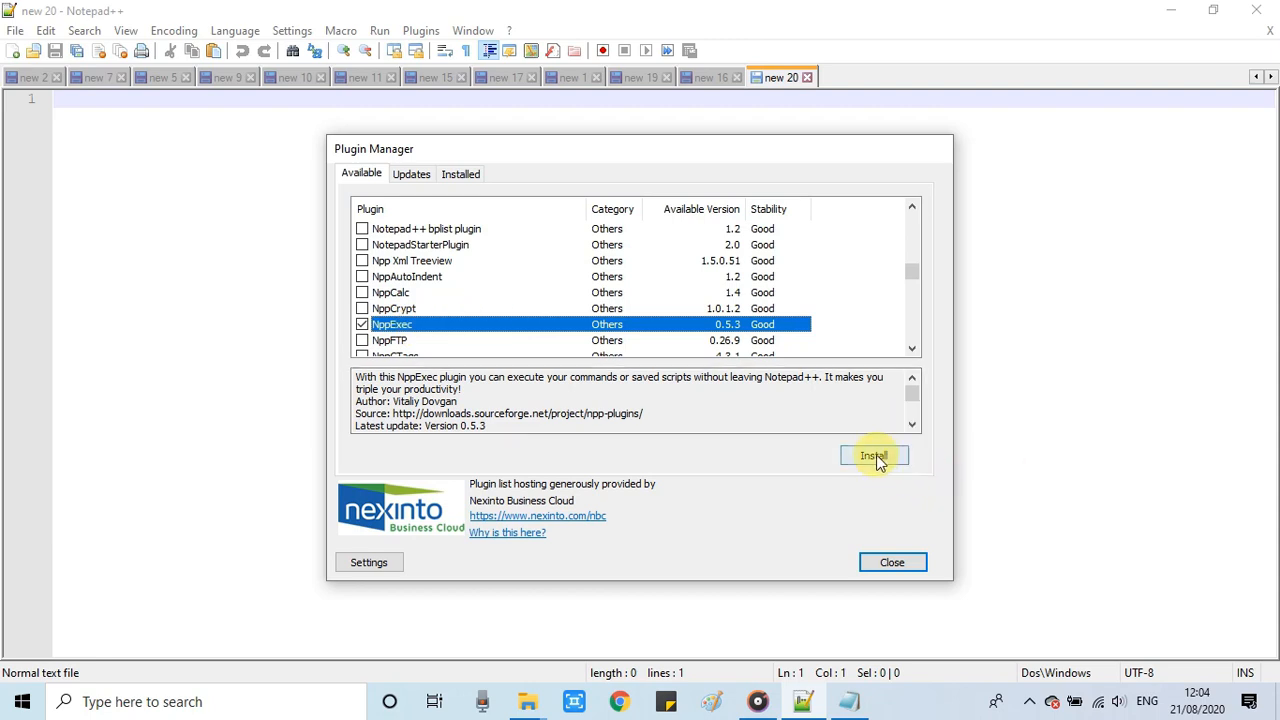
# - Install NppExec, accepting the integrity warning and the Notepad++ restart
pyautogui.click(872, 456)
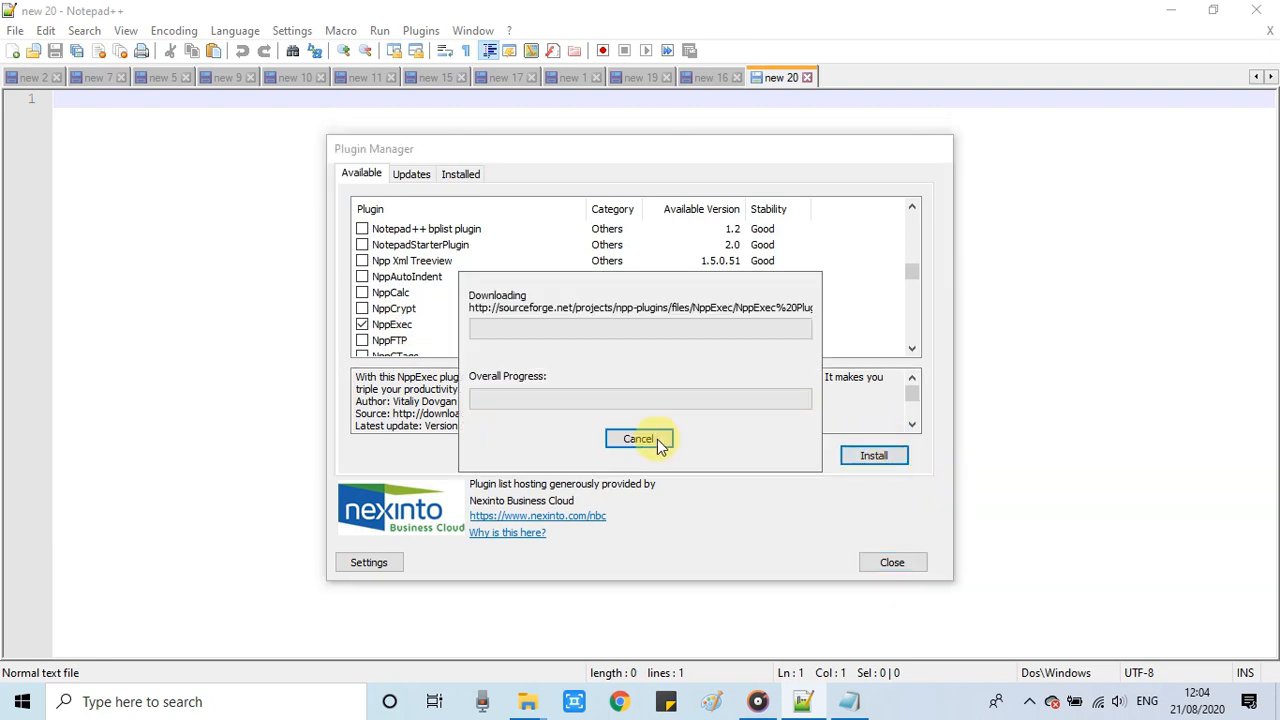
pyautogui.moveTo(628, 300)
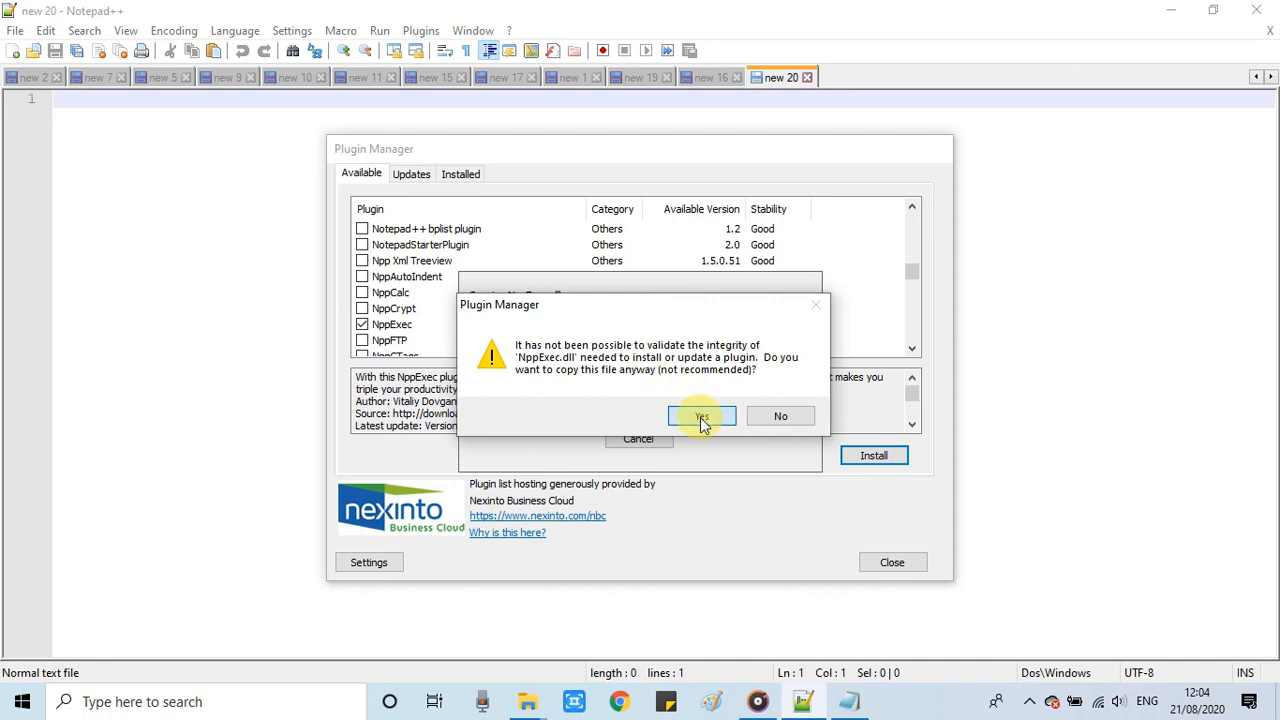
pyautogui.click(700, 416)
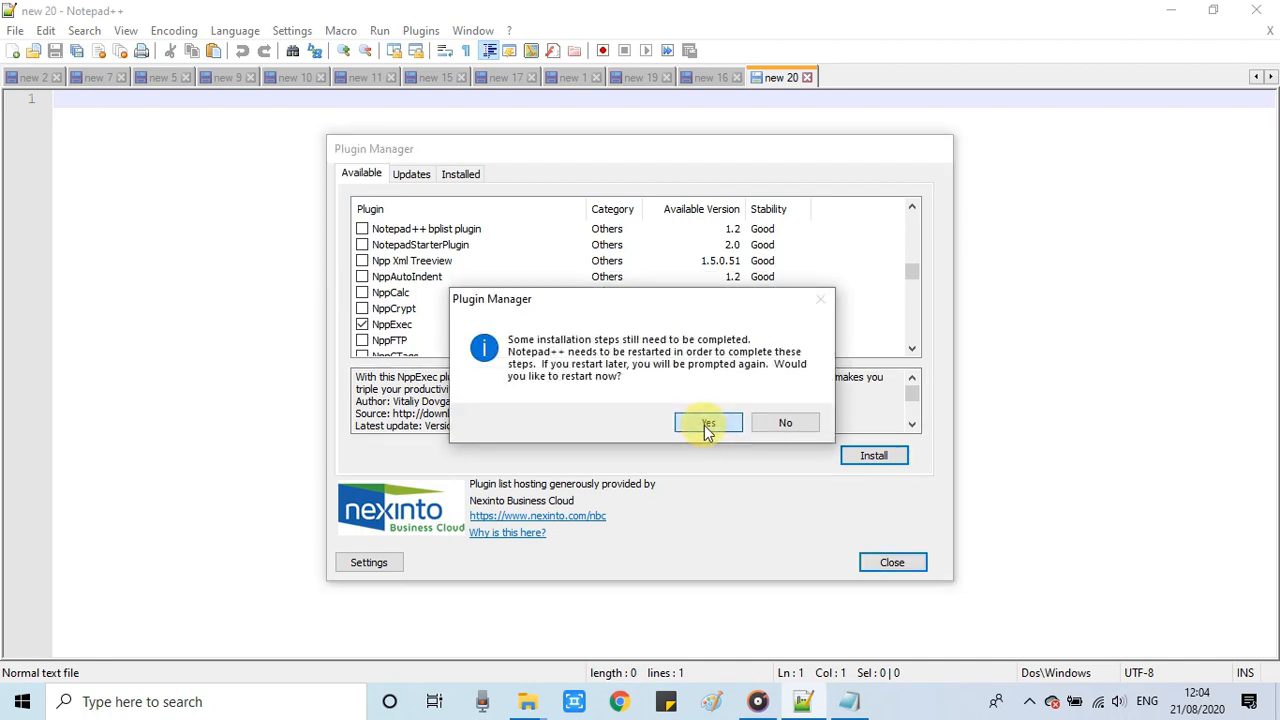
pyautogui.click(708, 422)
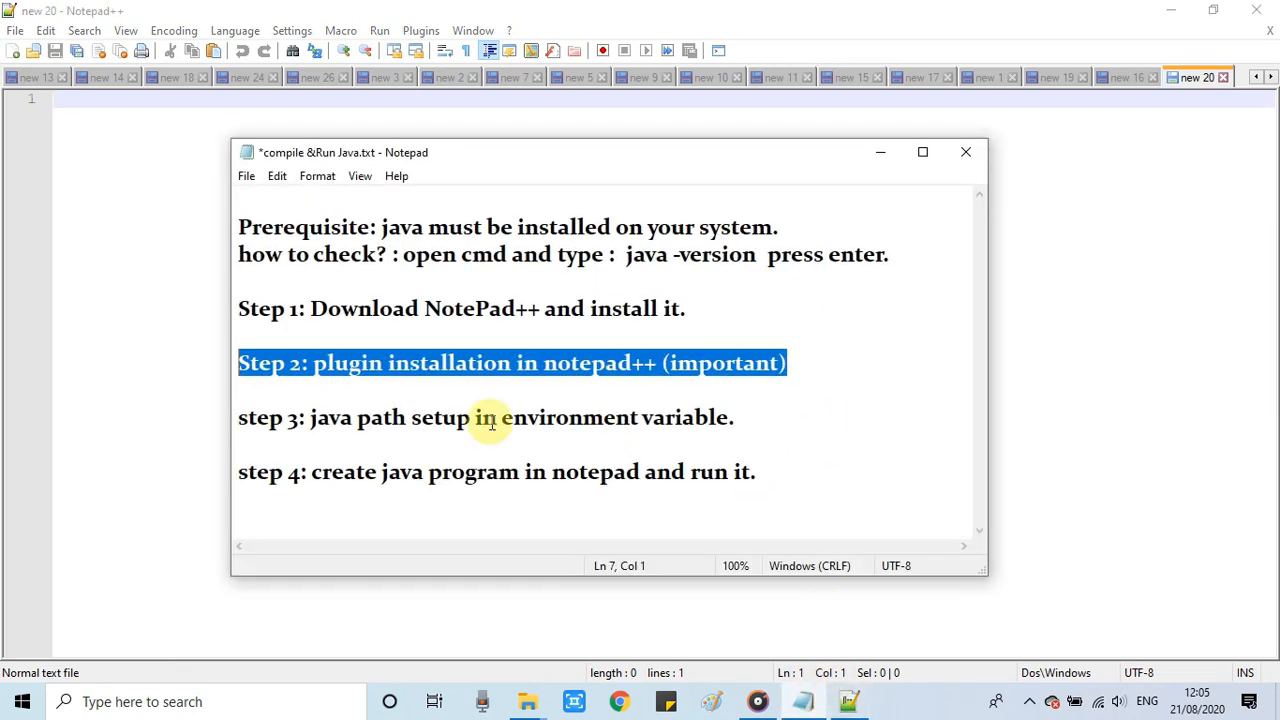
pyautogui.moveTo(376, 378)
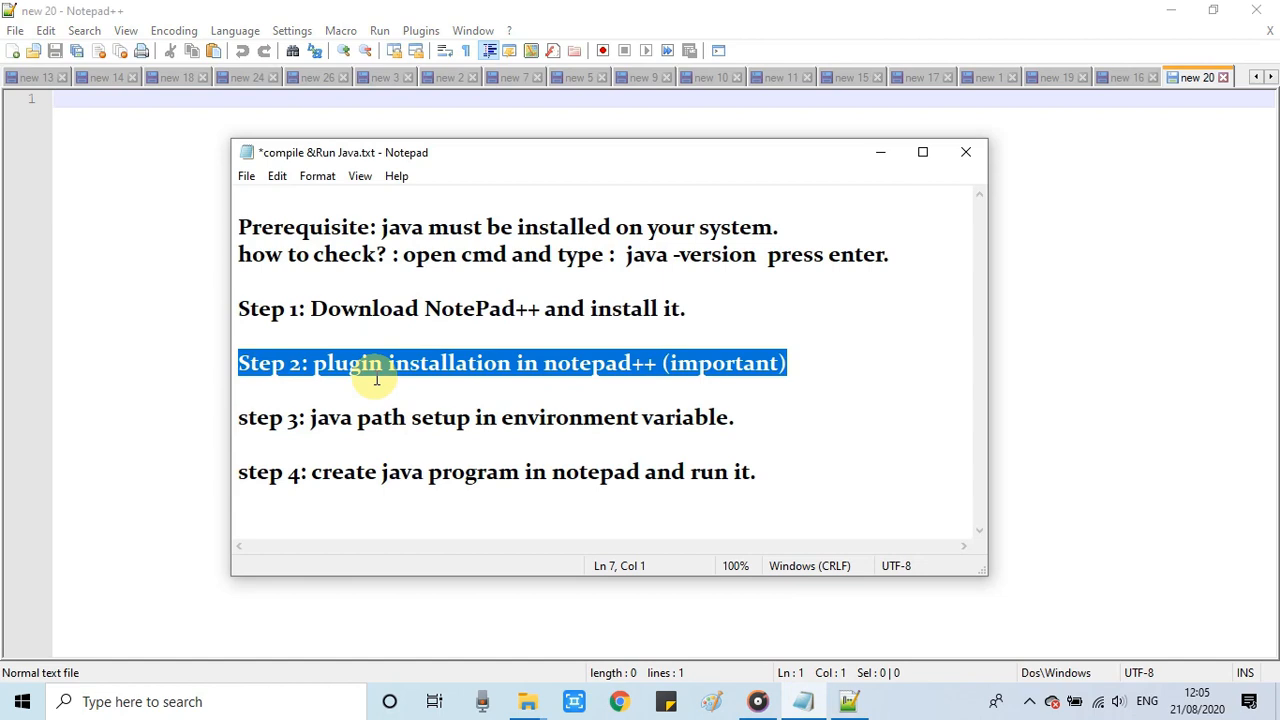
# - Add a 'JAVA_HOME' line after step 3 of the notes, correcting a mistyped start
pyautogui.click(240, 418)
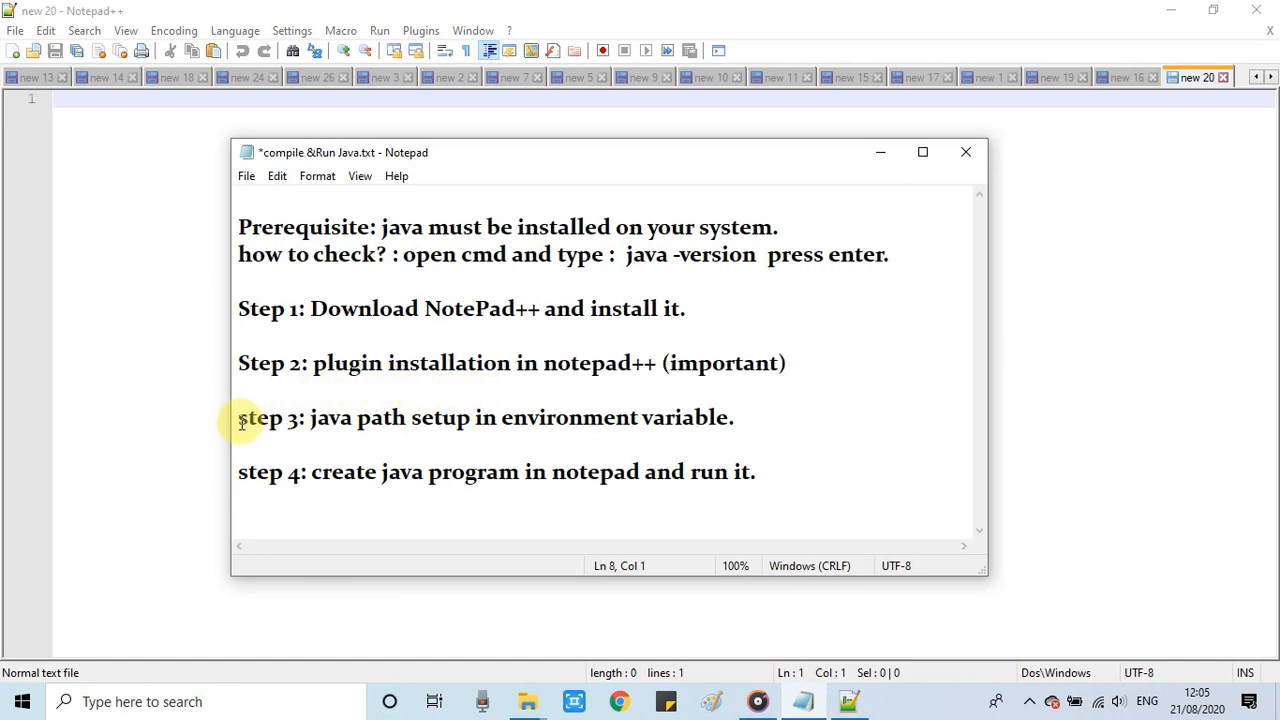
pyautogui.moveTo(238, 418); pyautogui.dragTo(740, 418)
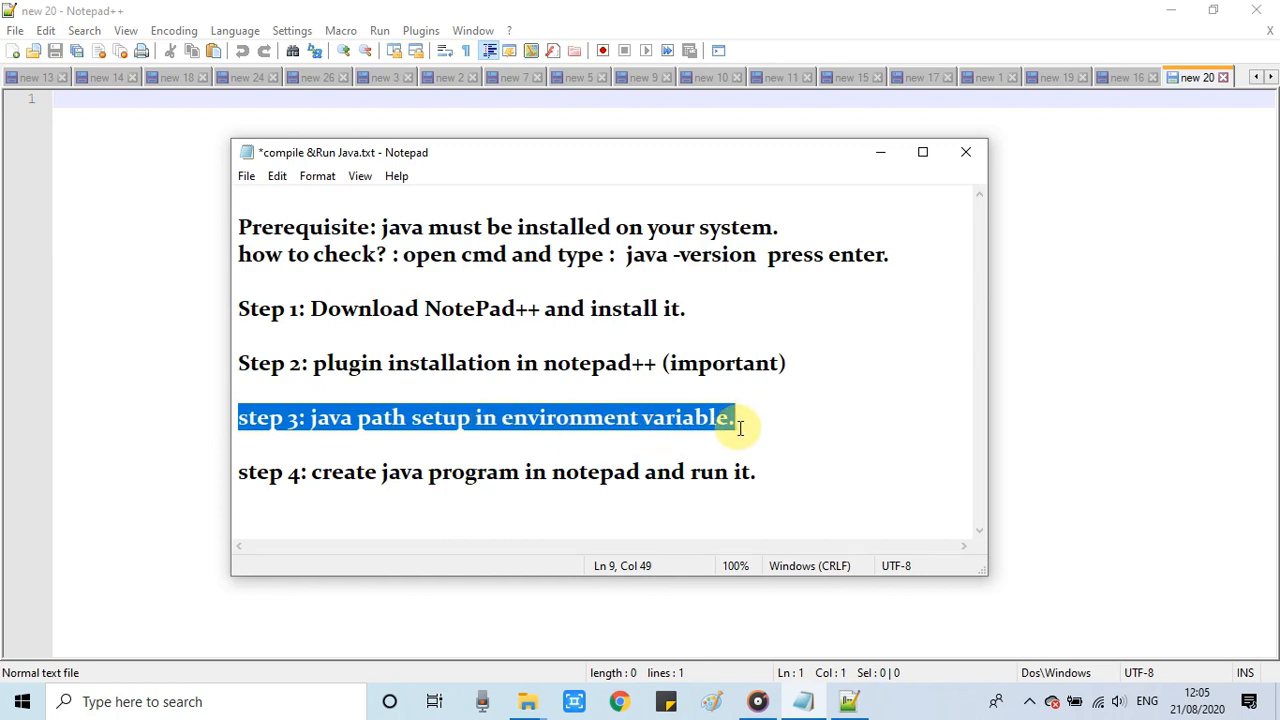
pyautogui.click(740, 418)
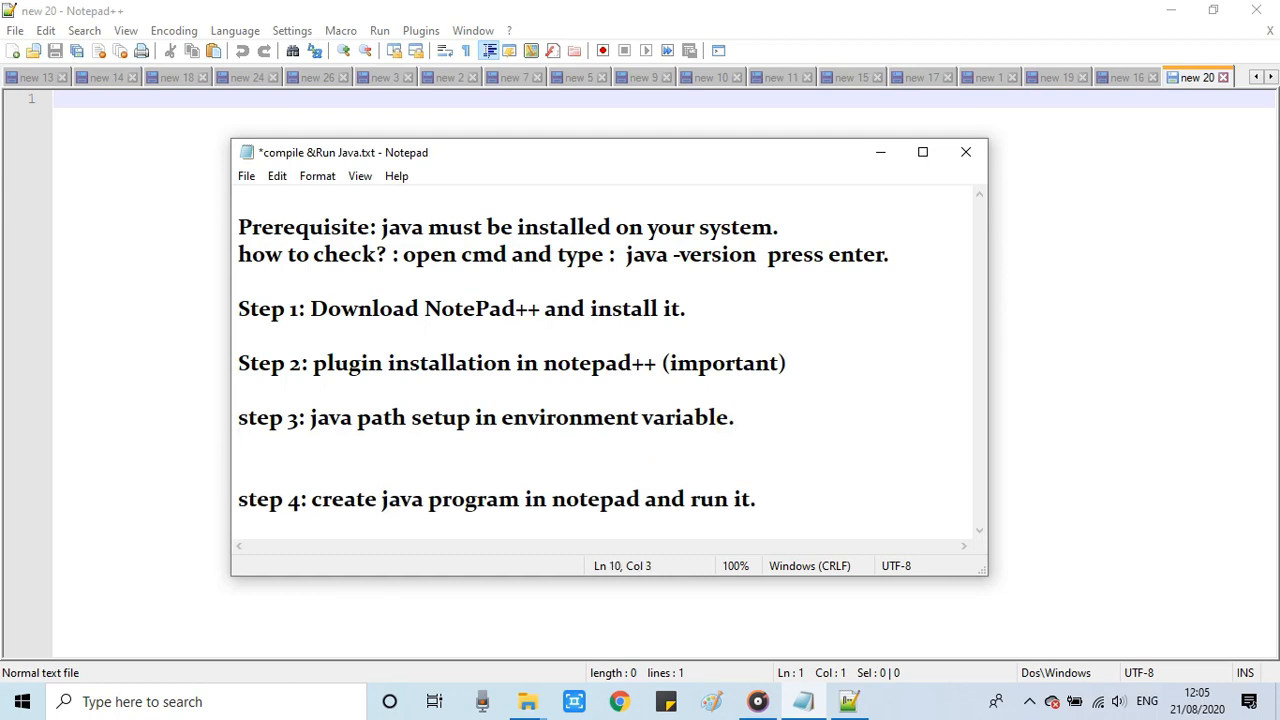
pyautogui.write('J')
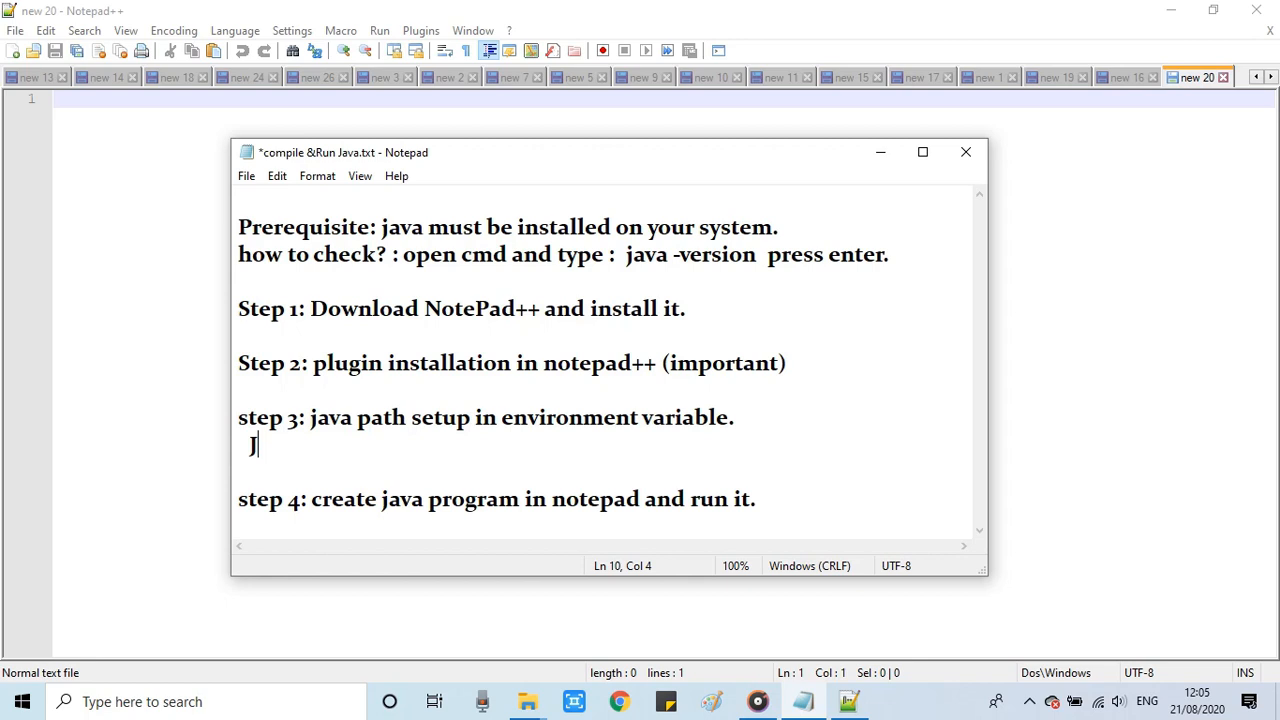
pyautogui.write('AJAV')
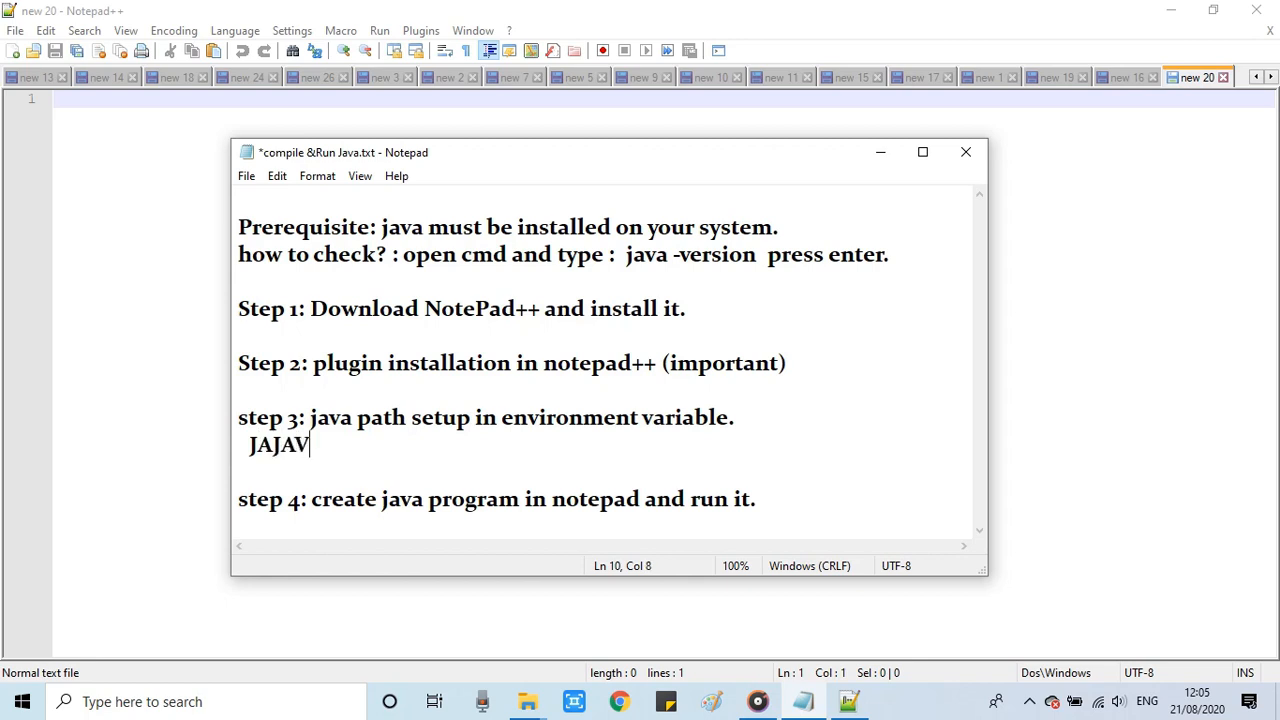
pyautogui.press('Backspace')
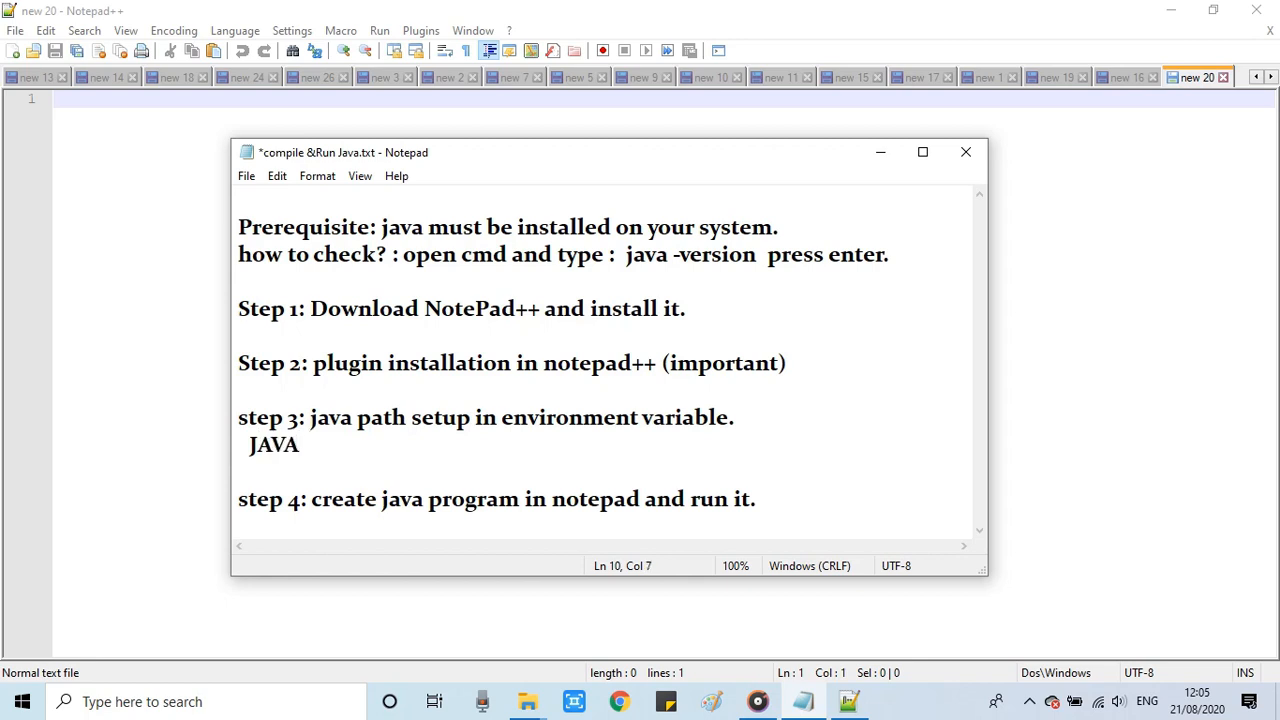
pyautogui.write('_HOME')
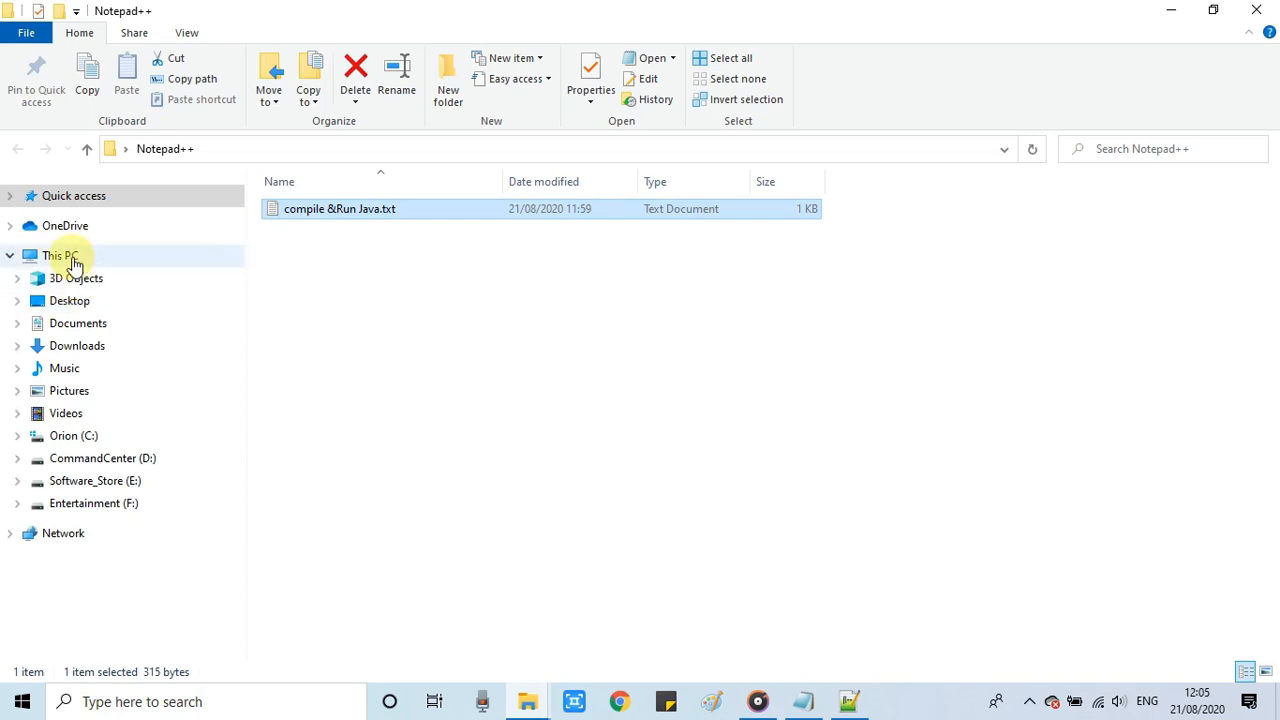
# - From This PC's Properties, reach Advanced system settings and the Environment Variables window
pyautogui.rightClick(60, 256)
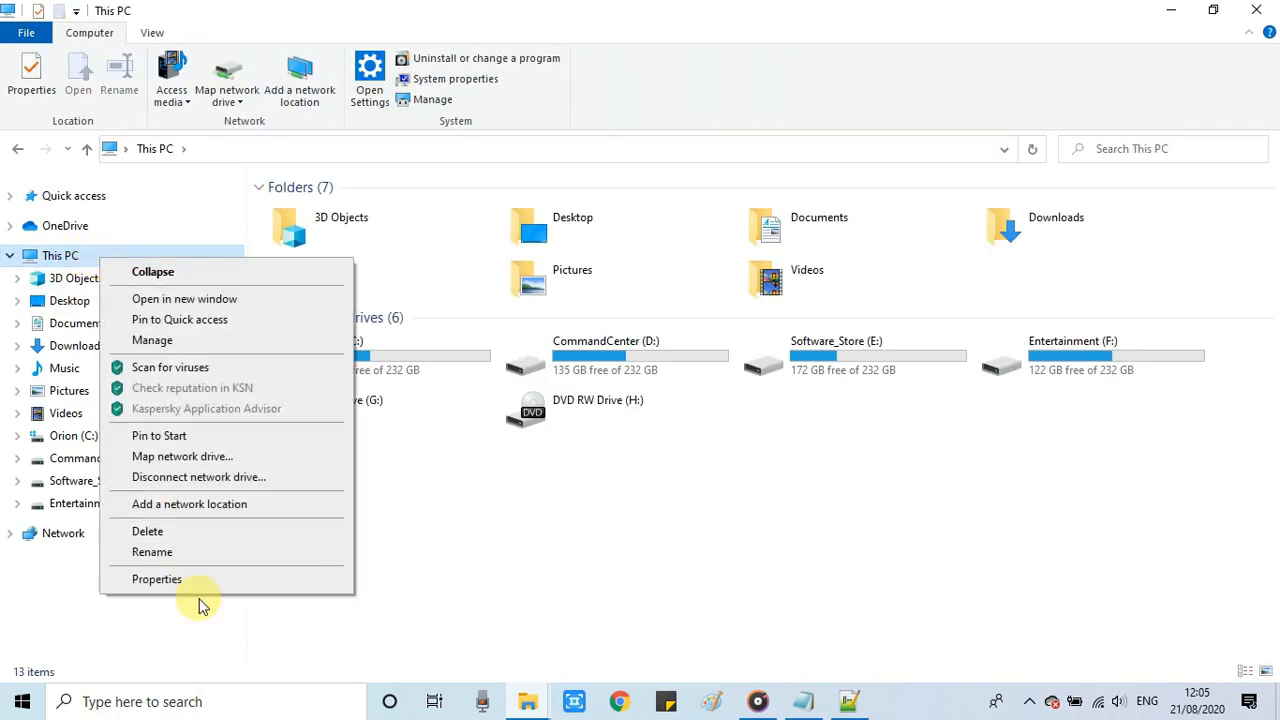
pyautogui.click(156, 580)
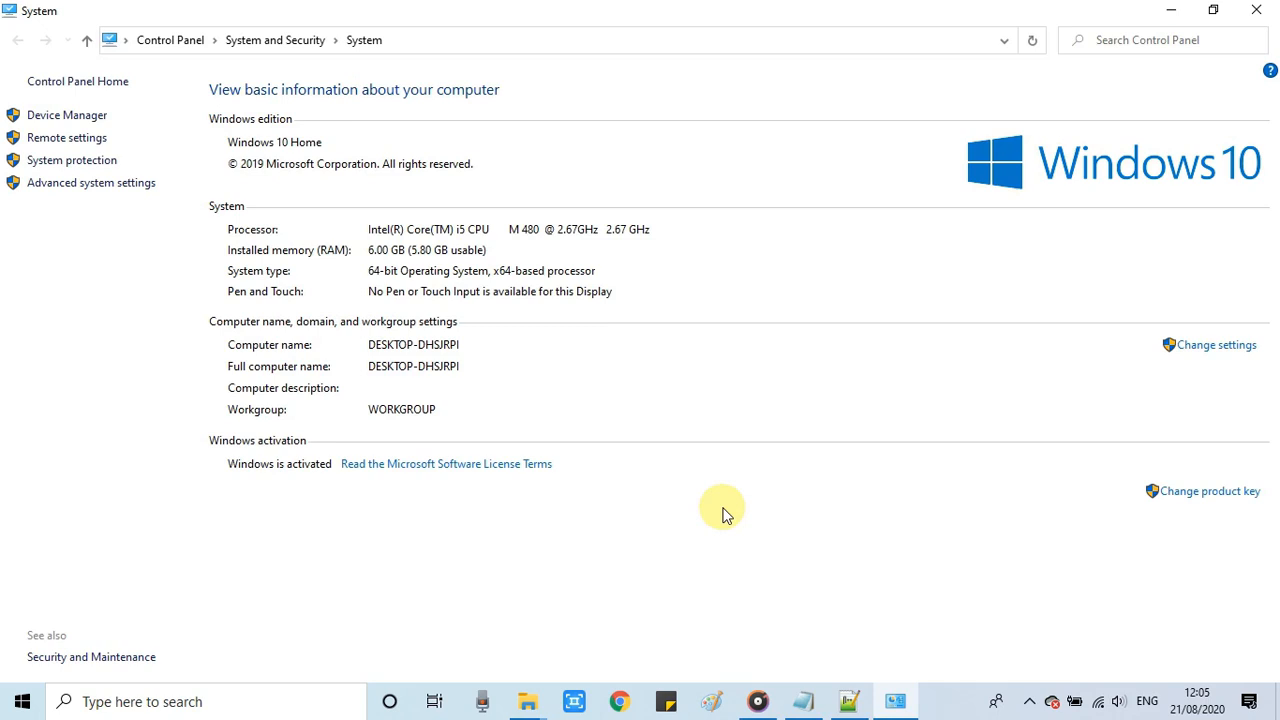
pyautogui.moveTo(164, 190)
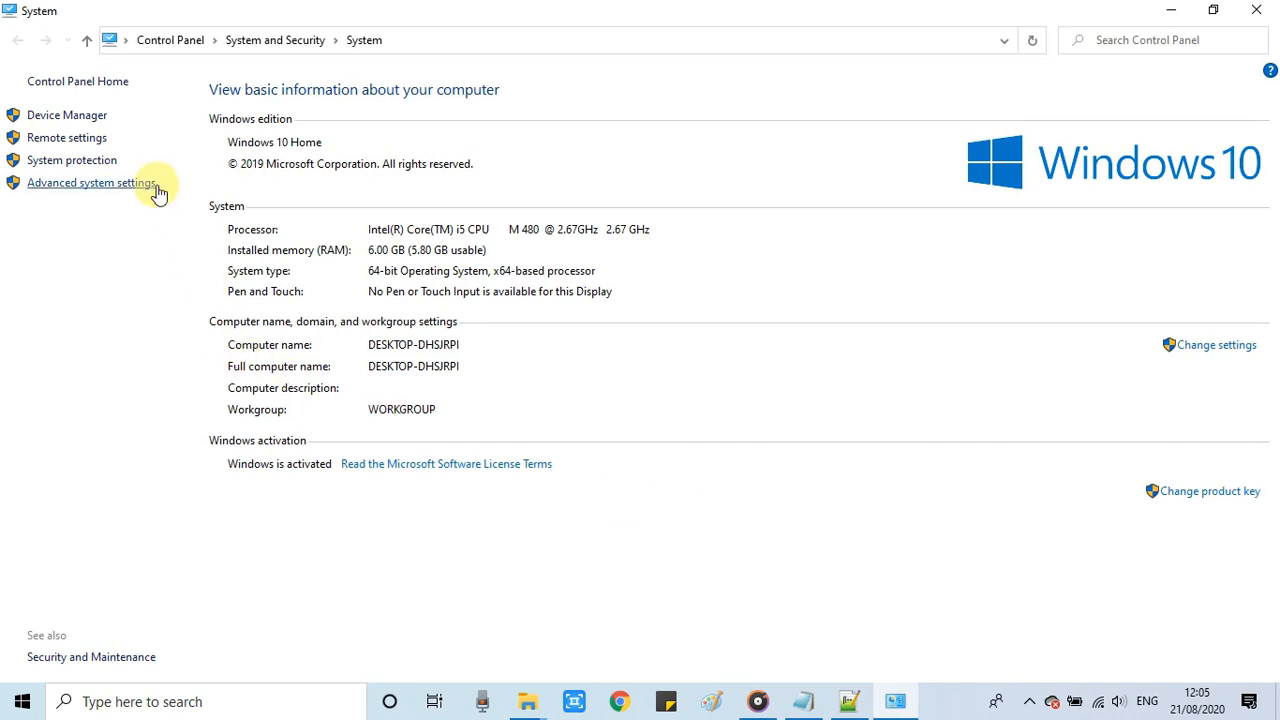
pyautogui.click(90, 182)
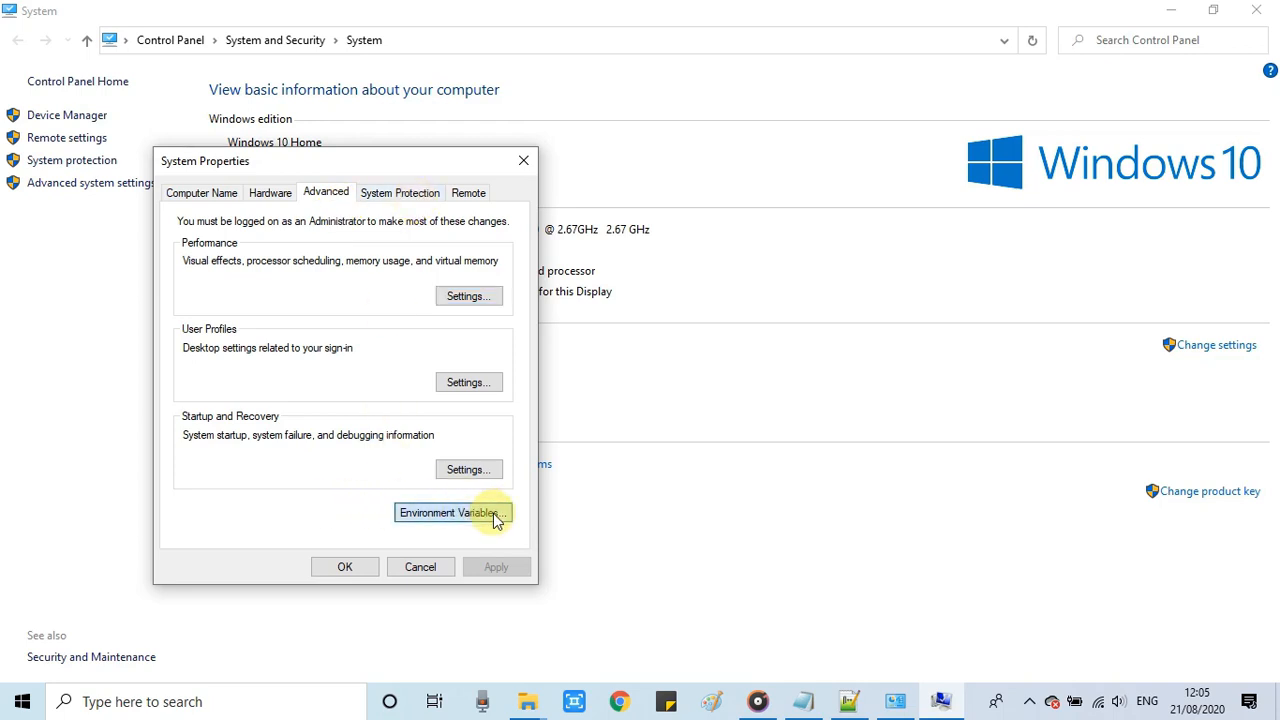
pyautogui.click(452, 512)
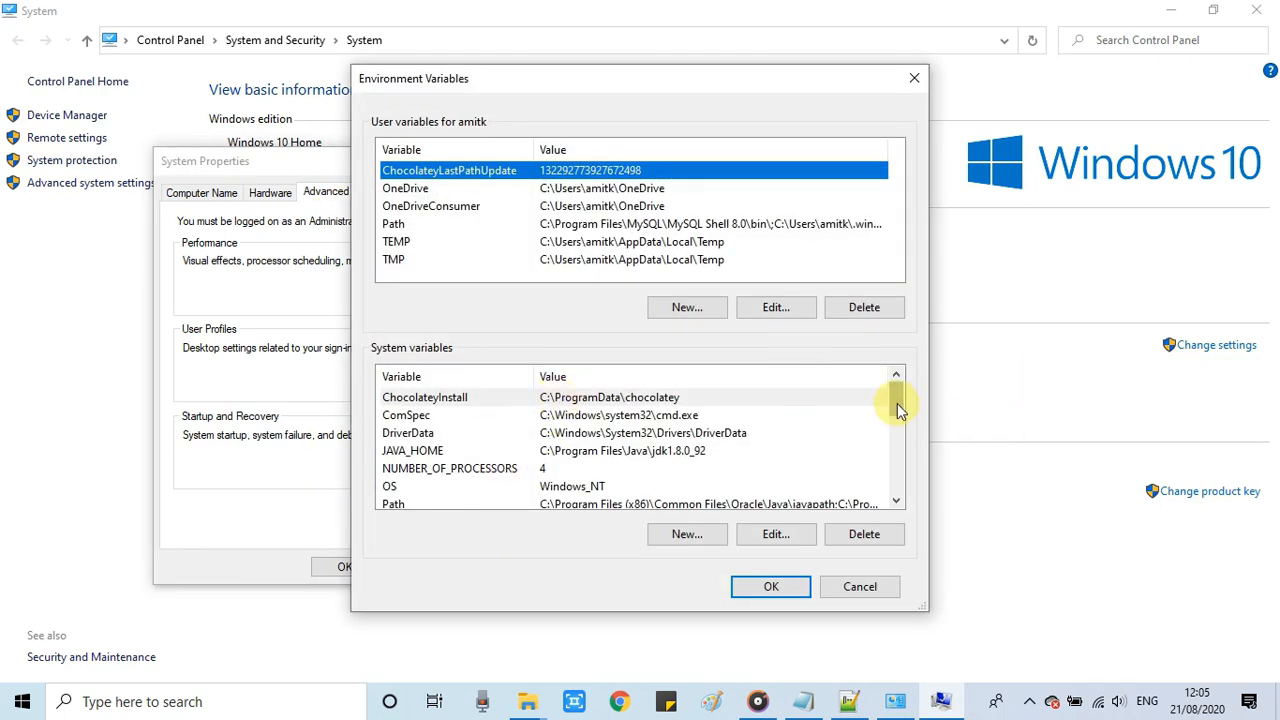
pyautogui.moveTo(420, 350)
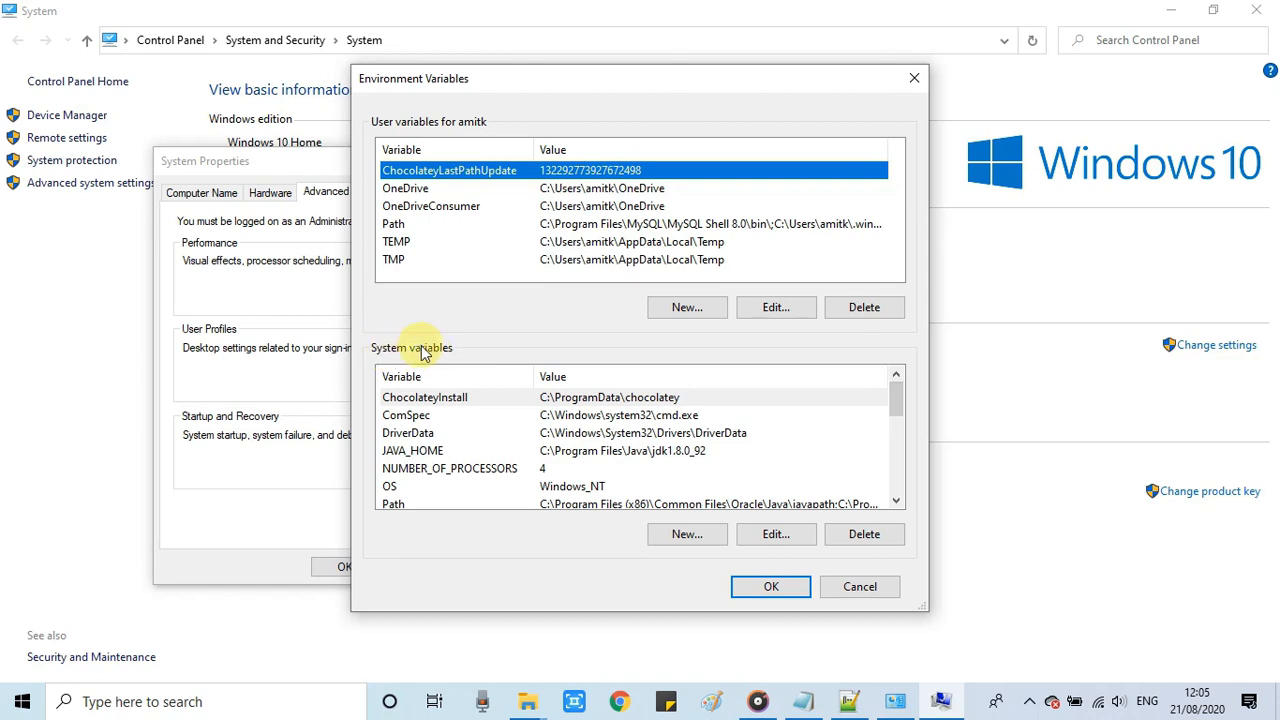
# - Name the new system variable JAVA_HOME and start browsing for its folder value
pyautogui.scroll(-3)
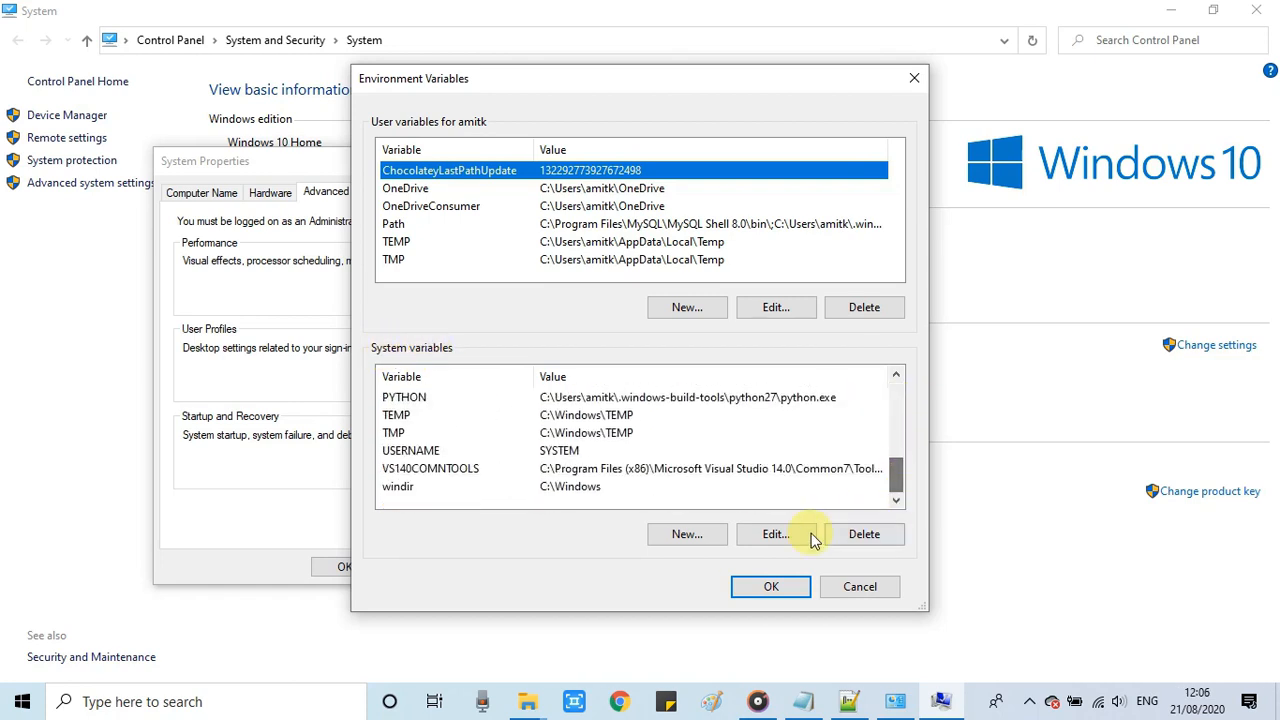
pyautogui.click(688, 532)
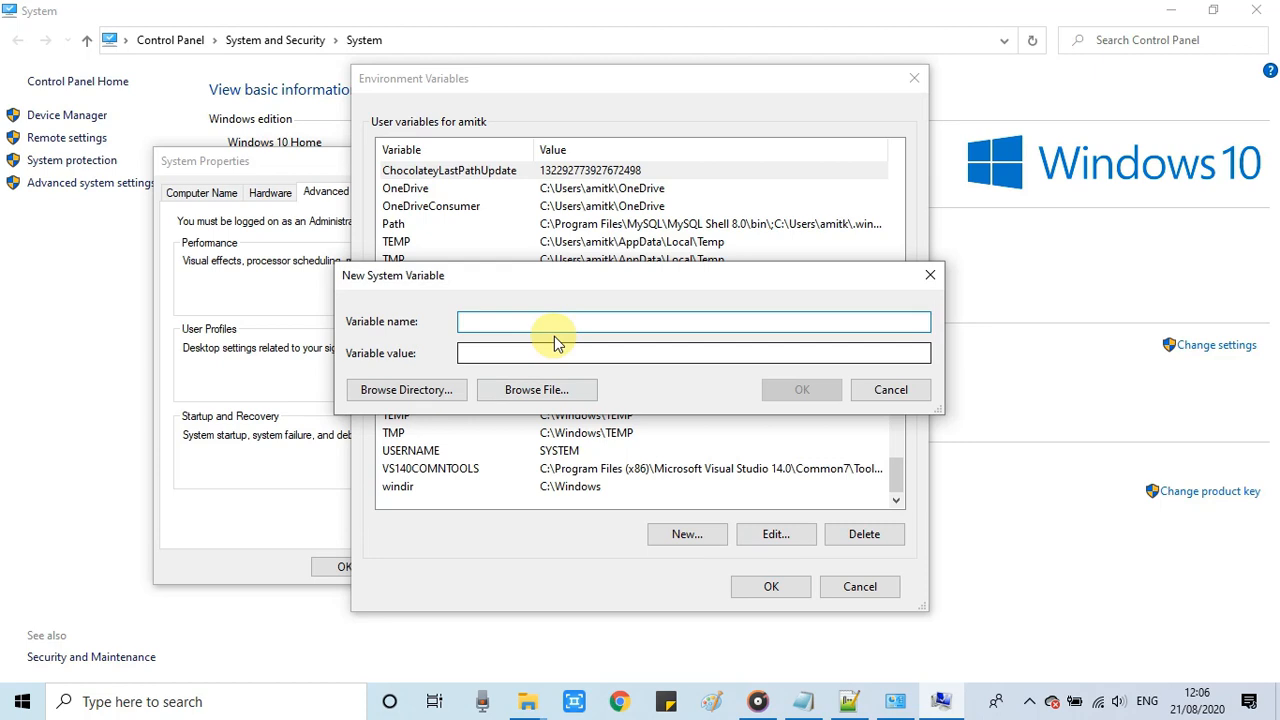
pyautogui.write('JA')
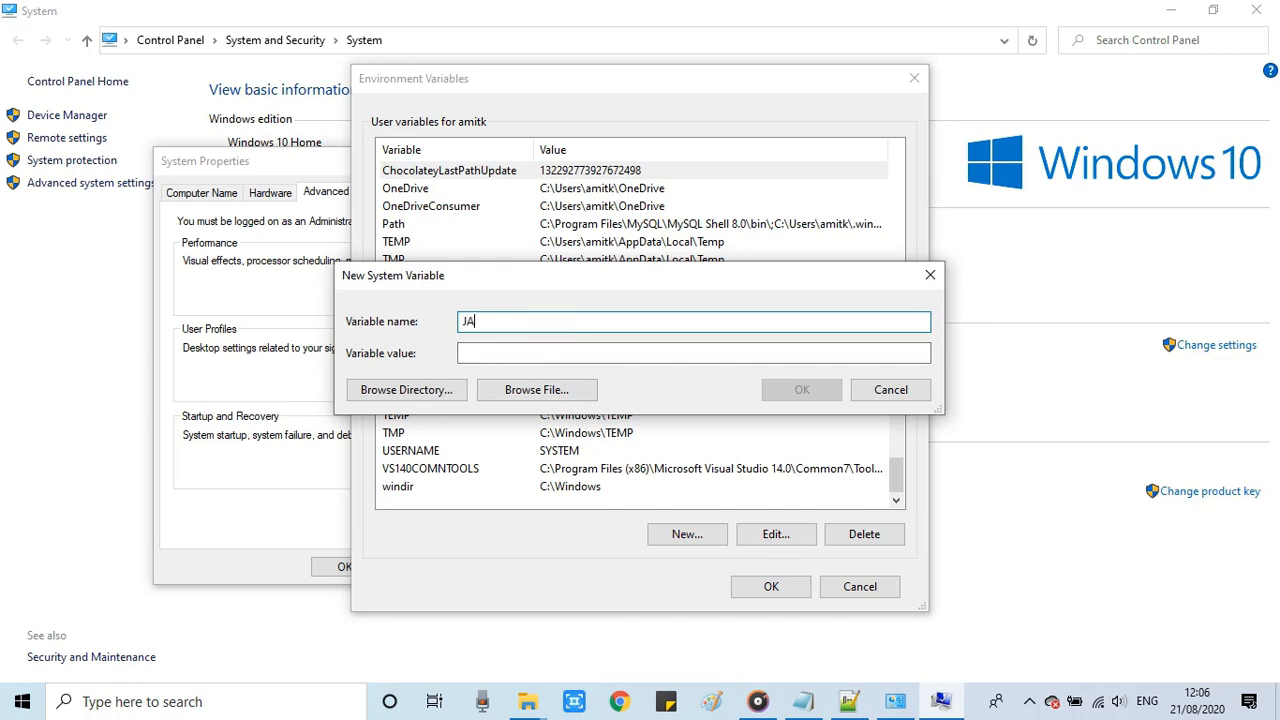
pyautogui.write('VA')
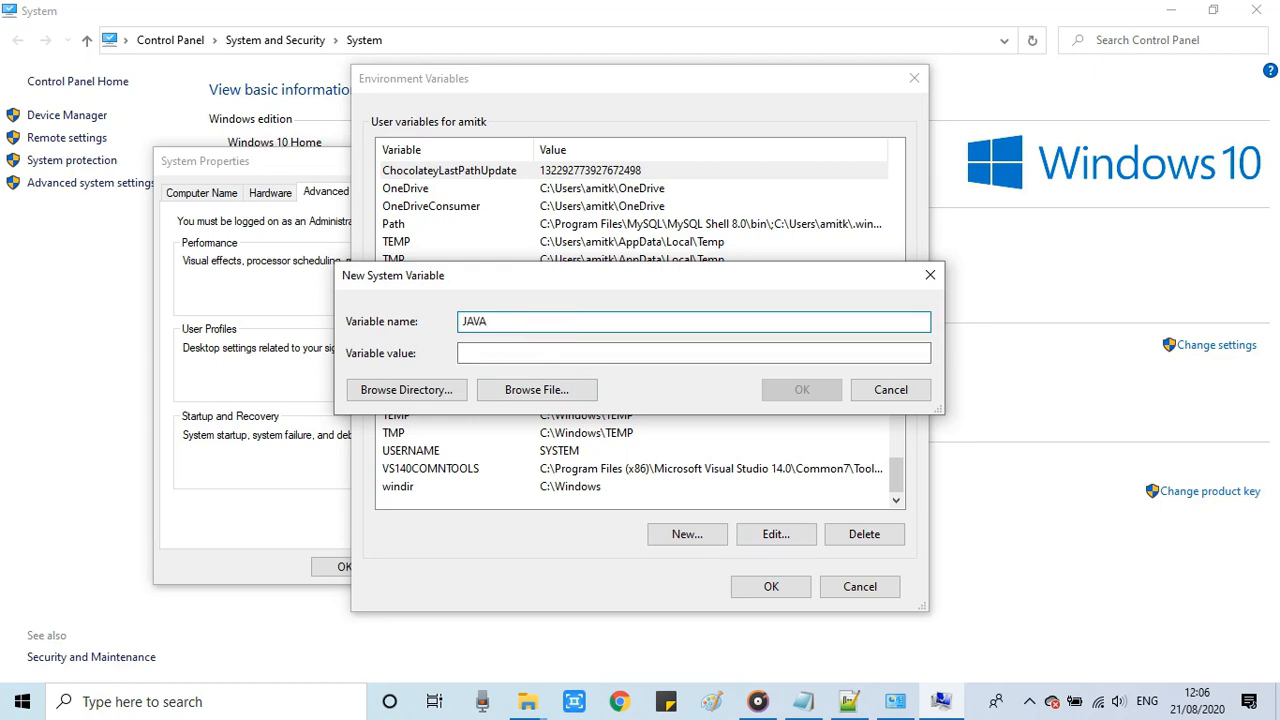
pyautogui.write('_HOME')
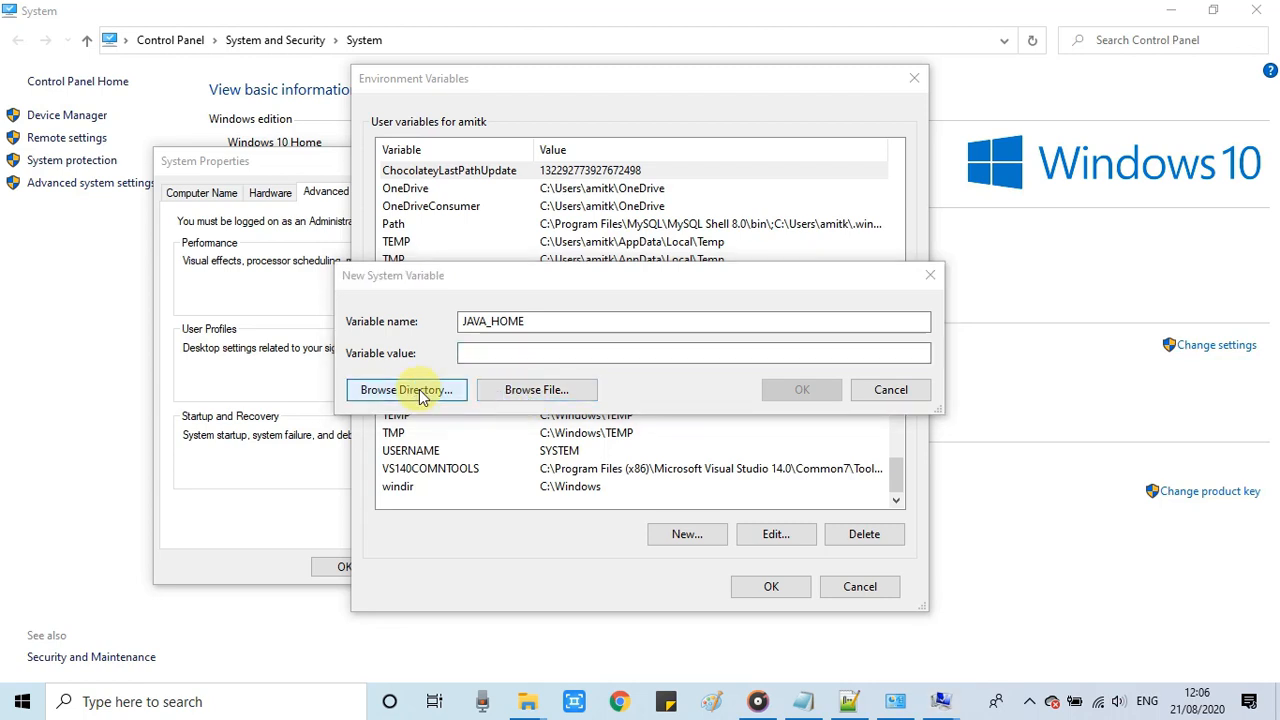
pyautogui.click(406, 388)
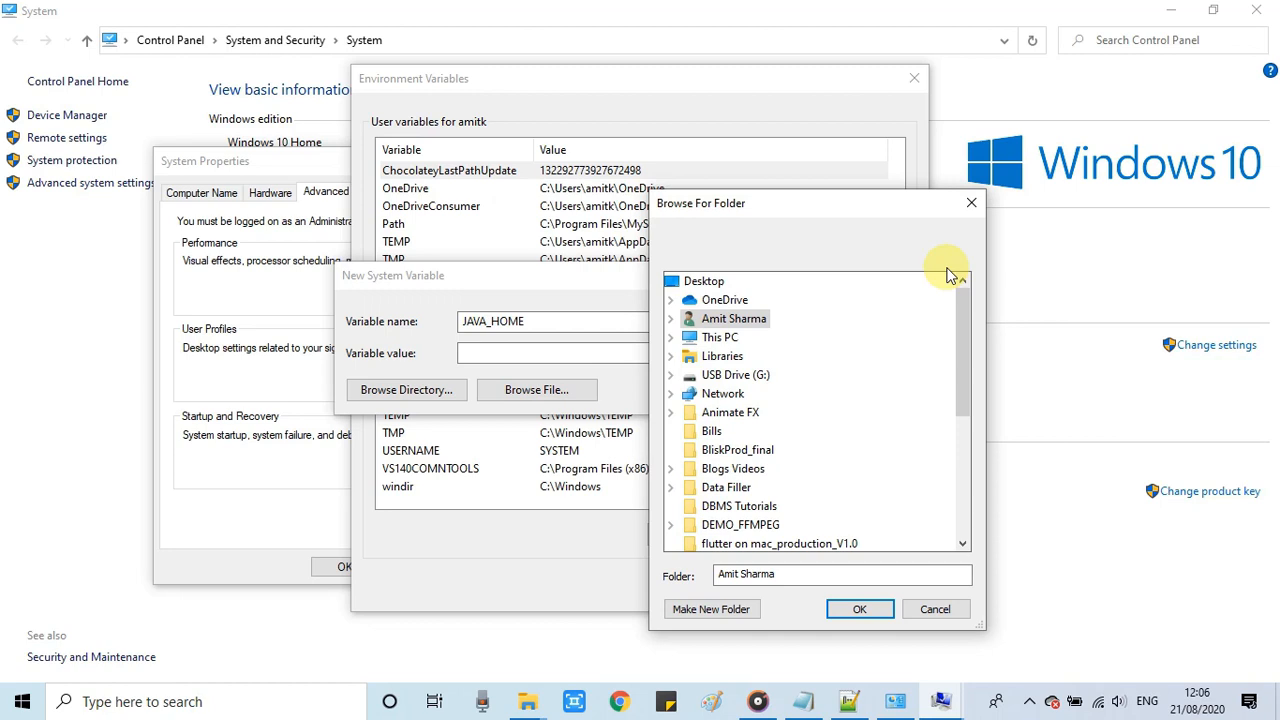
pyautogui.moveTo(964, 364)
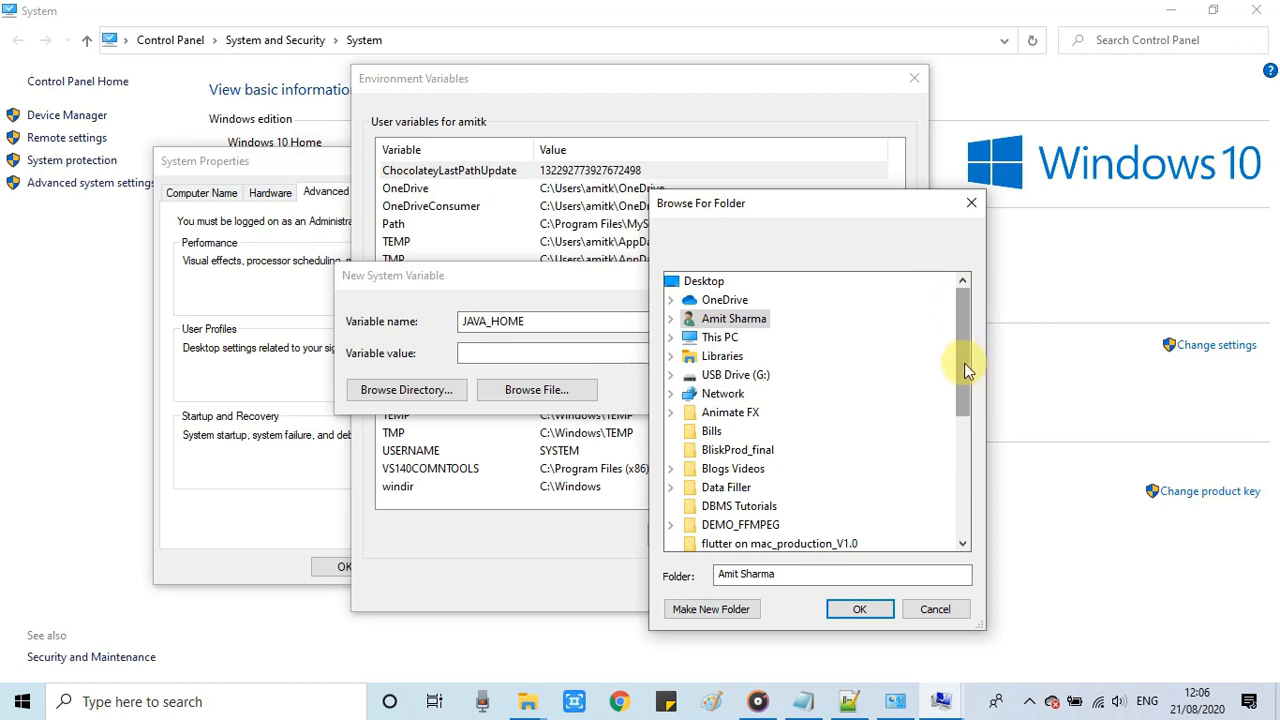
# - Pick C:\Program Files\Java\jdk1.8.0_92 as JAVA_HOME's value and save the variable
pyautogui.scroll(-3)
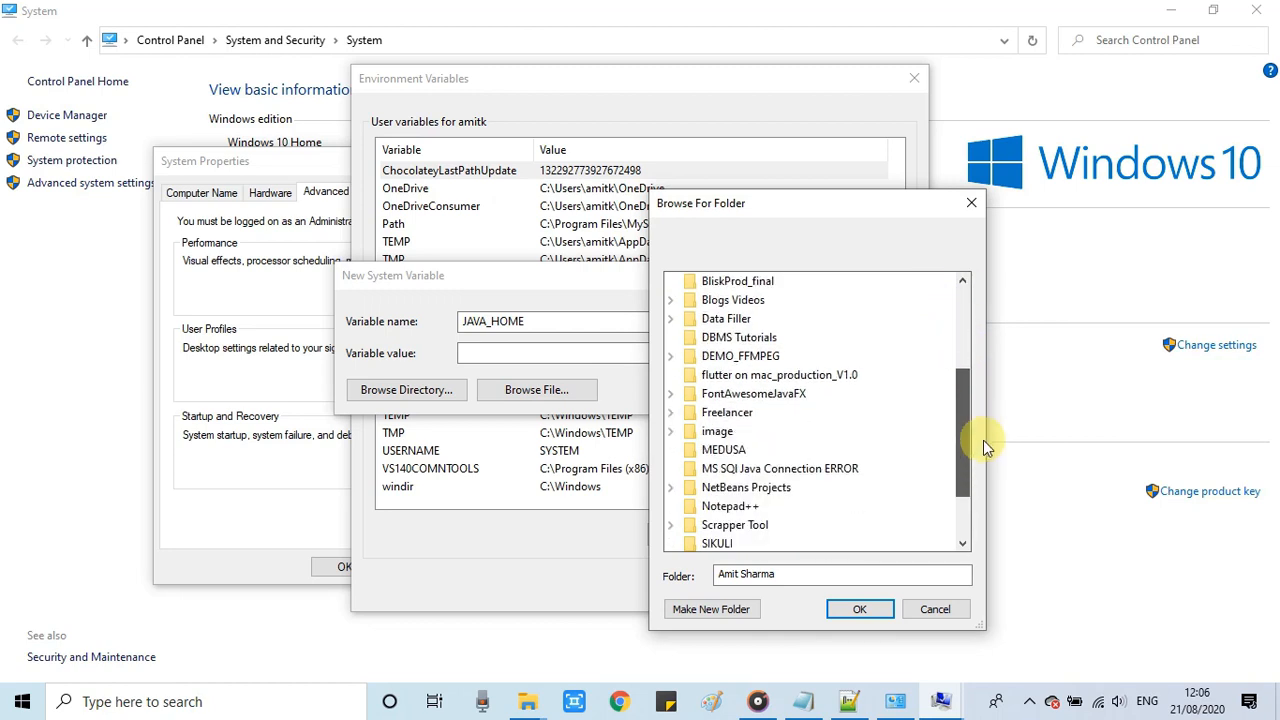
pyautogui.moveTo(964, 450); pyautogui.dragTo(964, 356)
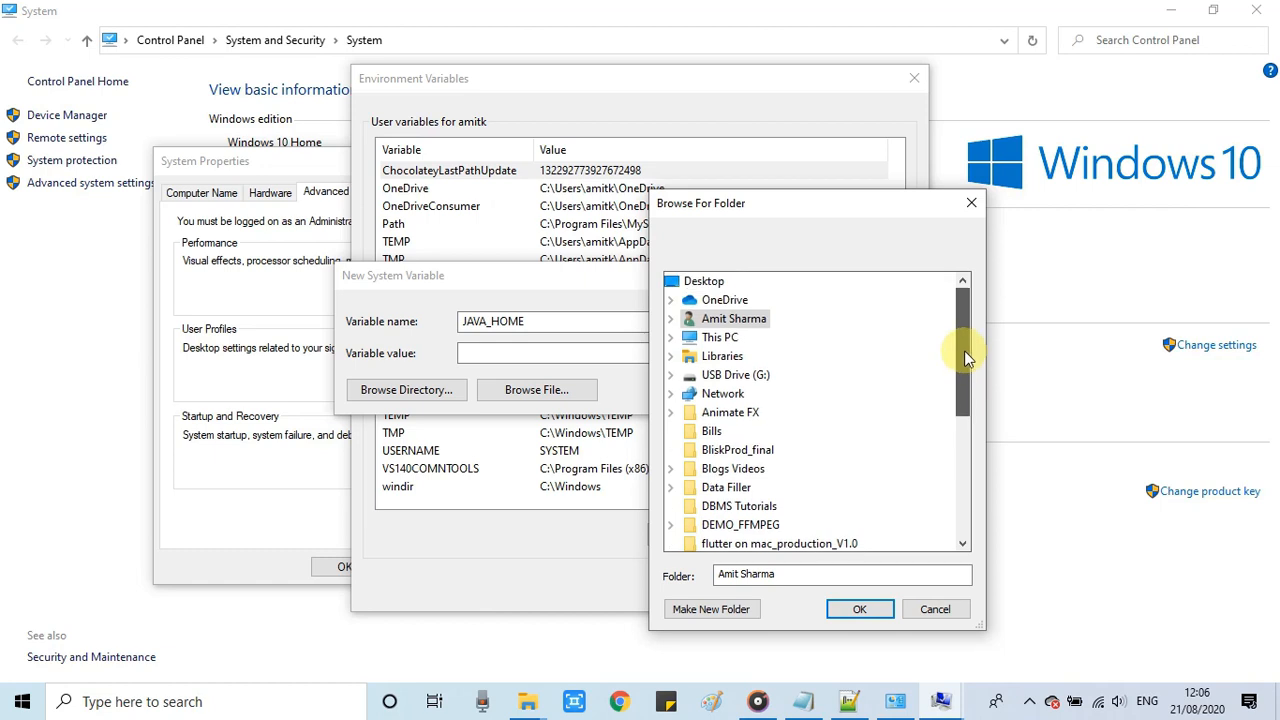
pyautogui.scroll(-3)
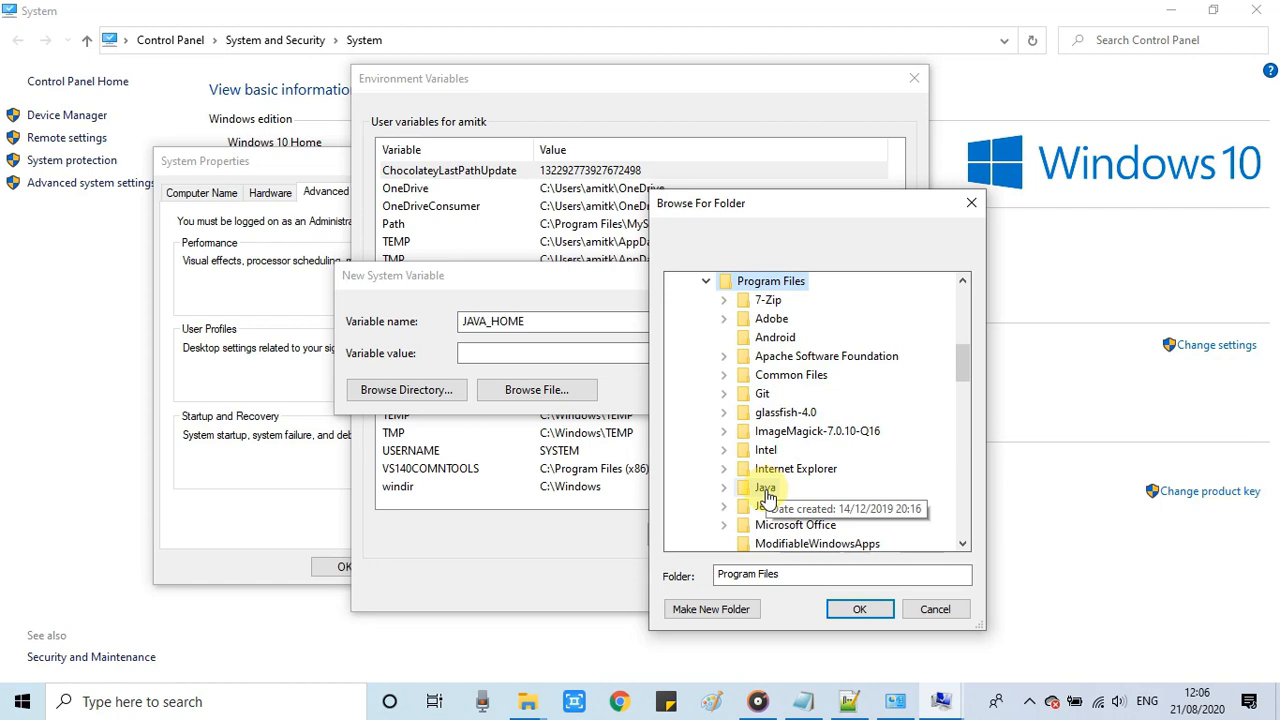
pyautogui.click(724, 488)
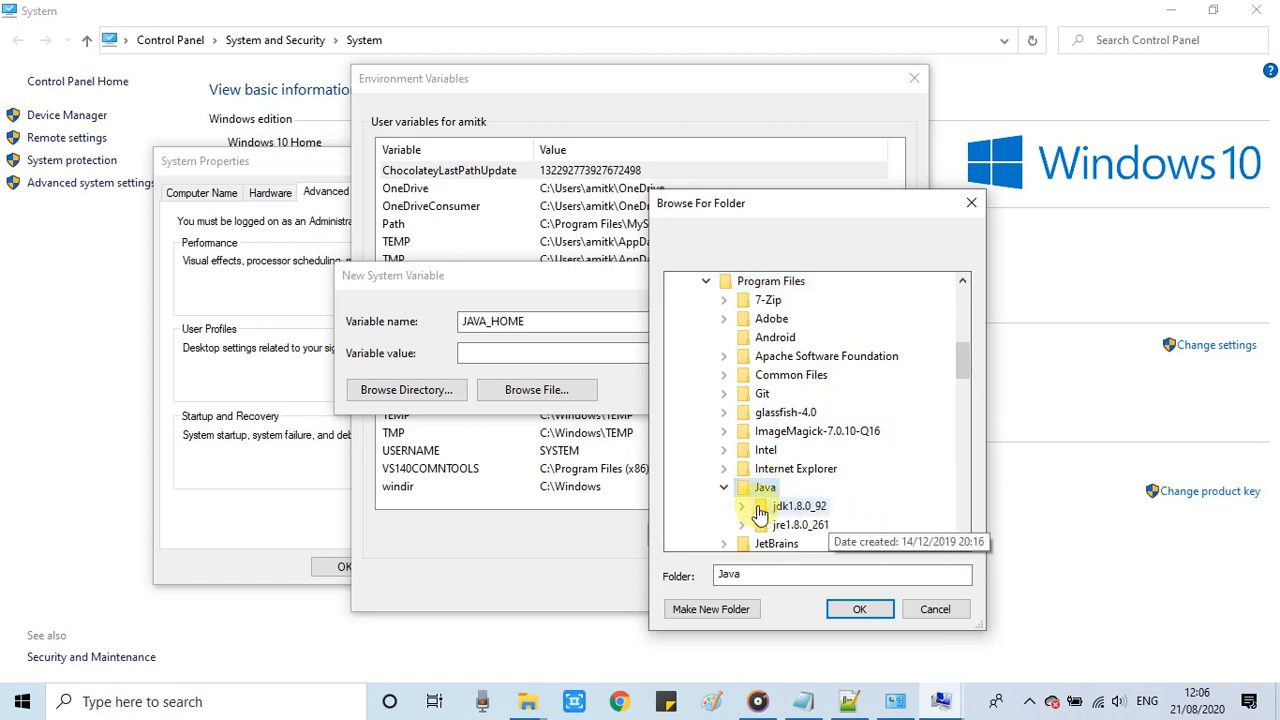
pyautogui.click(740, 506)
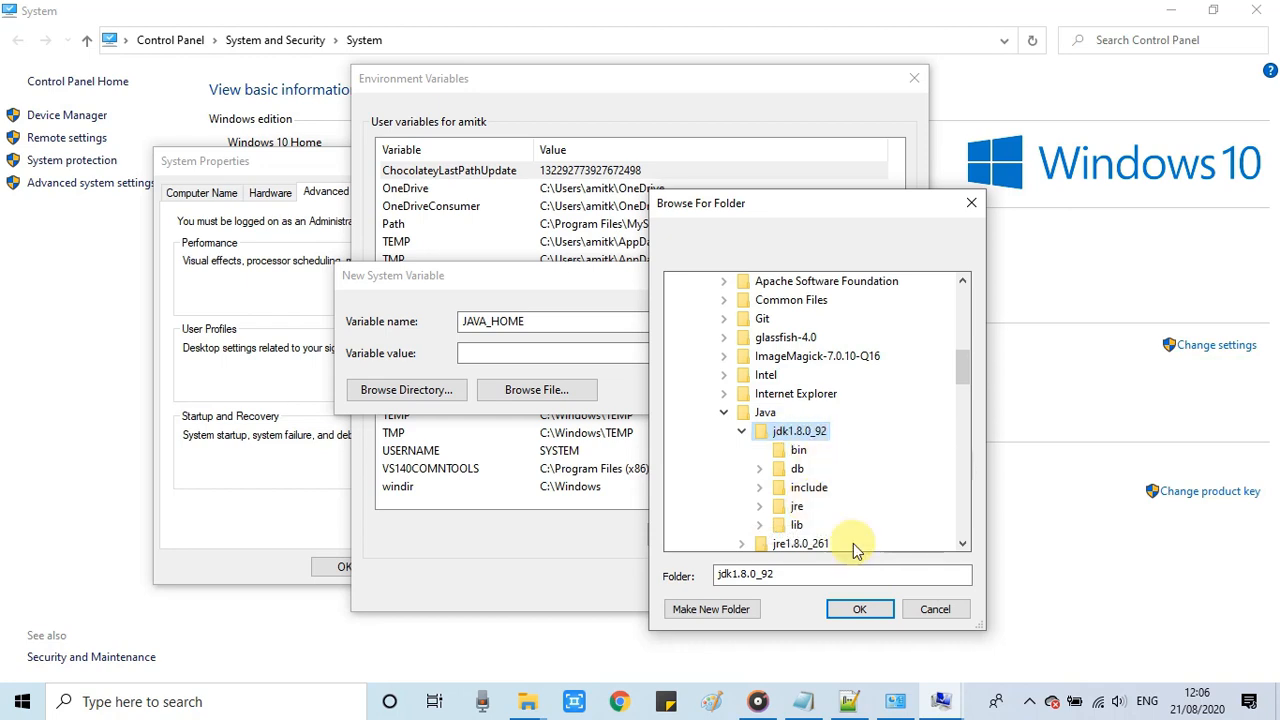
pyautogui.click(858, 608)
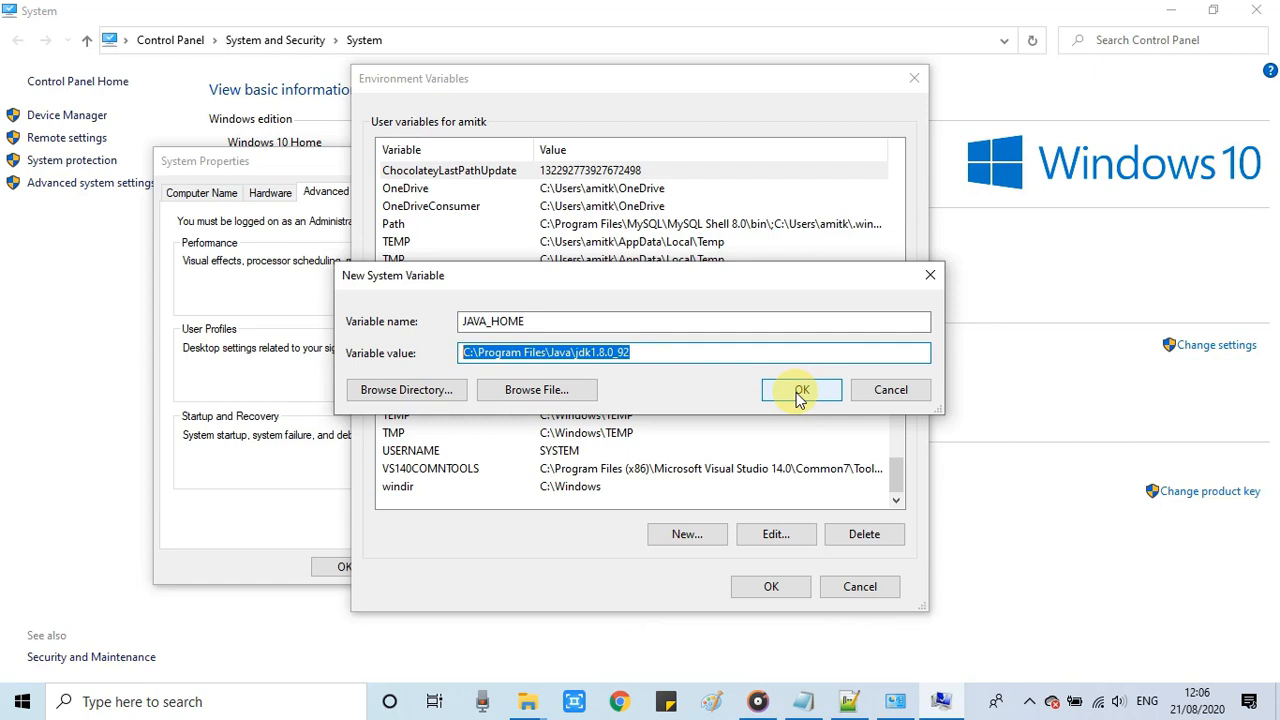
pyautogui.click(800, 388)
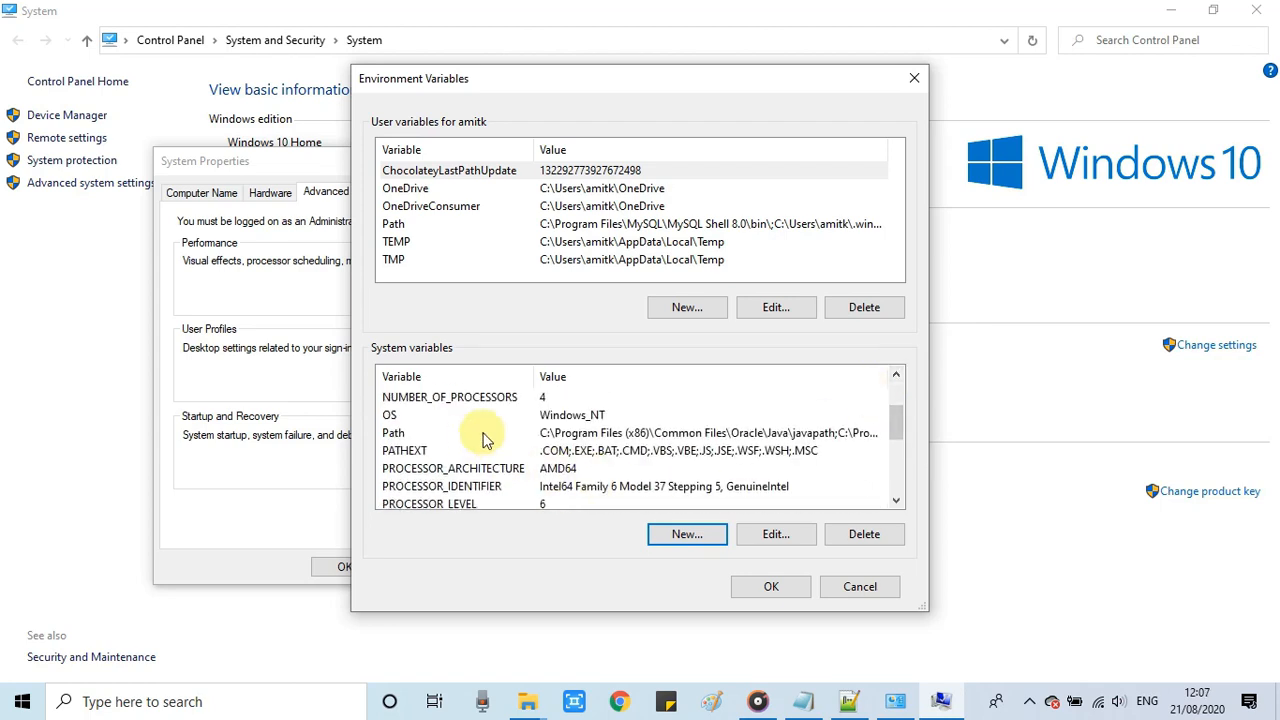
# - Add a new %JAVA_HOME%\bin entry to the system Path variable
pyautogui.click(450, 432)
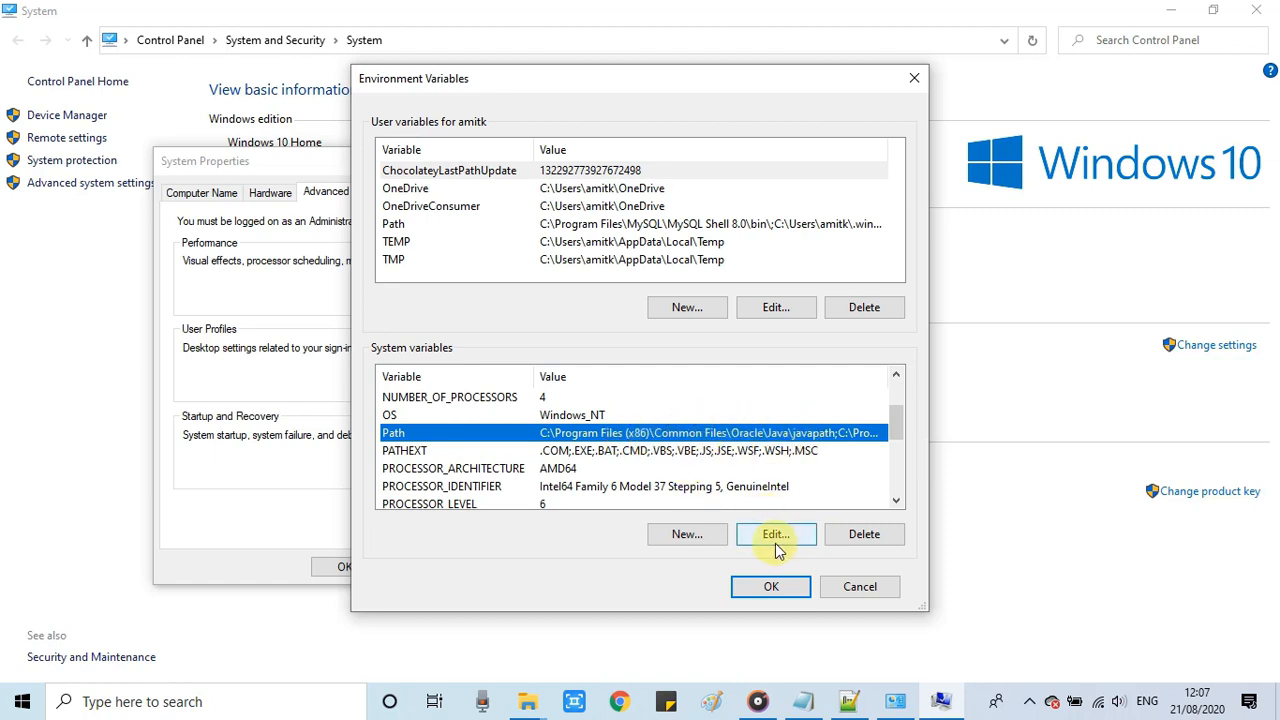
pyautogui.click(776, 532)
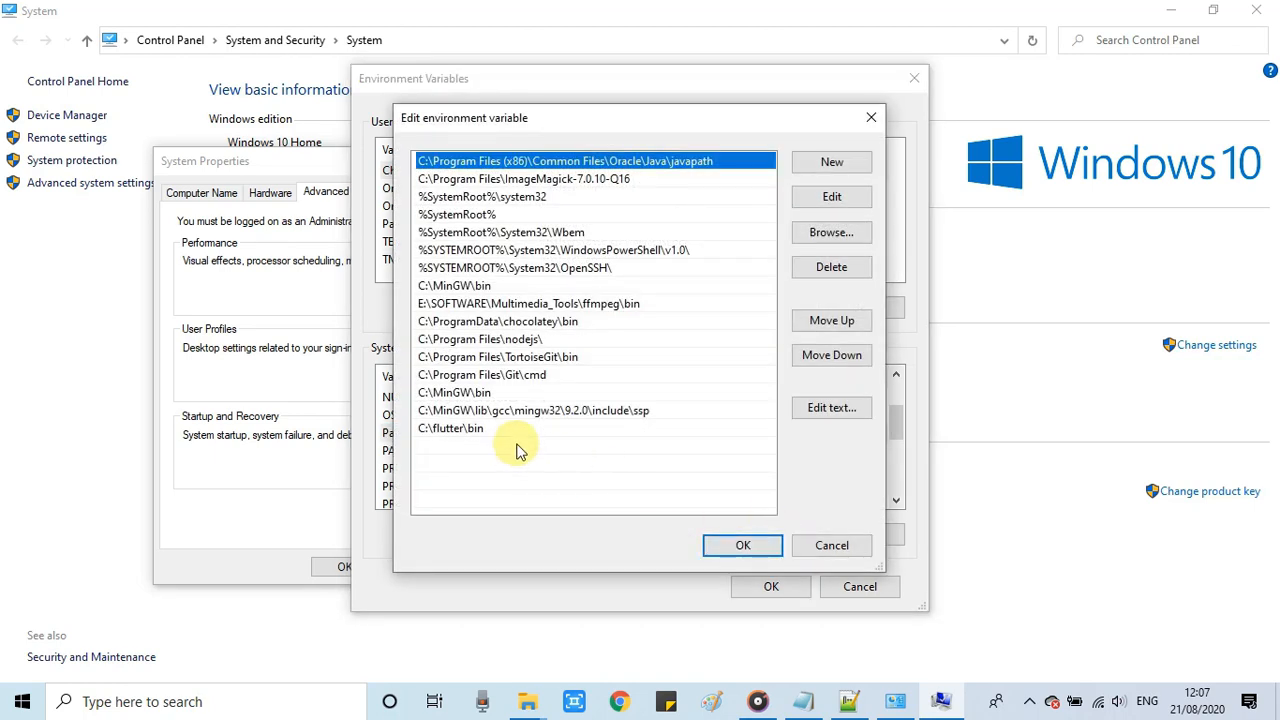
pyautogui.click(832, 162)
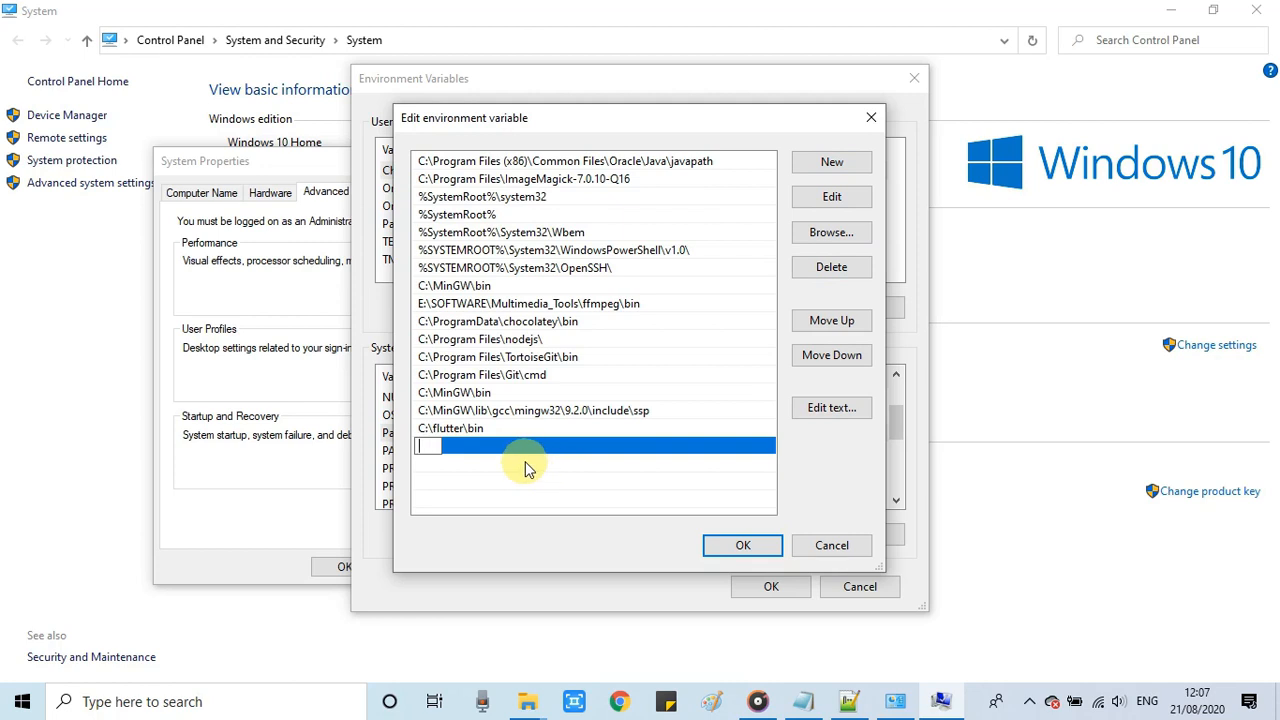
pyautogui.write('%')
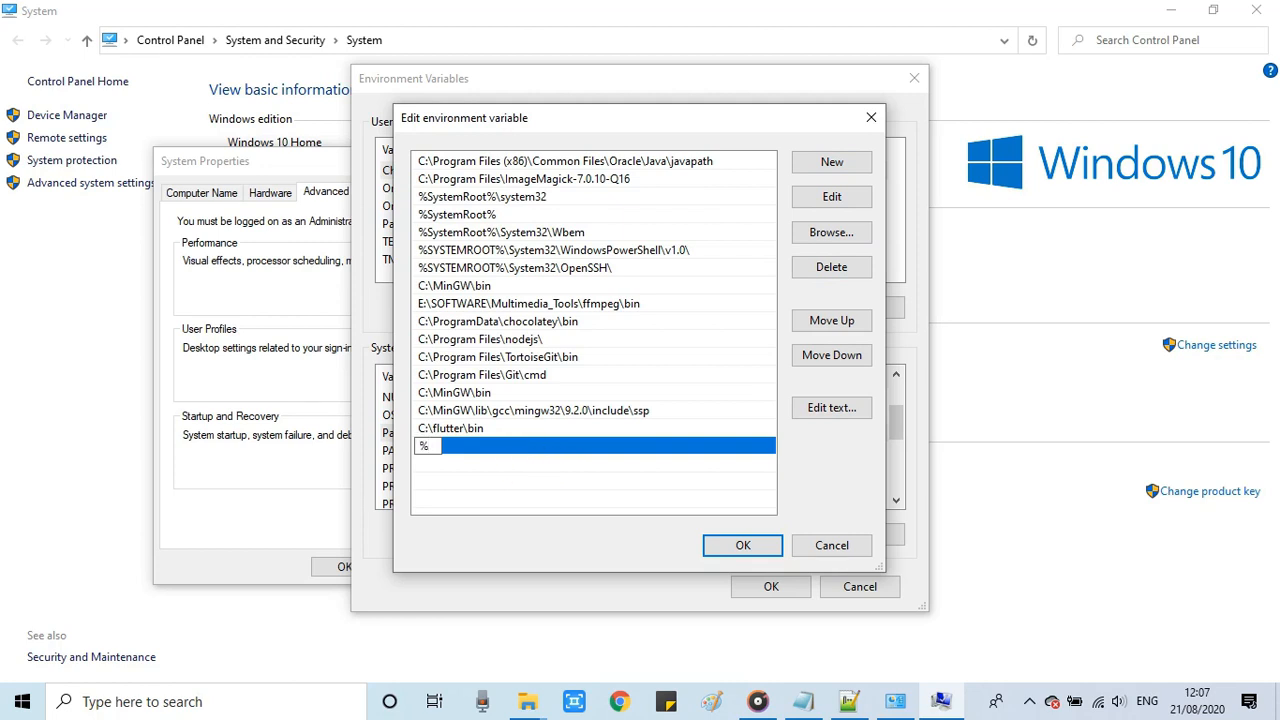
pyautogui.write('JAVA_HOME')
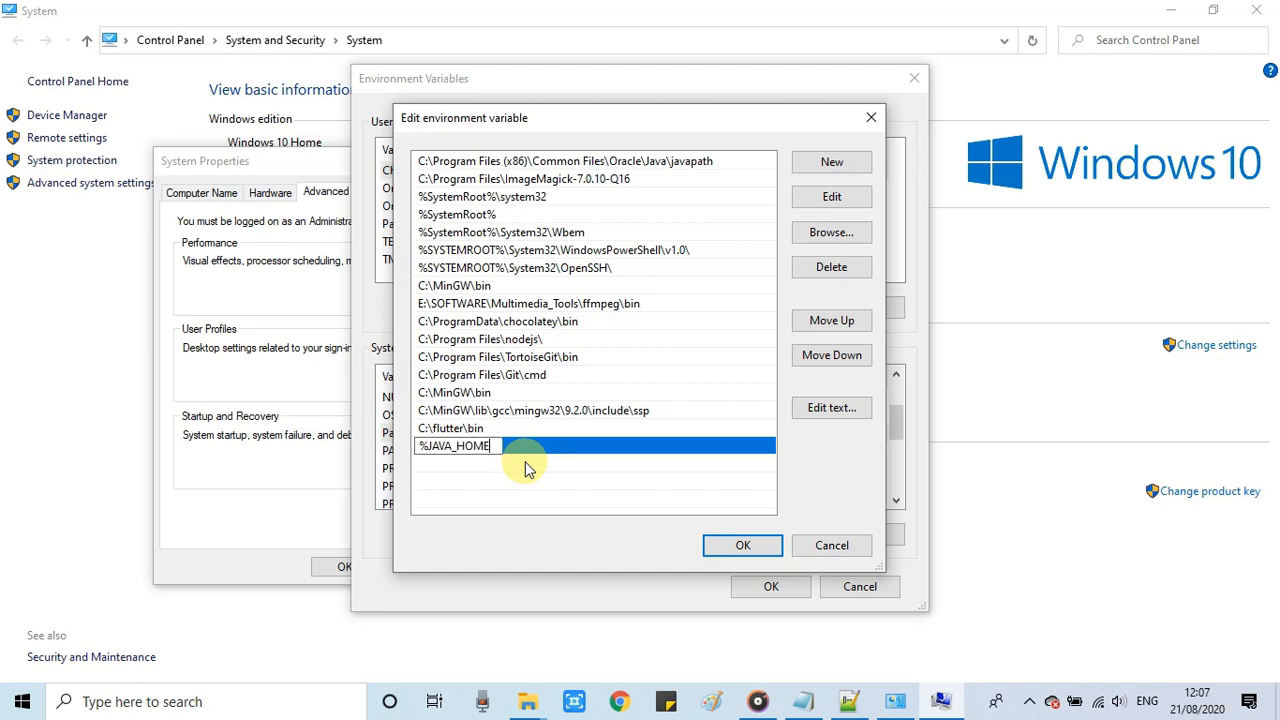
pyautogui.write('%')
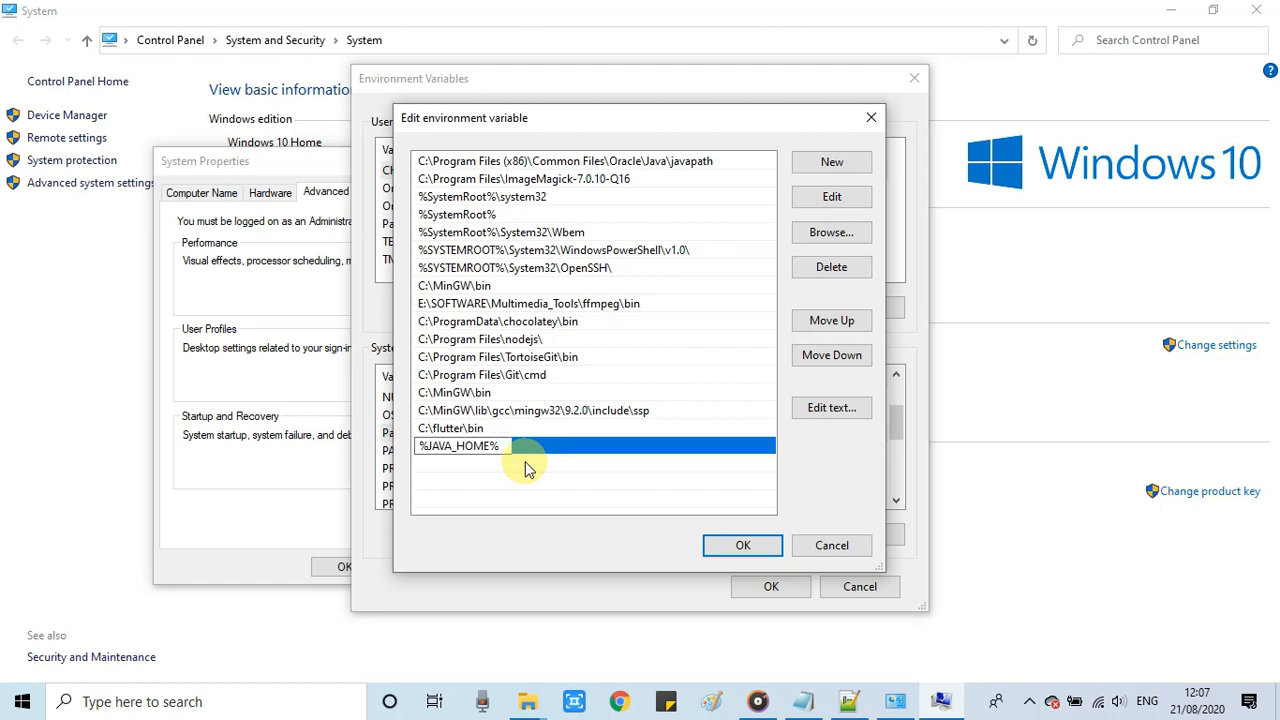
pyautogui.write('\\bin')
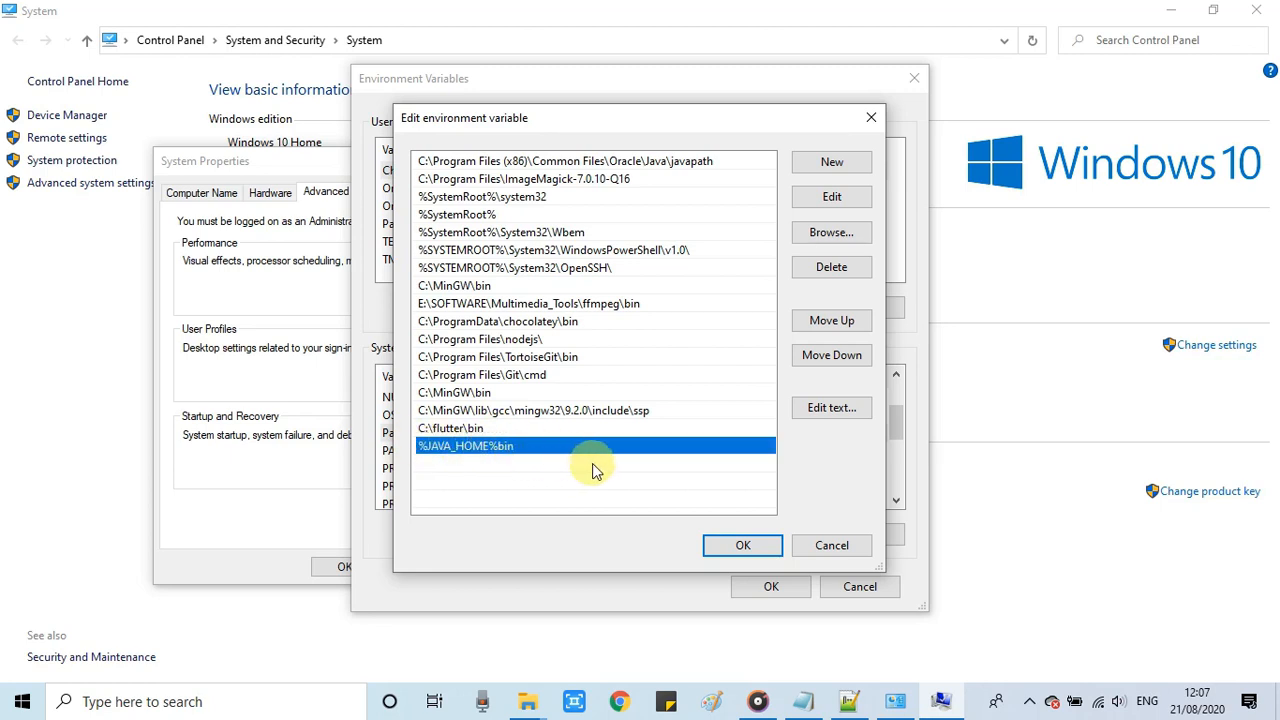
pyautogui.moveTo(620, 478)
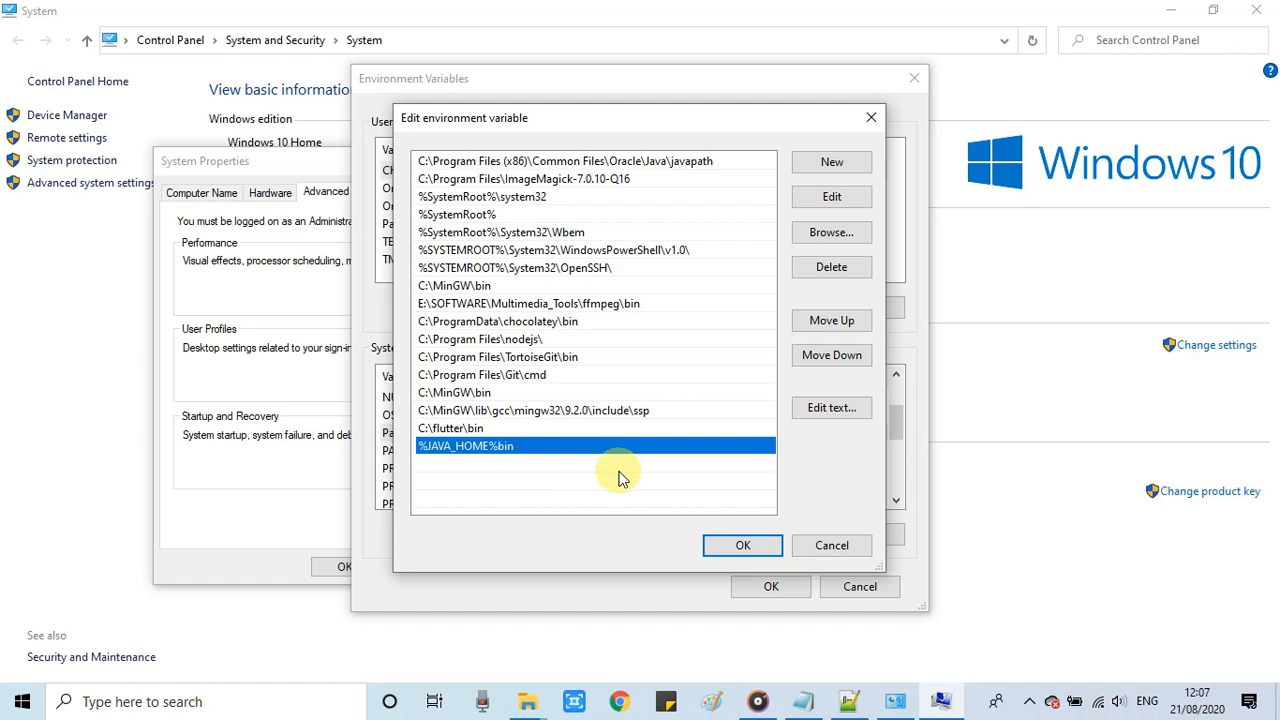
pyautogui.moveTo(524, 462)
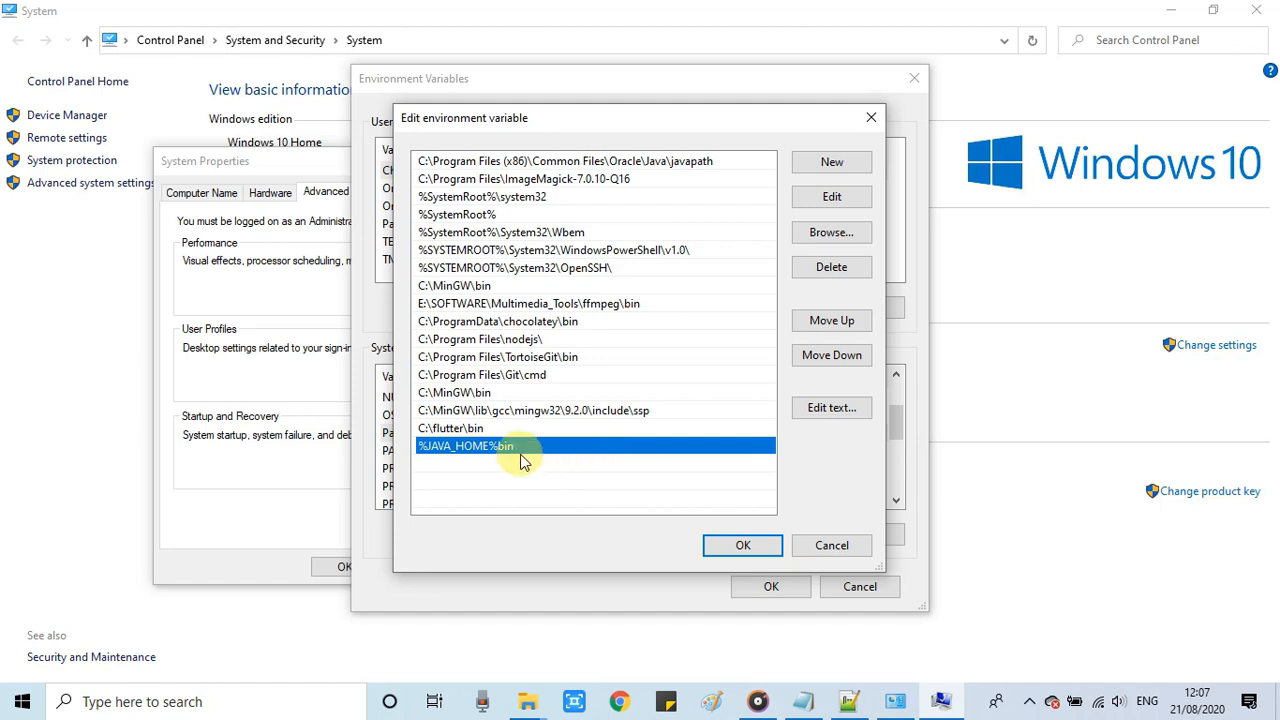
# - Verify the new Path entry and confirm the environment variable dialogs
pyautogui.doubleClick(466, 446)
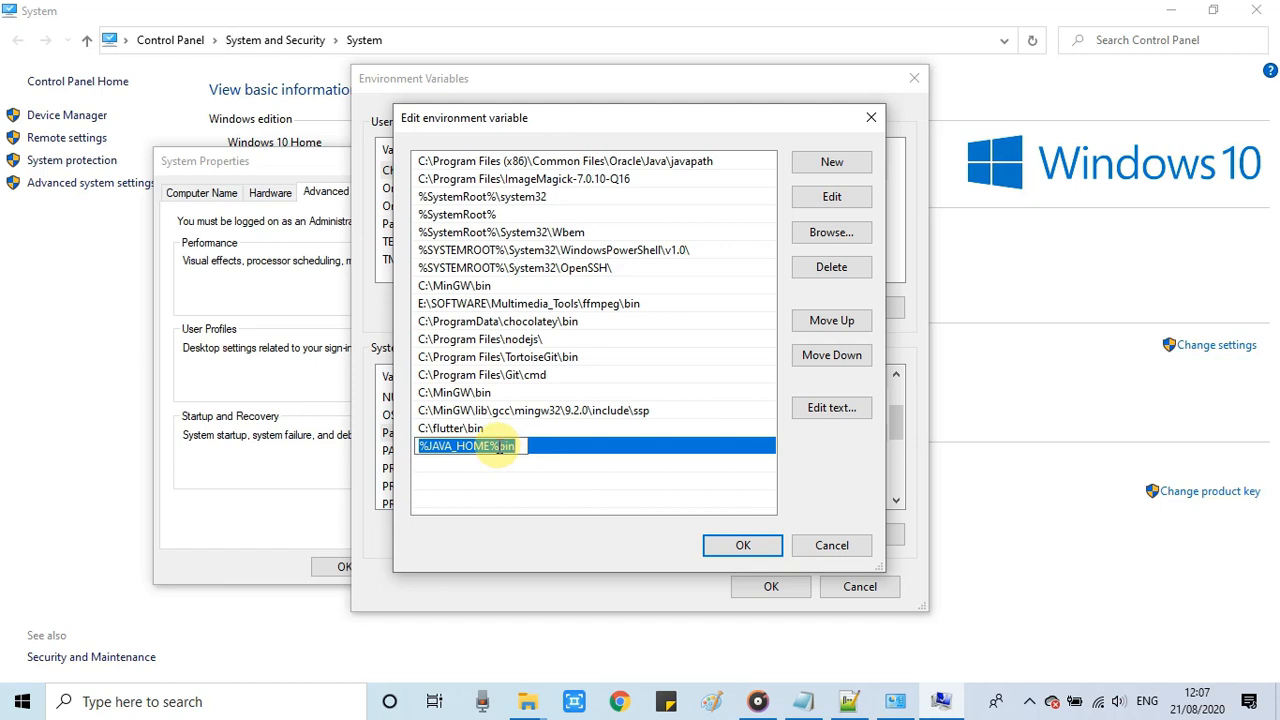
pyautogui.click(512, 446)
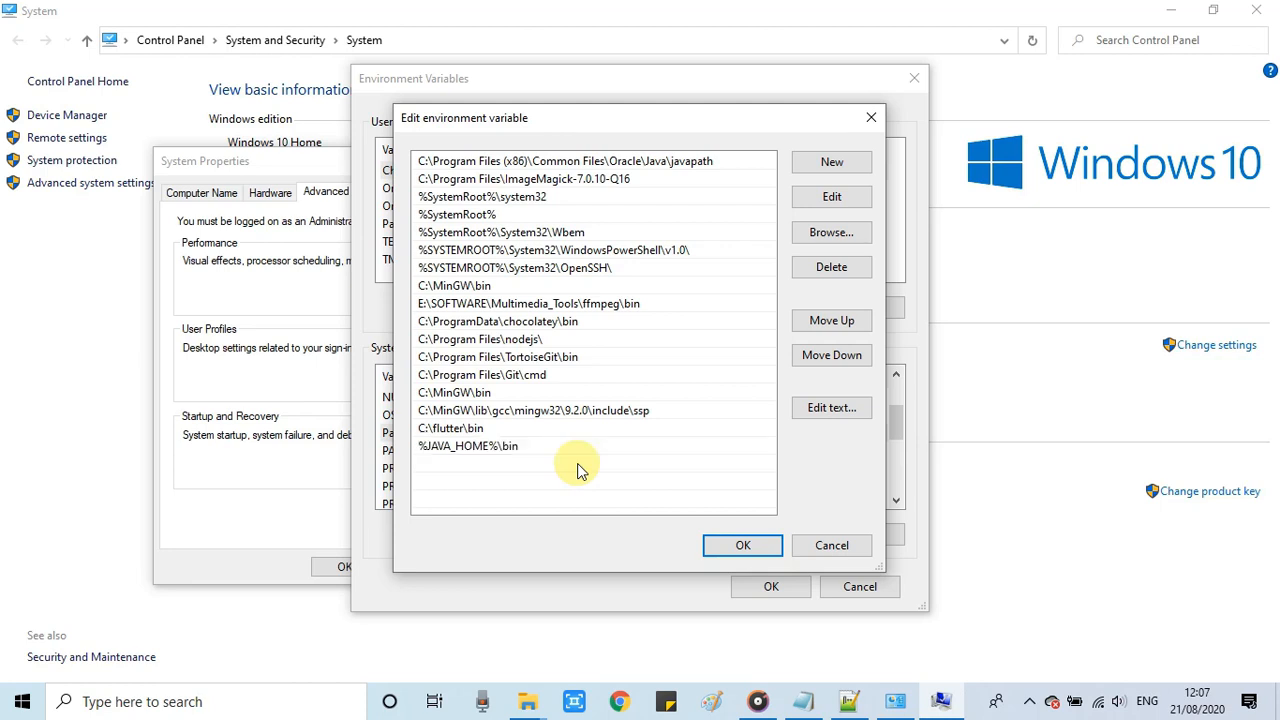
pyautogui.click(468, 444)
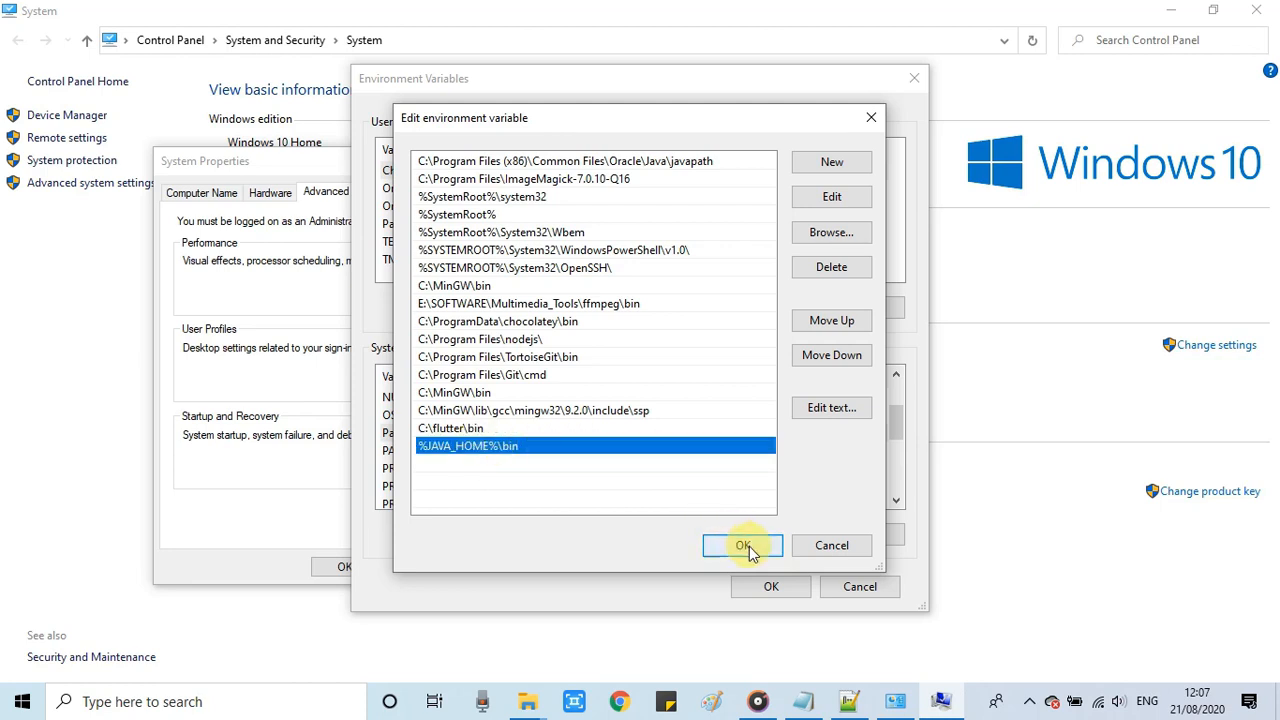
pyautogui.click(742, 544)
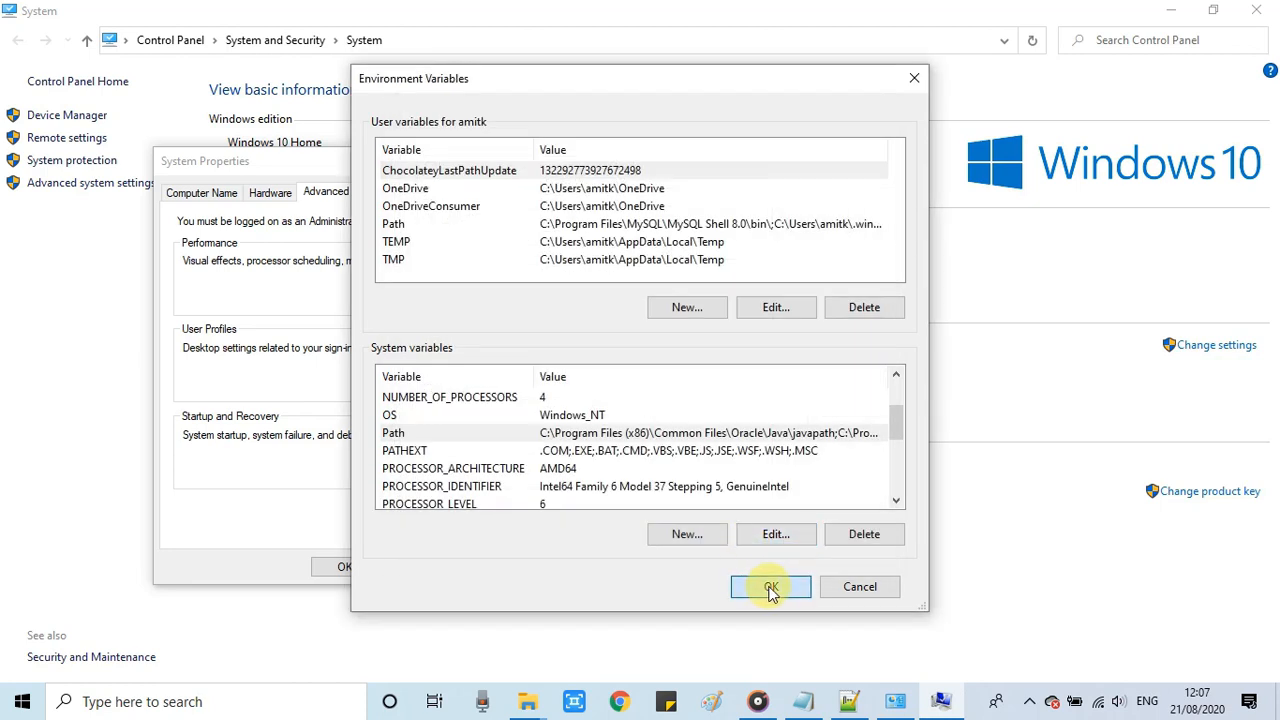
pyautogui.click(770, 586)
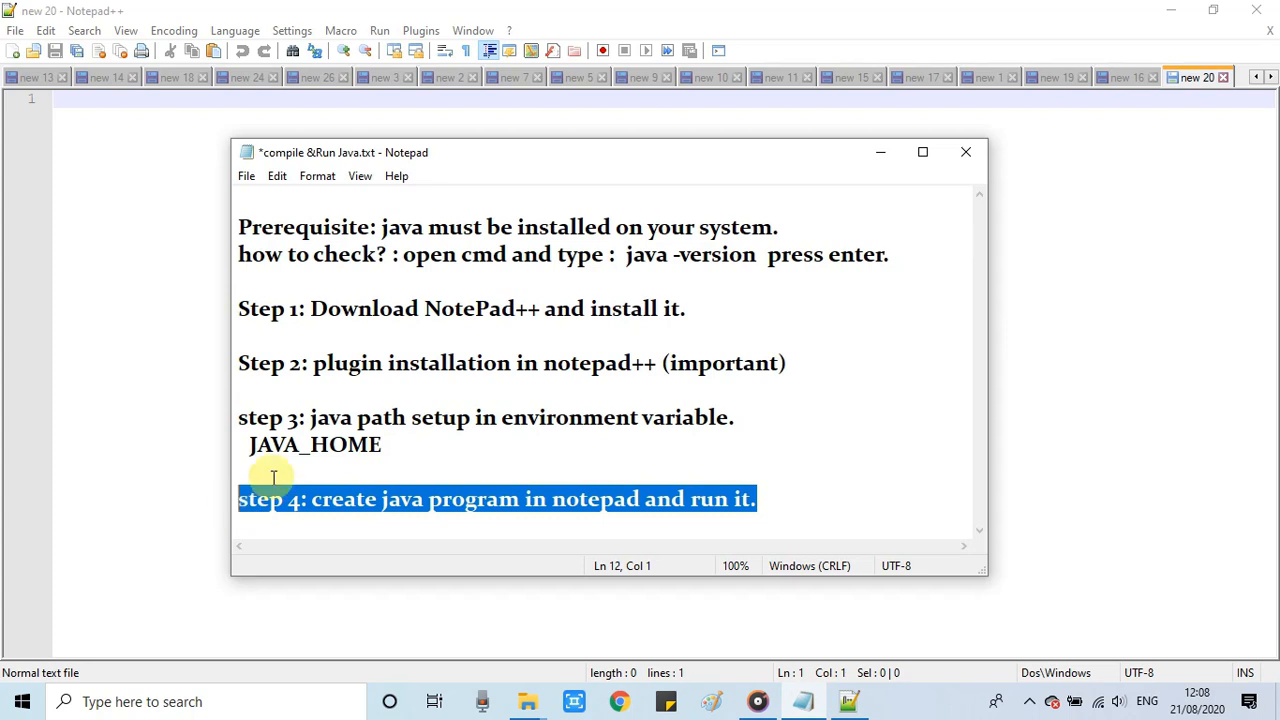
pyautogui.moveTo(878, 152)
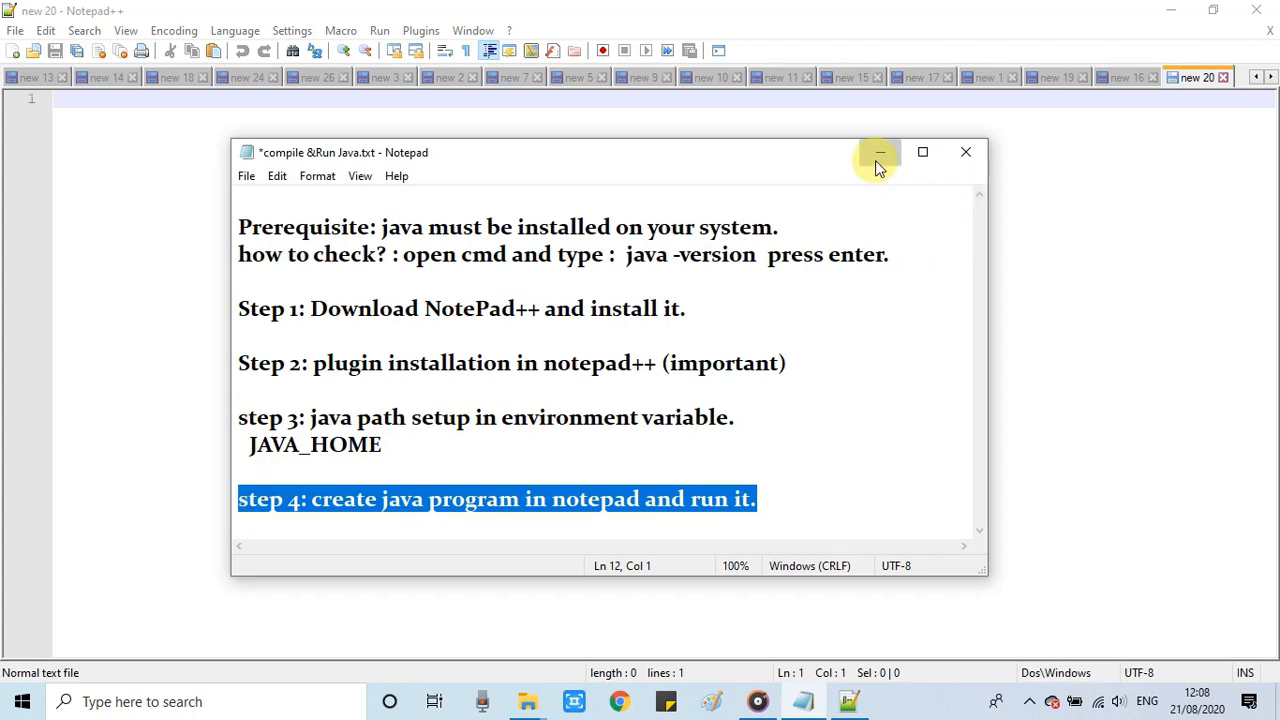
# - Start a new untitled Notepad++ document for the Java test class code
pyautogui.click(880, 152)
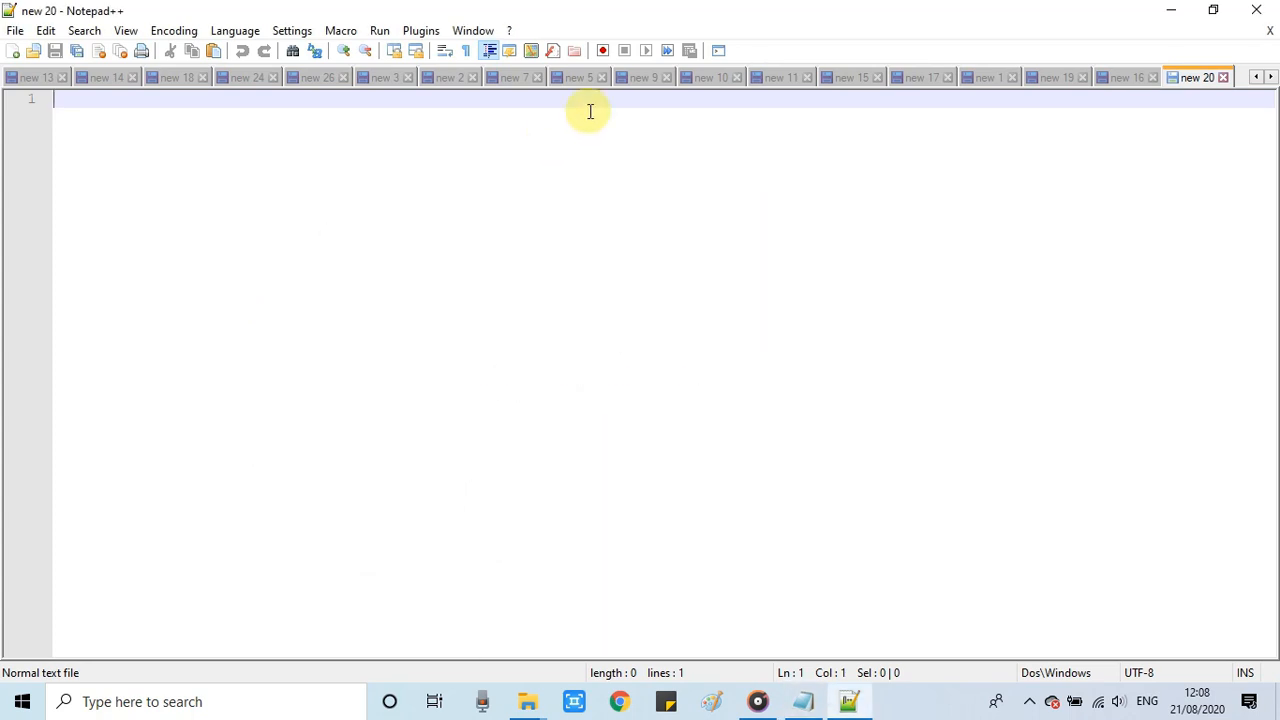
pyautogui.click(1128, 76)
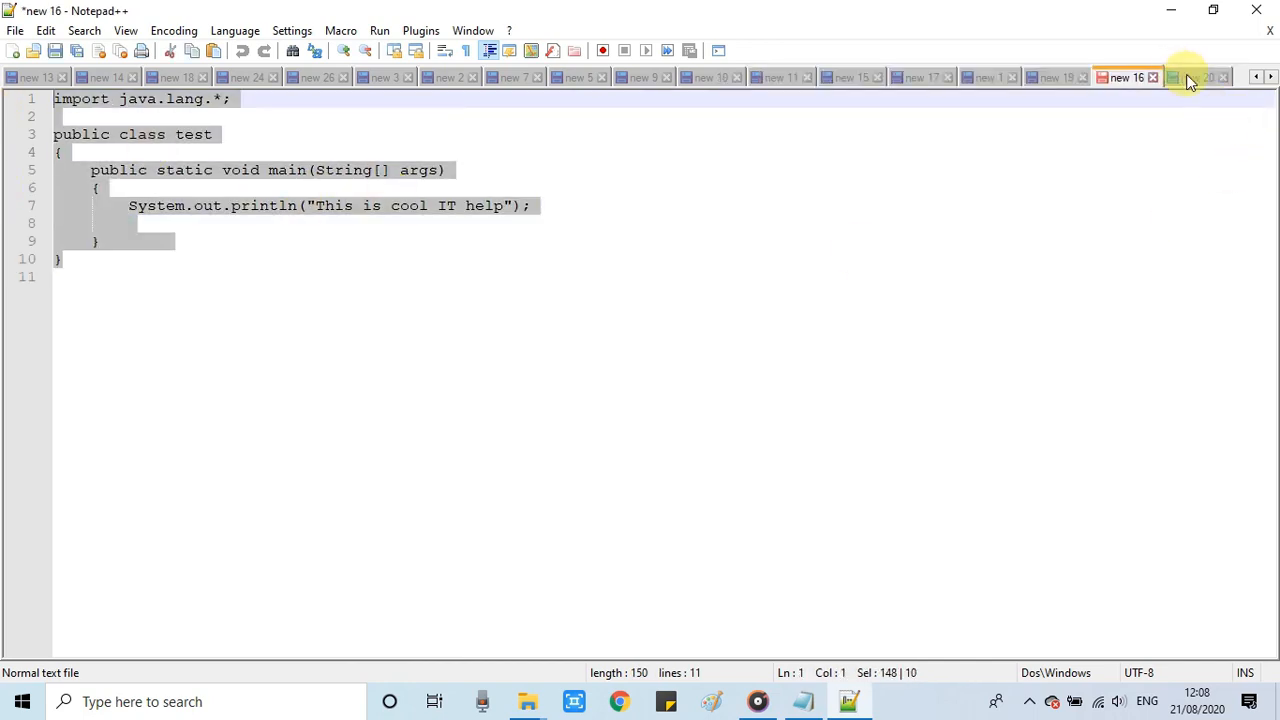
pyautogui.click(1196, 76)
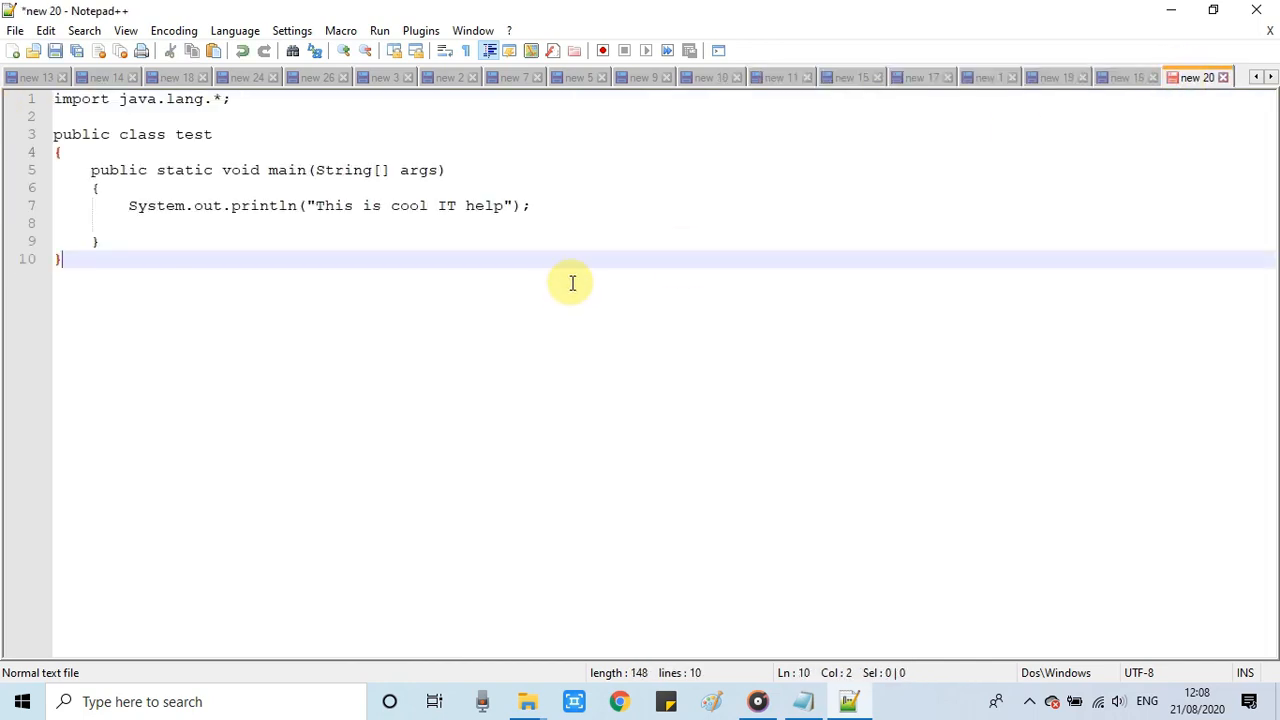
pyautogui.moveTo(544, 188)
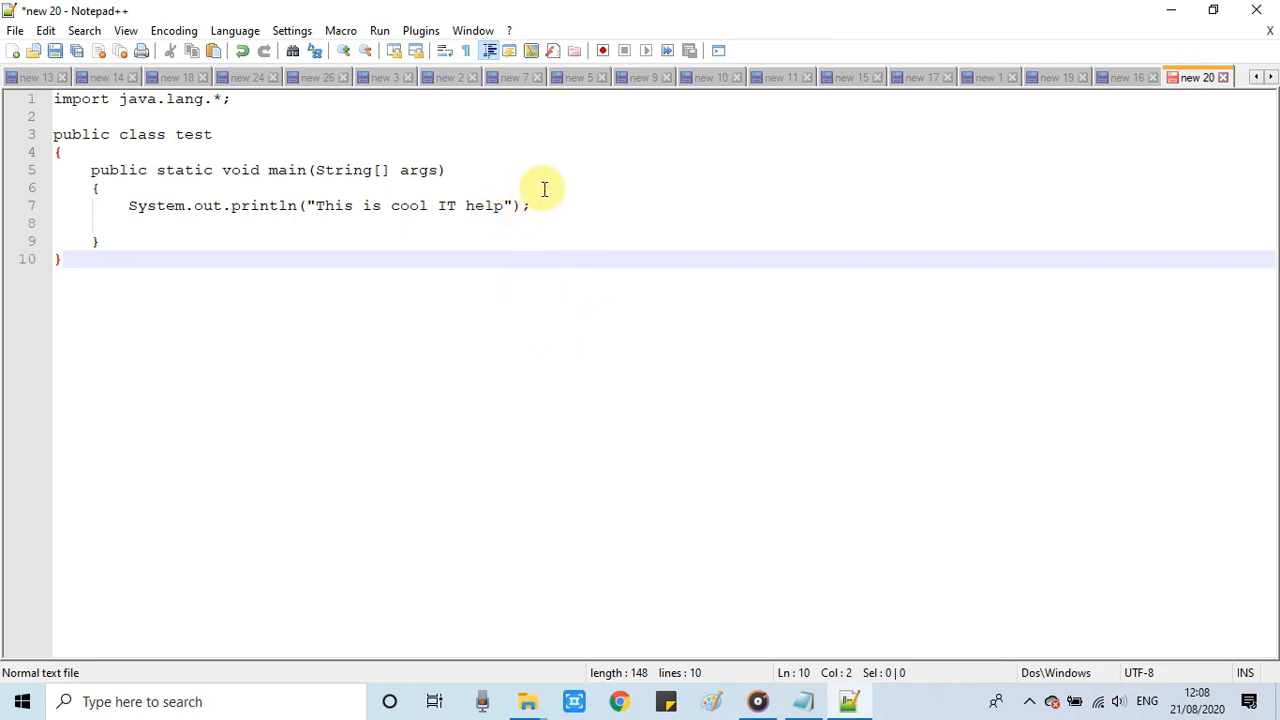
pyautogui.moveTo(104, 128)
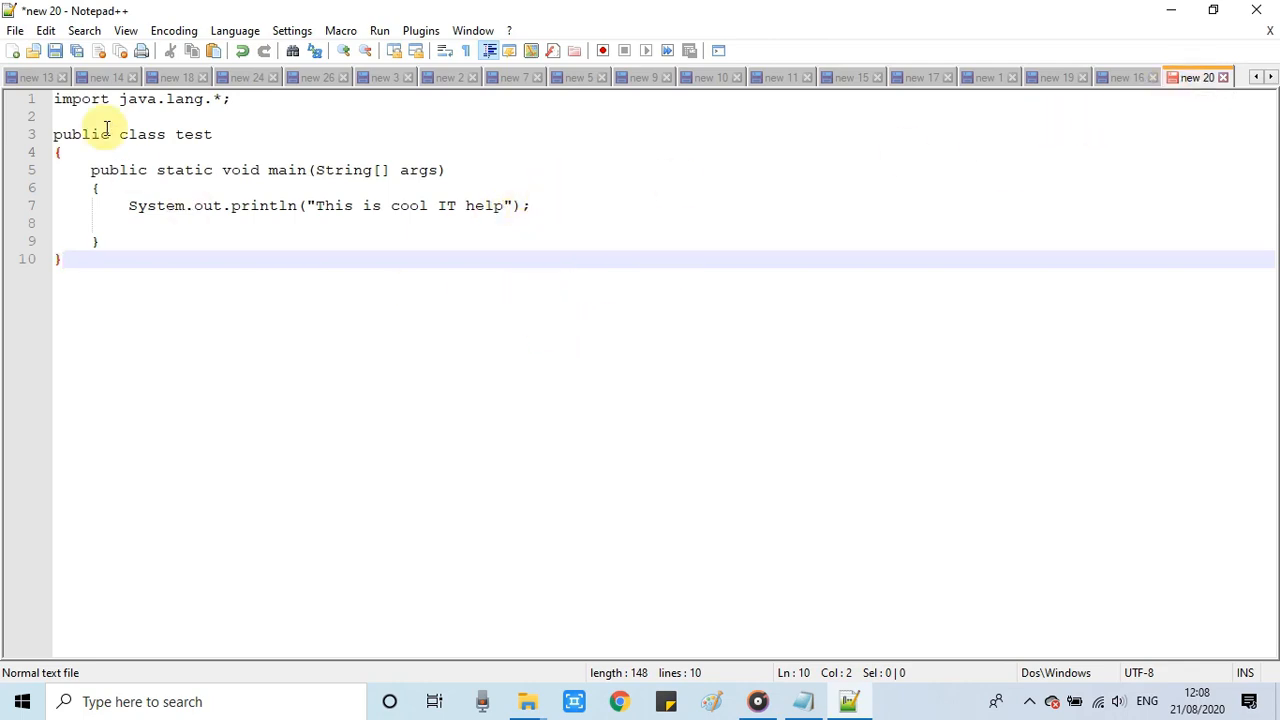
# - Save the document as test.java in the Desktop's Notepad++ folder
pyautogui.click(16, 30)
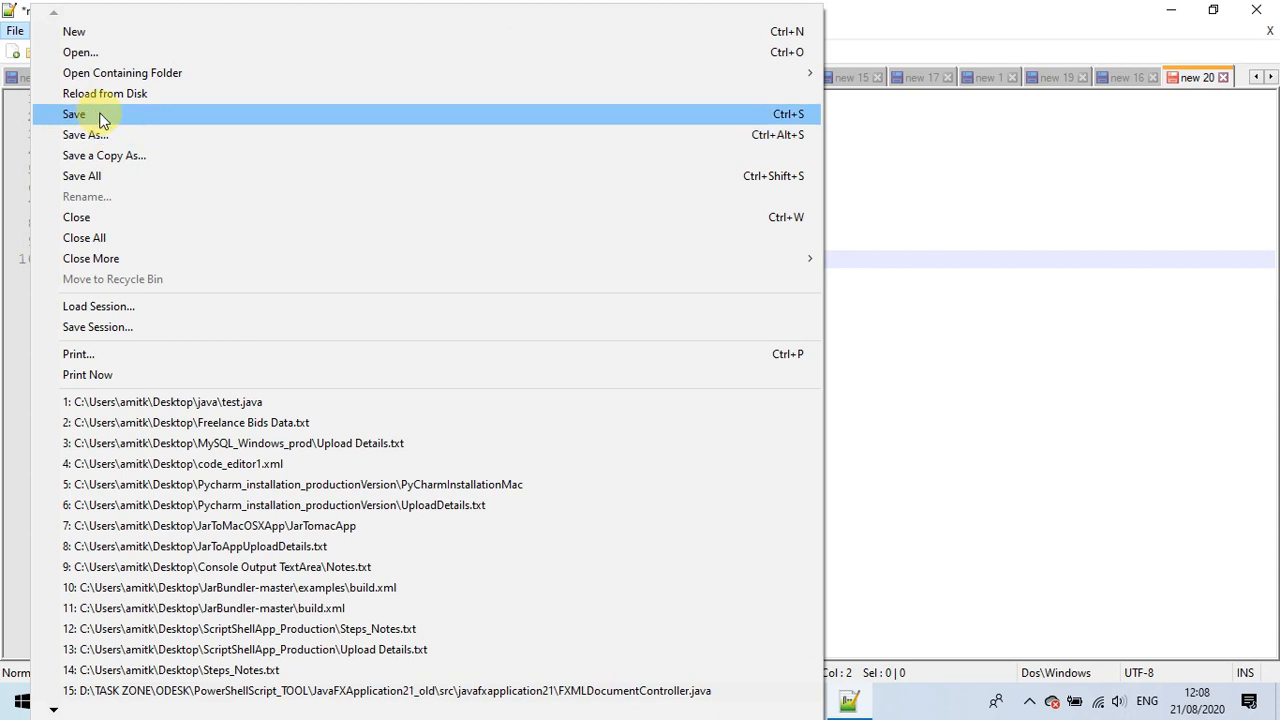
pyautogui.moveTo(104, 114)
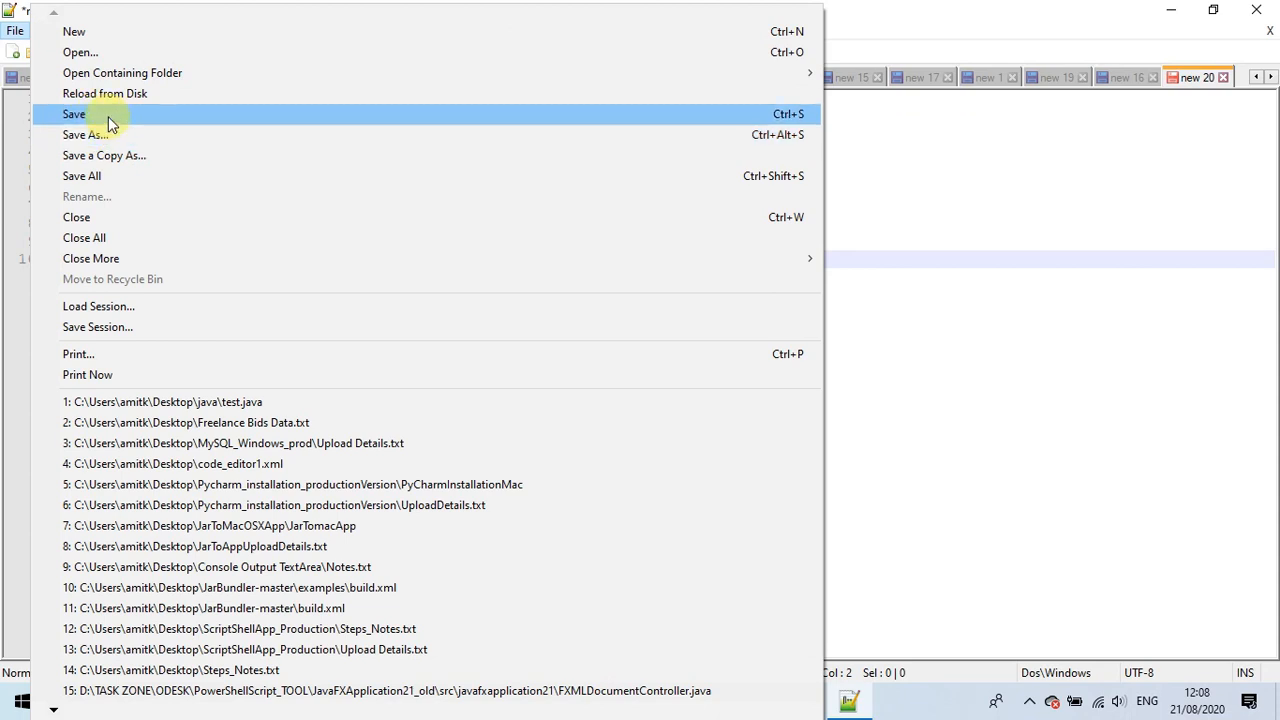
pyautogui.moveTo(116, 136)
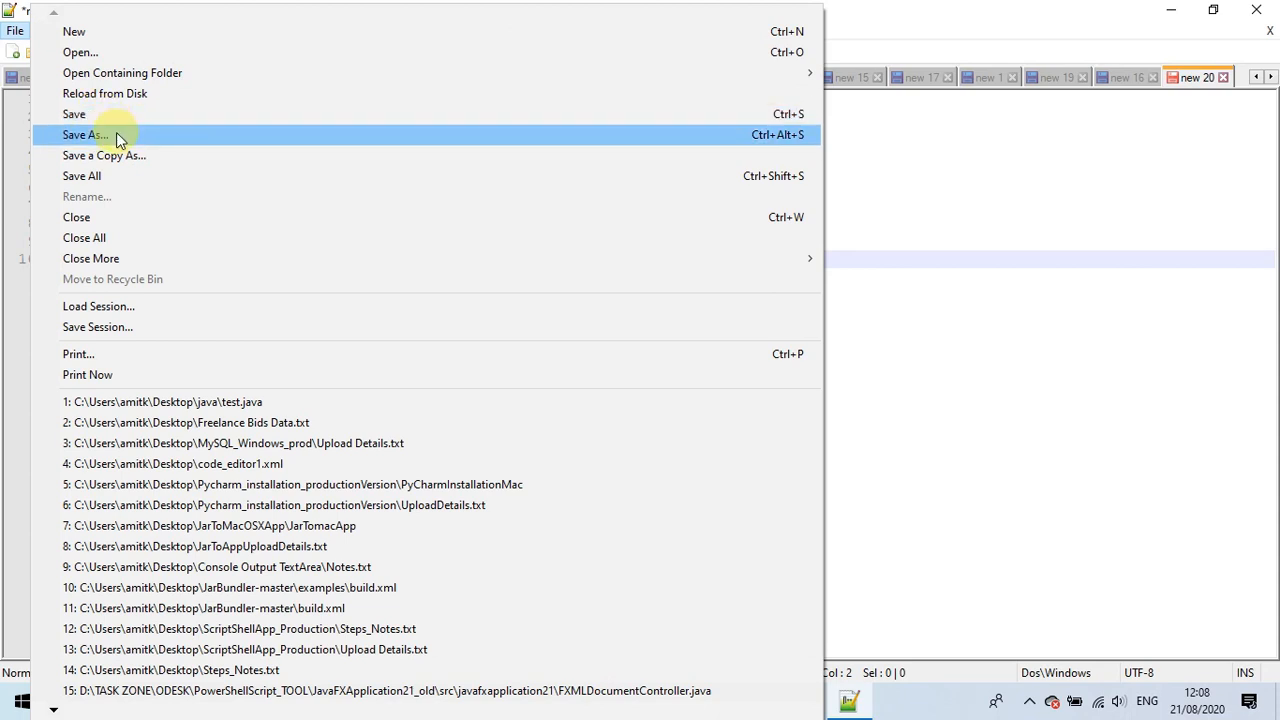
pyautogui.click(84, 134)
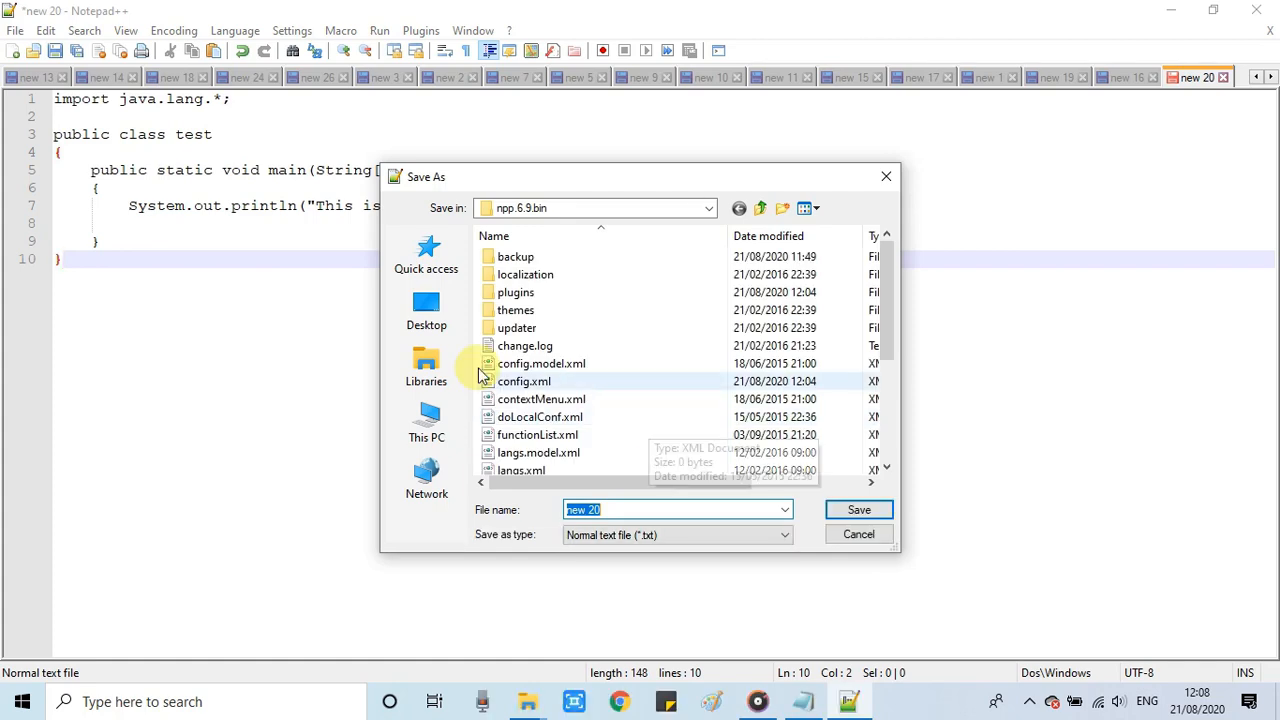
pyautogui.click(428, 310)
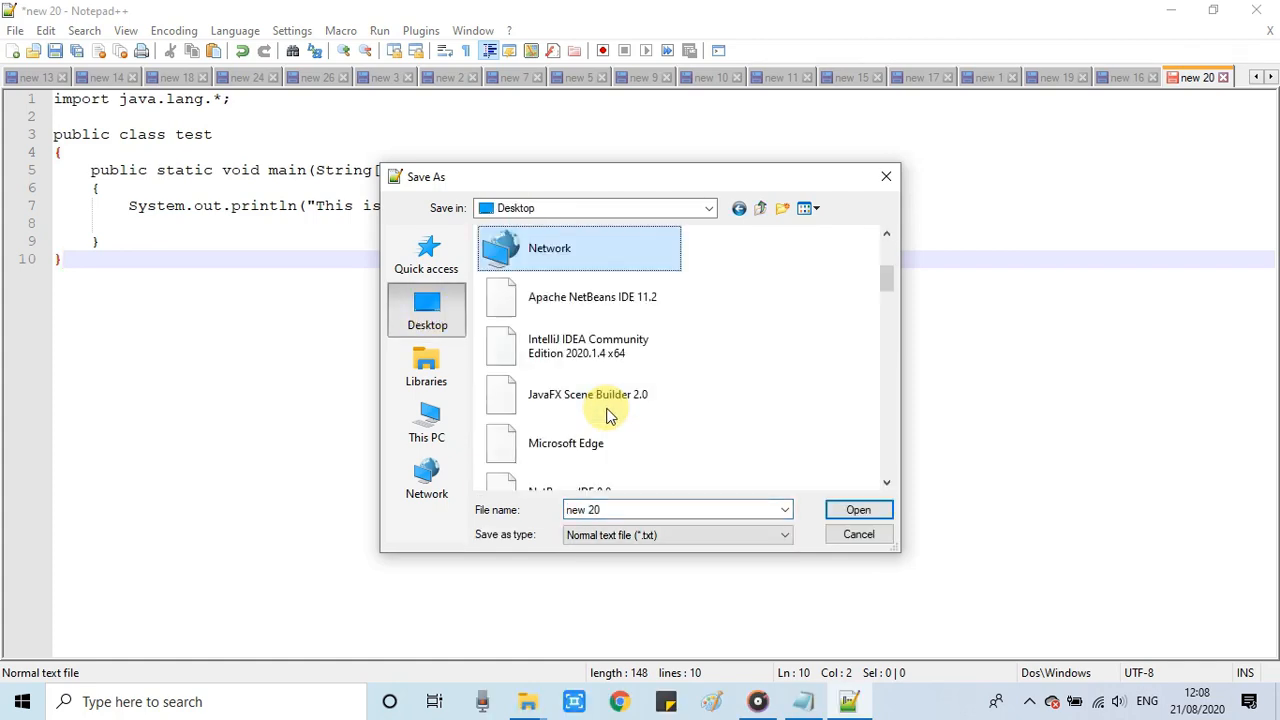
pyautogui.scroll(-3)
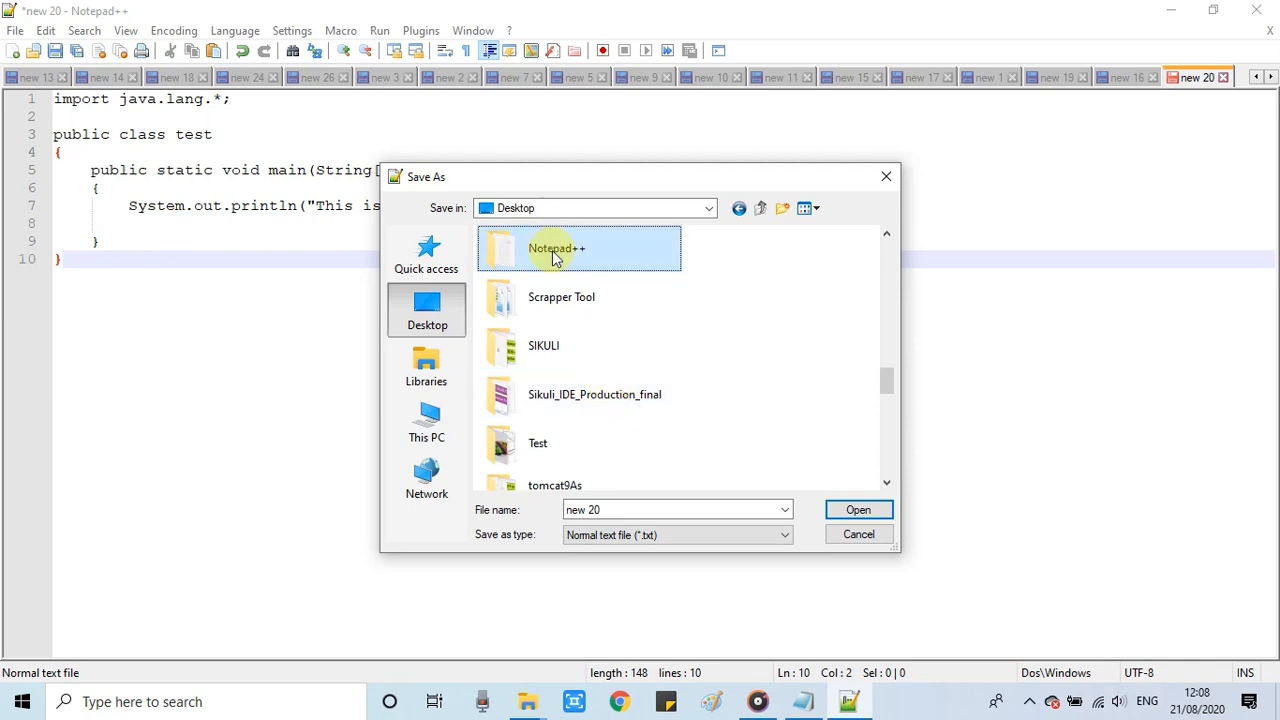
pyautogui.doubleClick(556, 248)
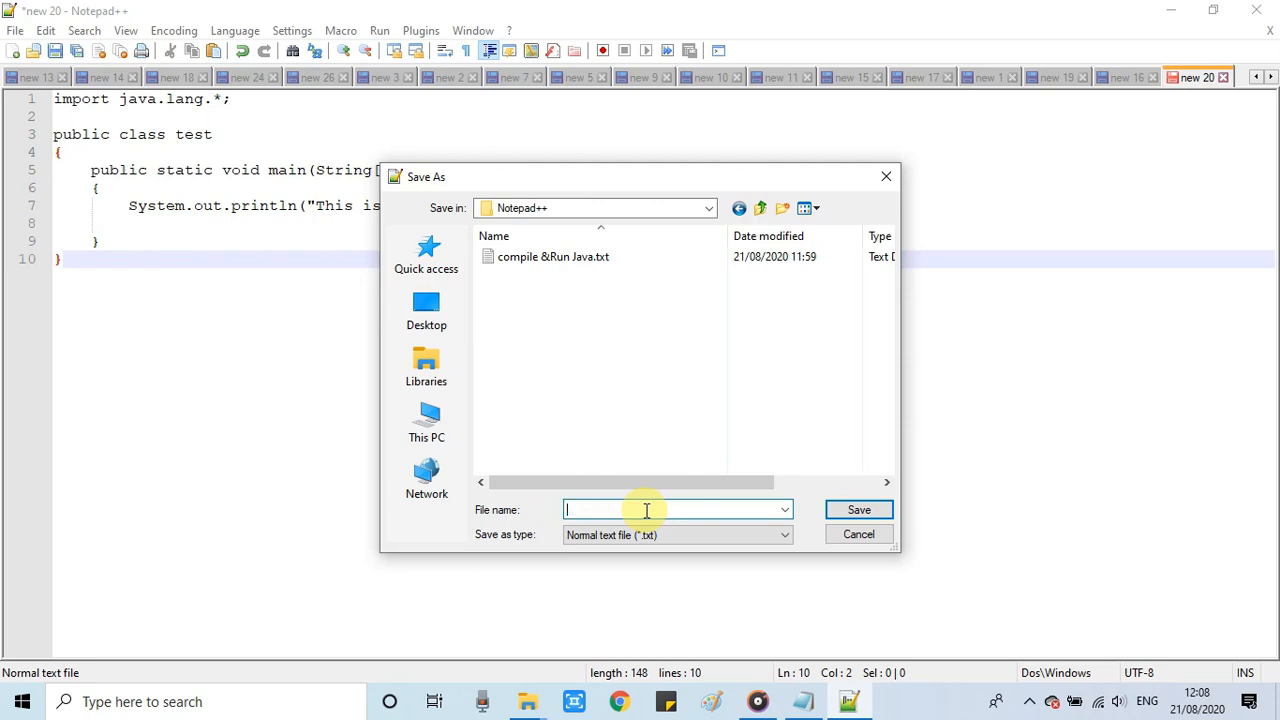
pyautogui.write('test')
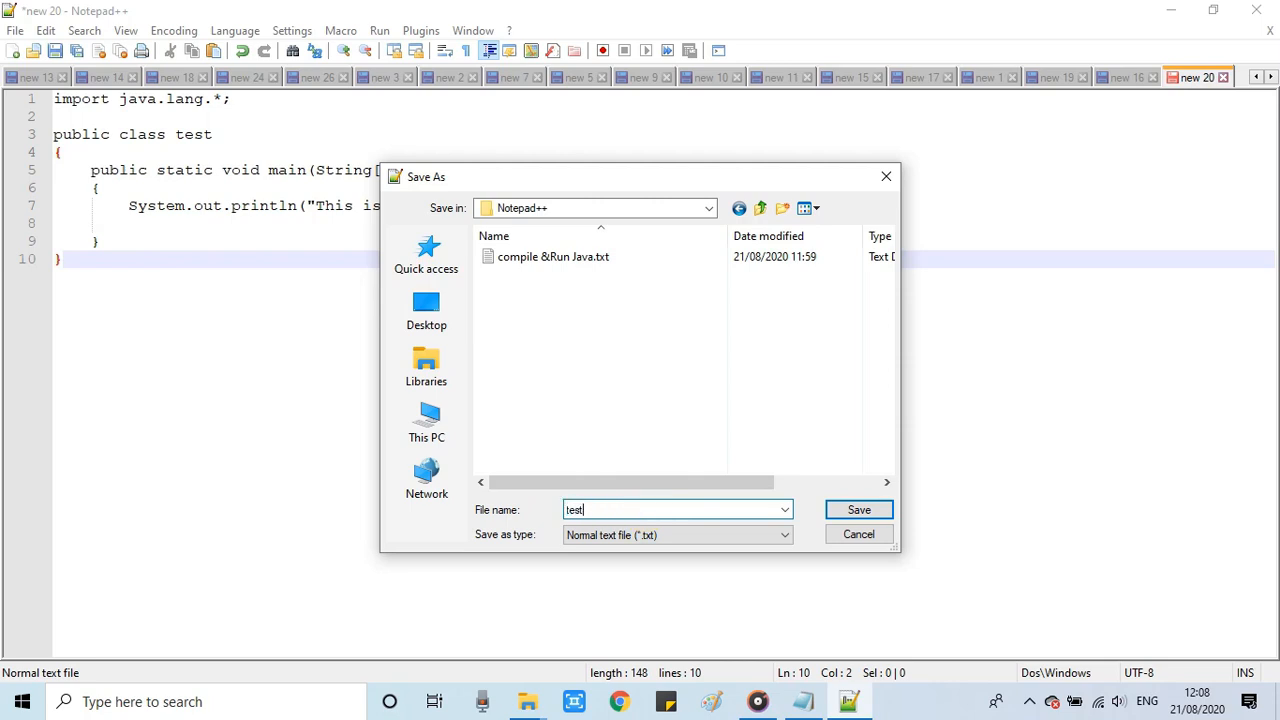
pyautogui.write('.java')
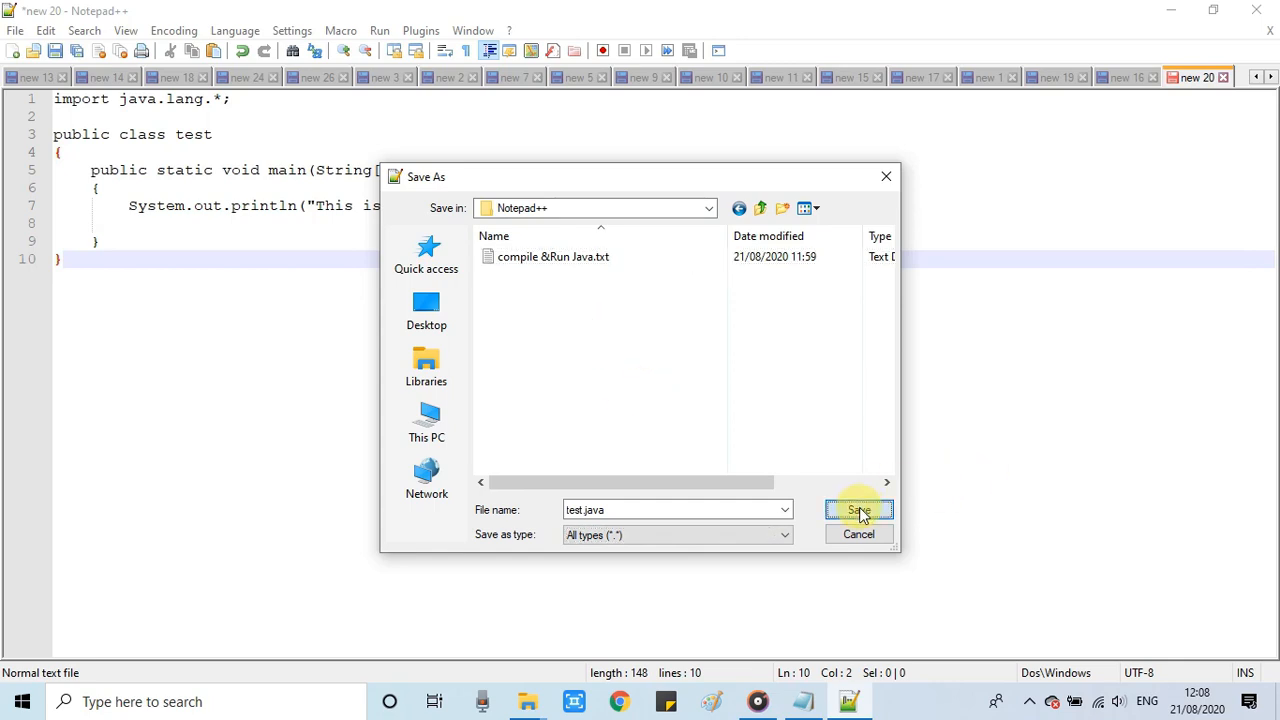
pyautogui.click(858, 510)
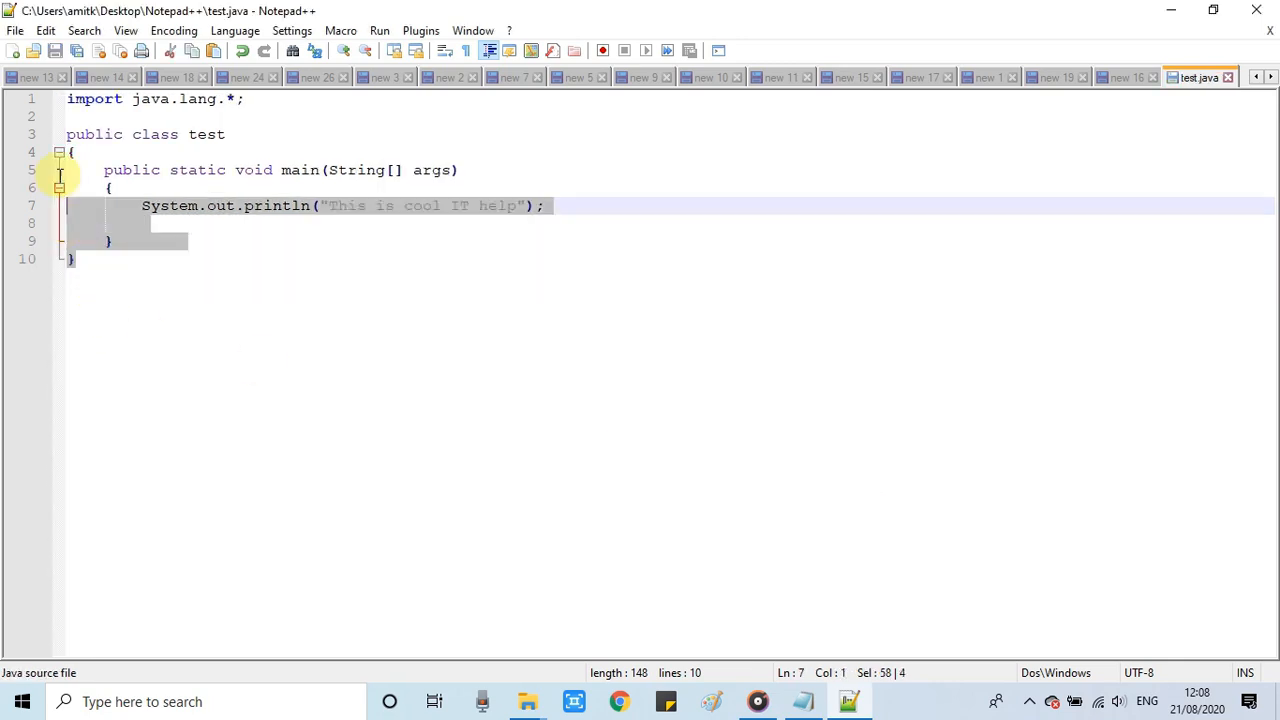
# - Show the Plugins menu with the NppExec command list
pyautogui.click(670, 482)
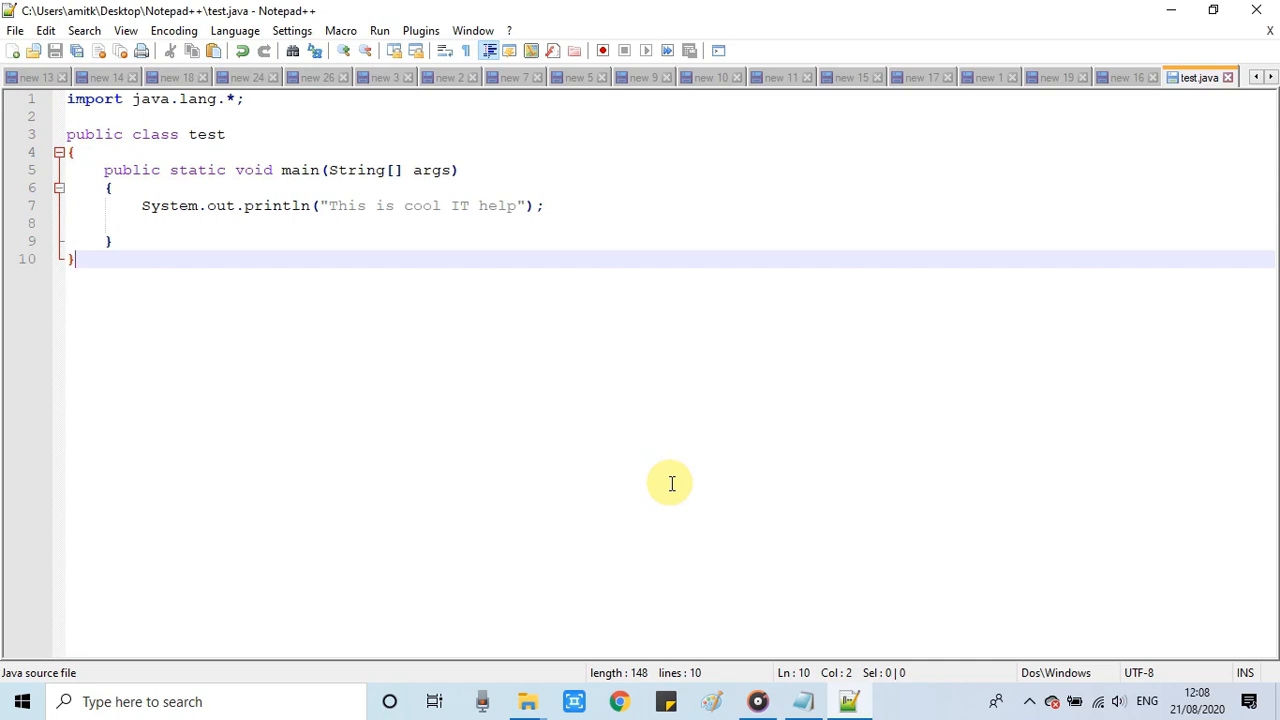
pyautogui.moveTo(516, 270)
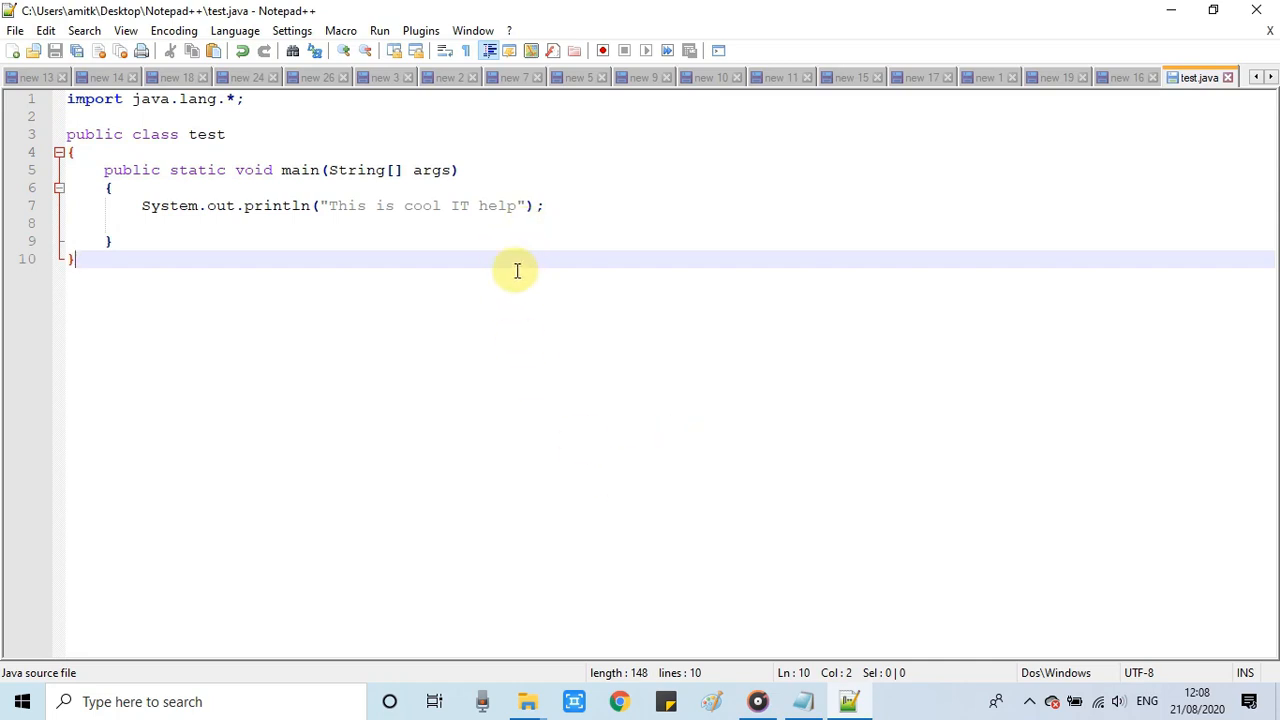
pyautogui.moveTo(420, 30)
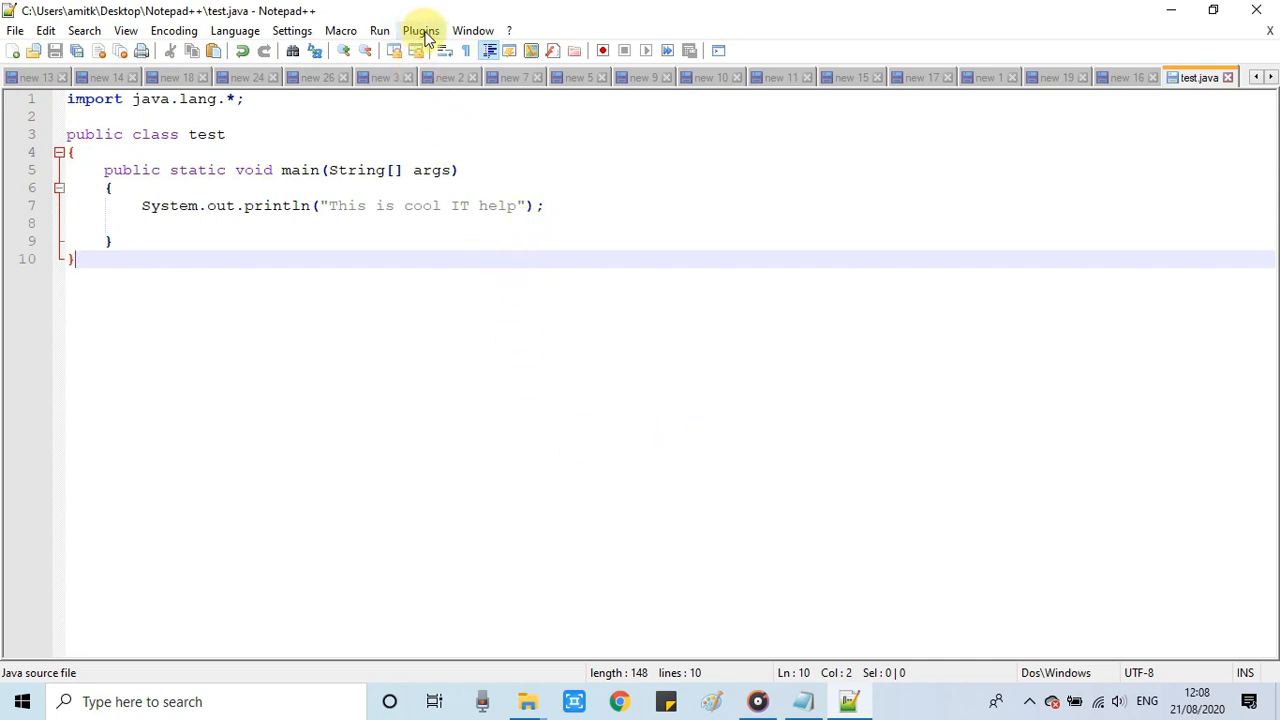
pyautogui.click(420, 30)
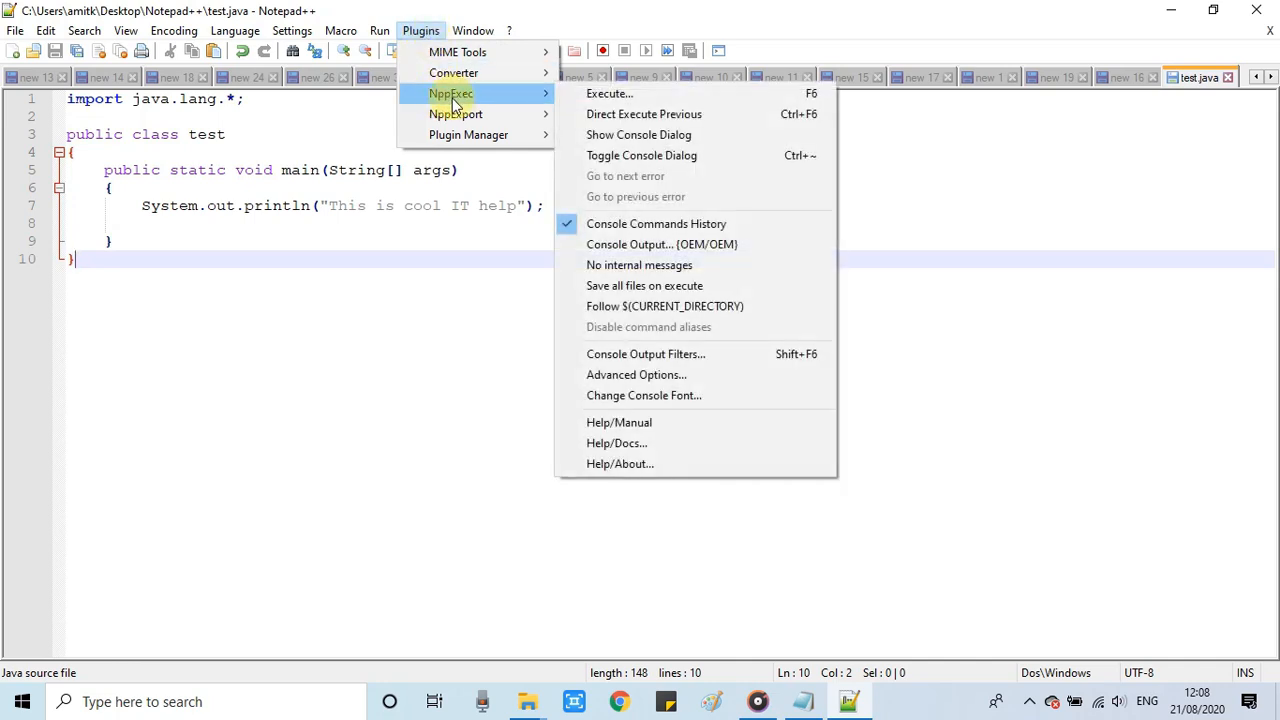
pyautogui.moveTo(464, 98)
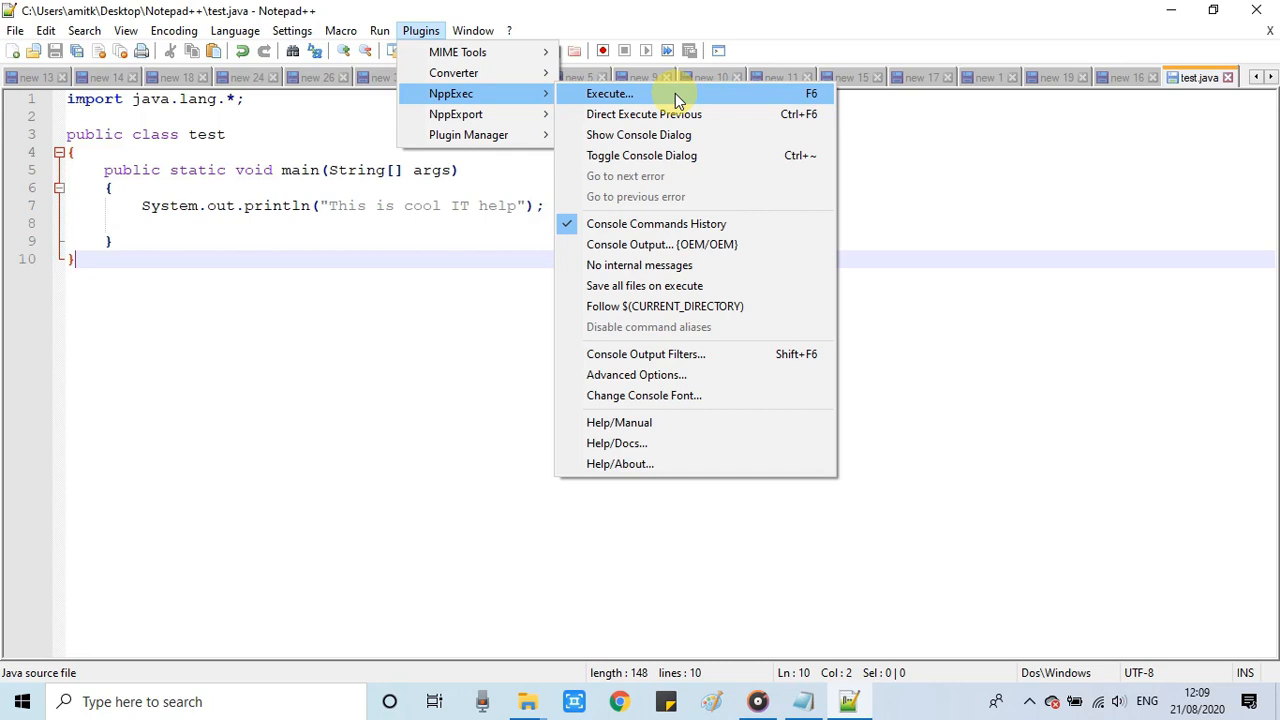
# - Enter cd $(CURRENT_DIRECTORY) as the first NppExec command
pyautogui.click(608, 94)
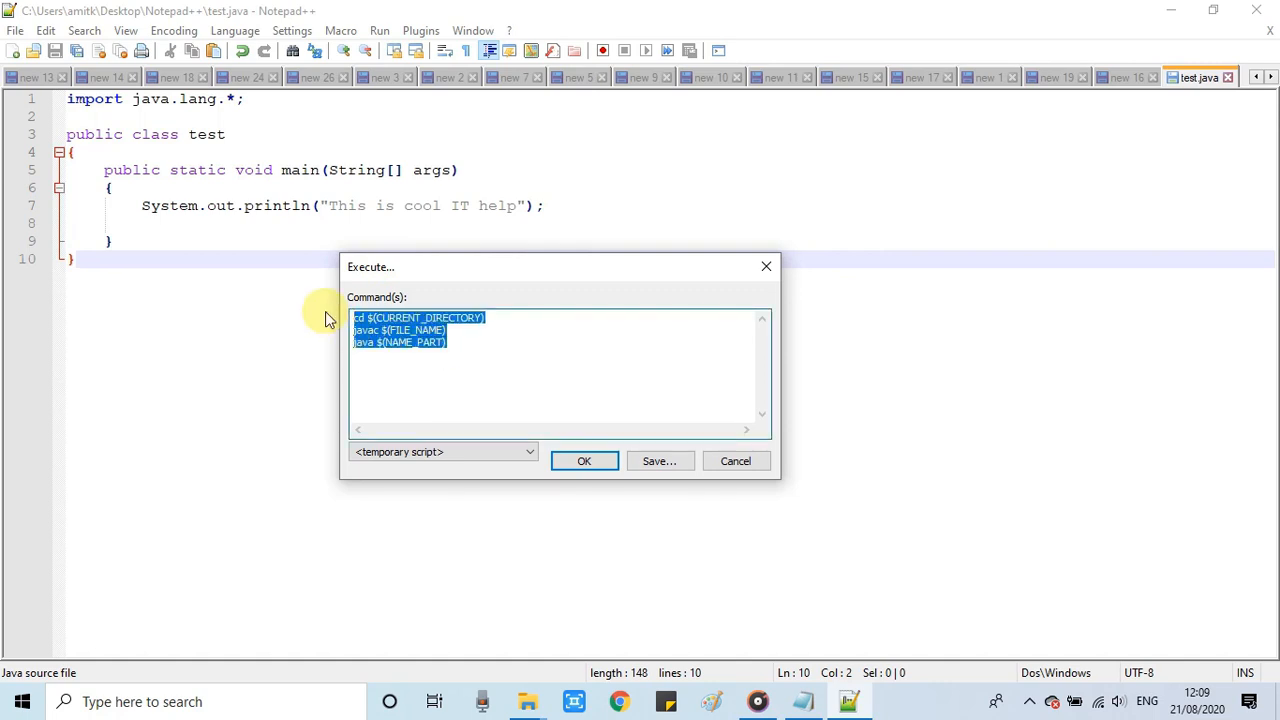
pyautogui.moveTo(456, 370)
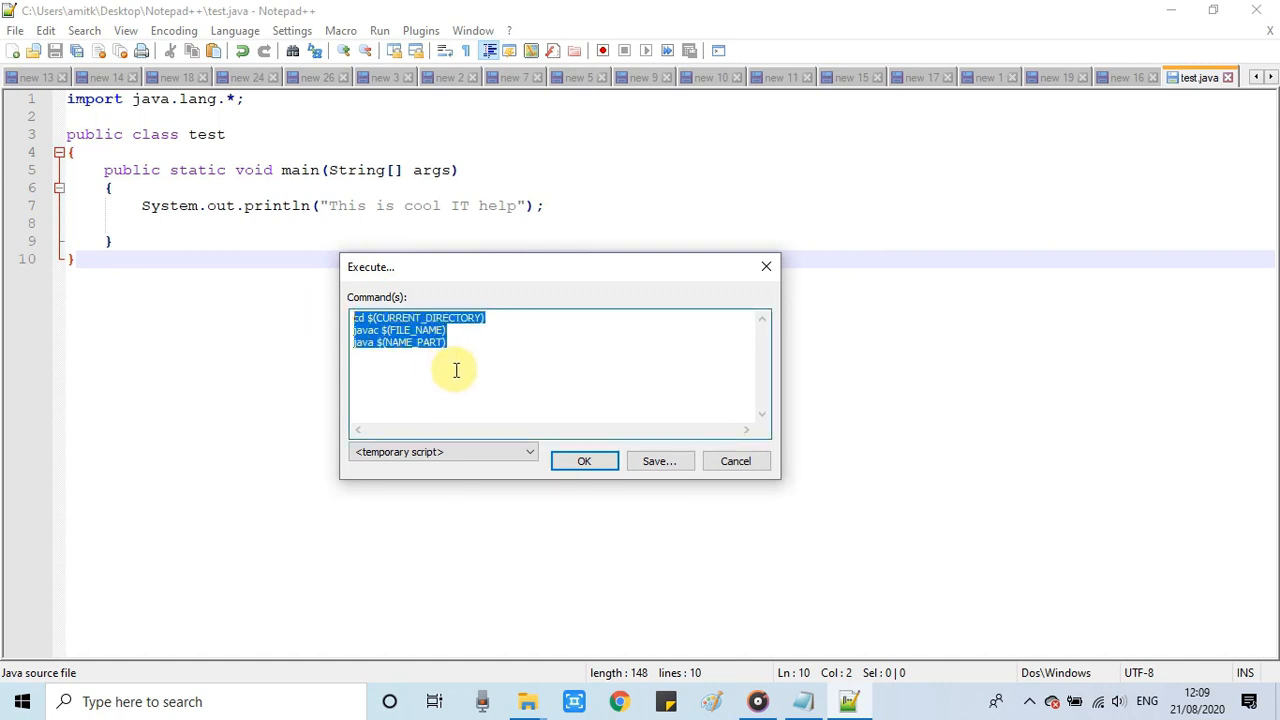
pyautogui.write('cd $')
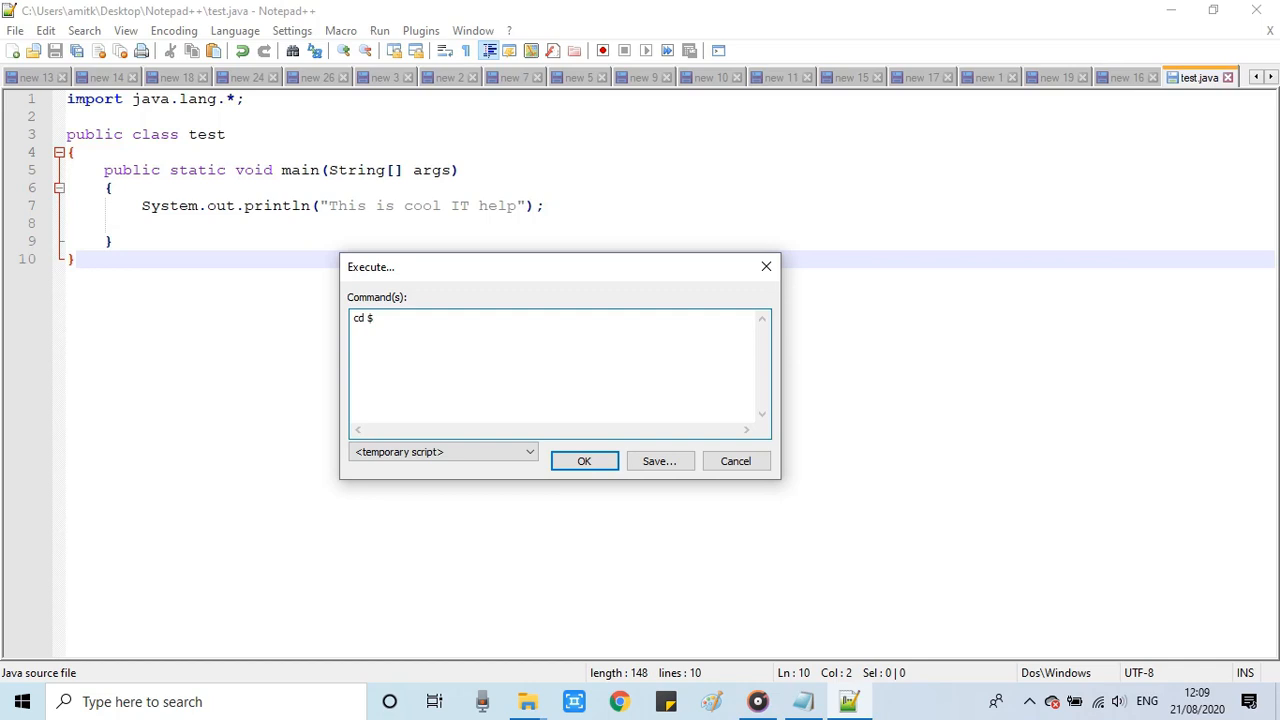
pyautogui.write('(')
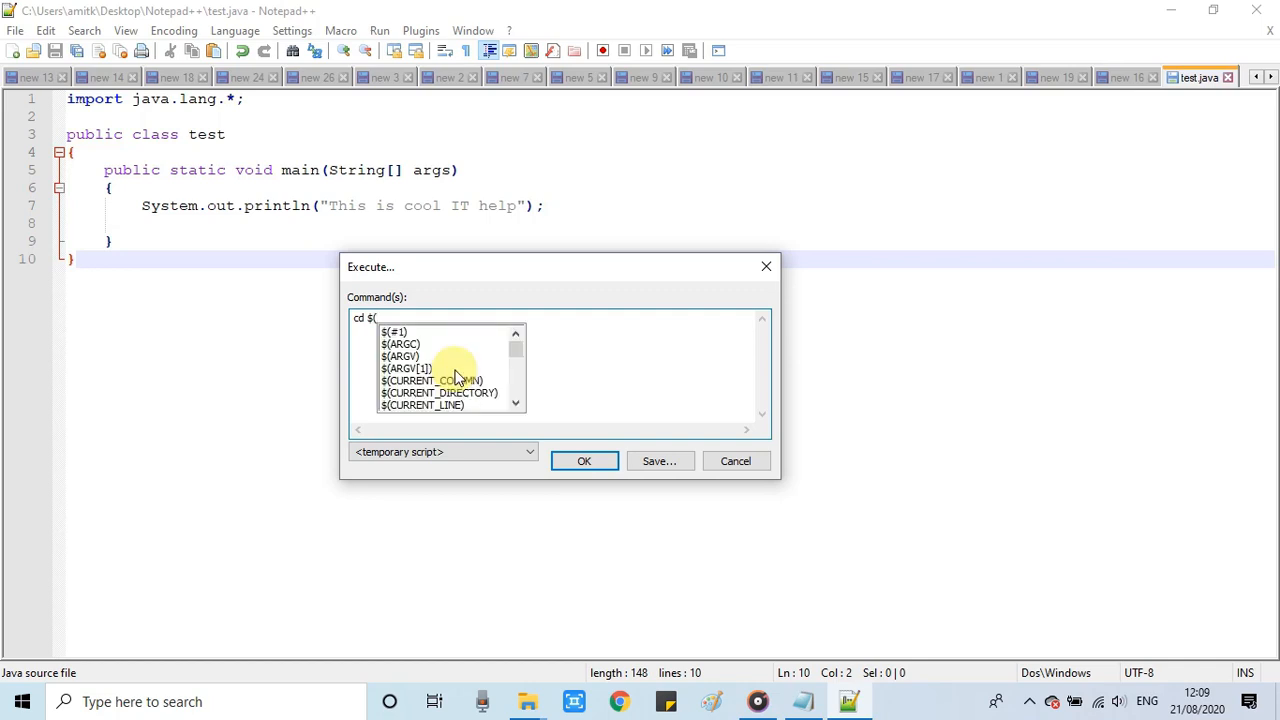
pyautogui.write('cu')
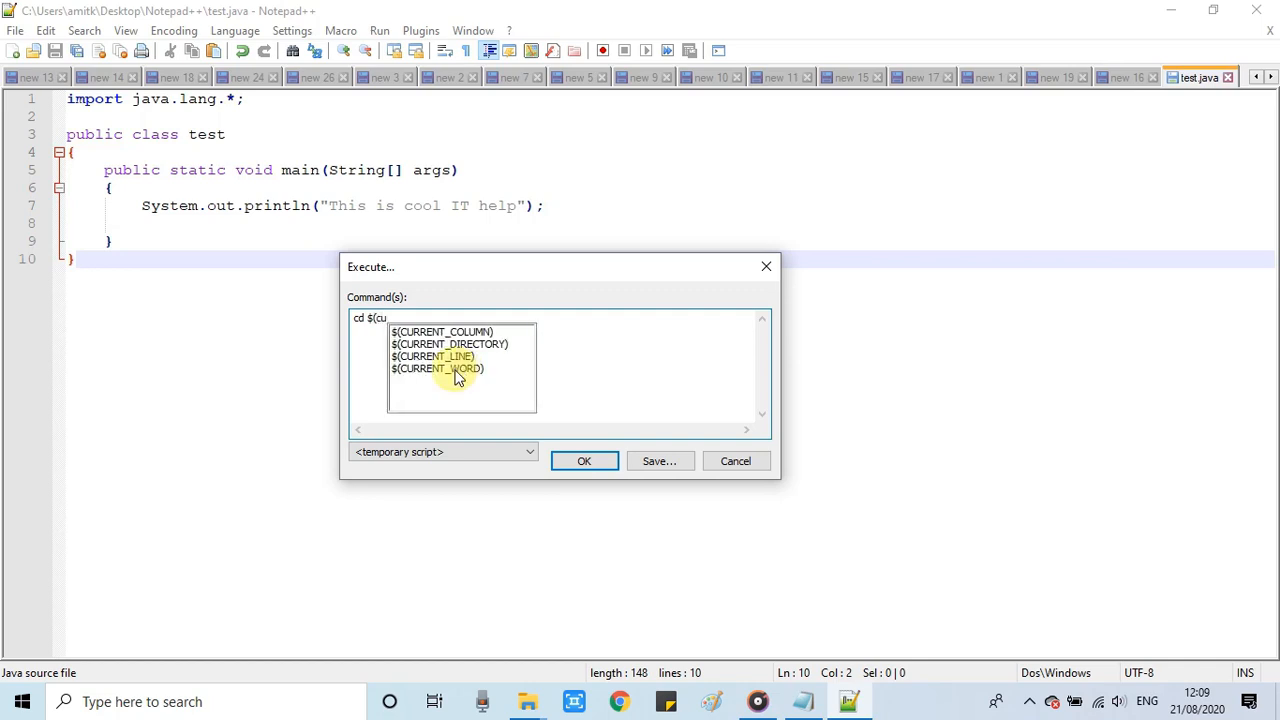
pyautogui.click(448, 344)
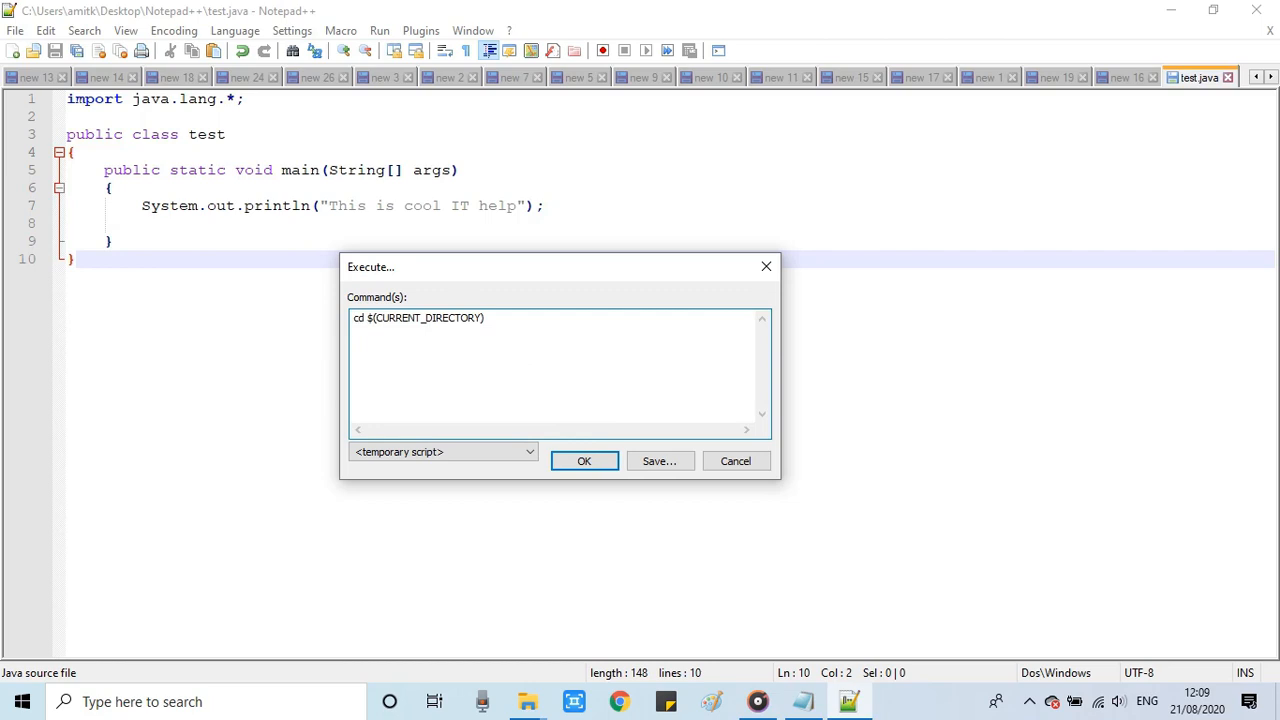
# - Add javac $(FILE_NAME) and java $(NAME_PART) as the next two commands
pyautogui.write('j')
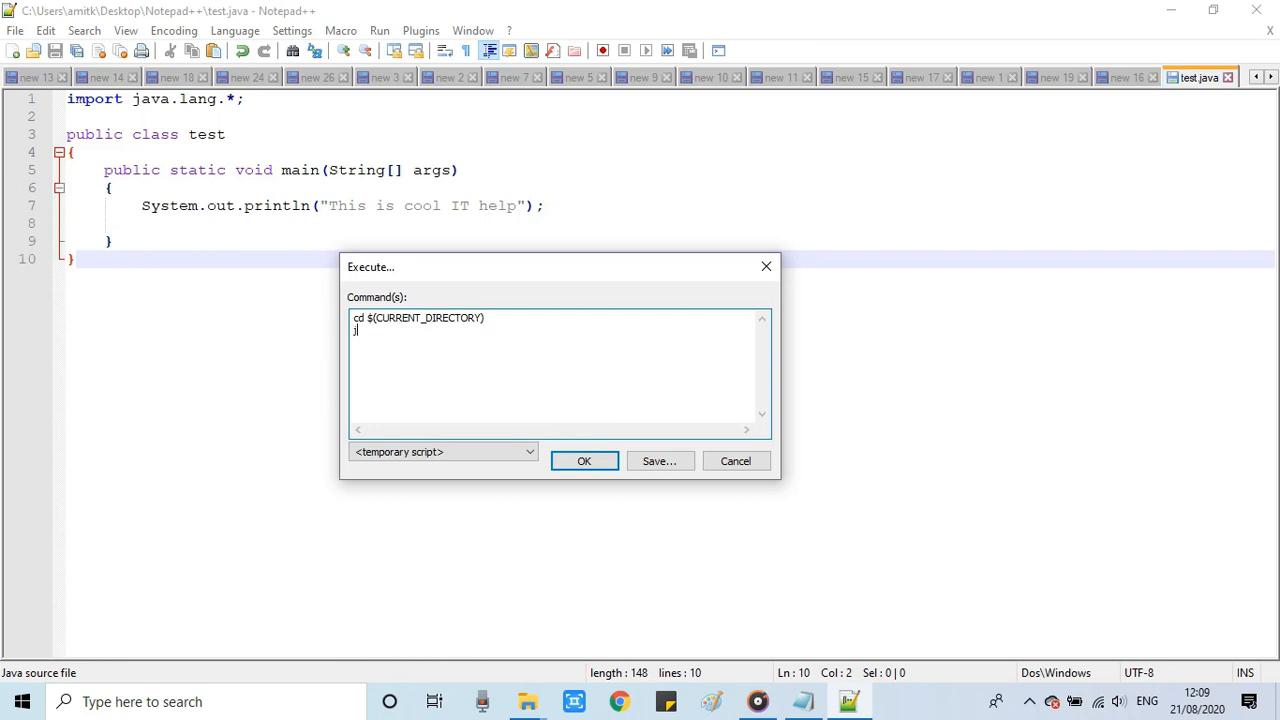
pyautogui.write('avac')
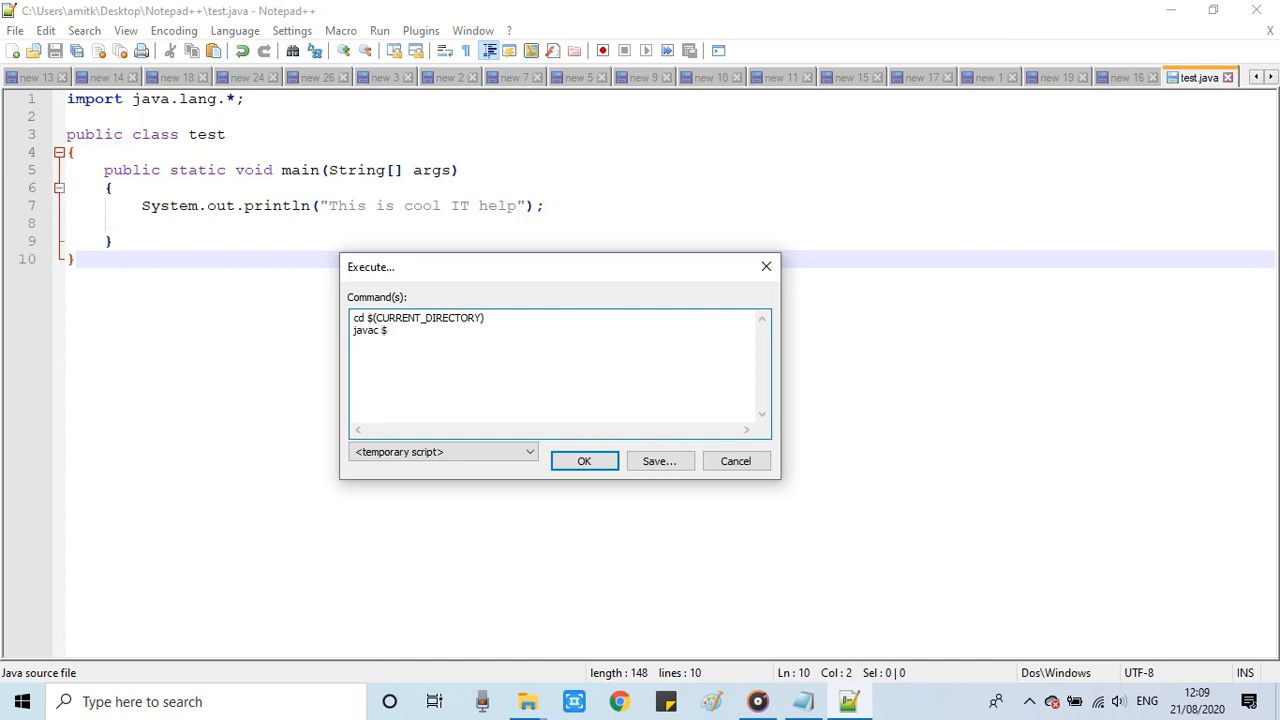
pyautogui.write('$')
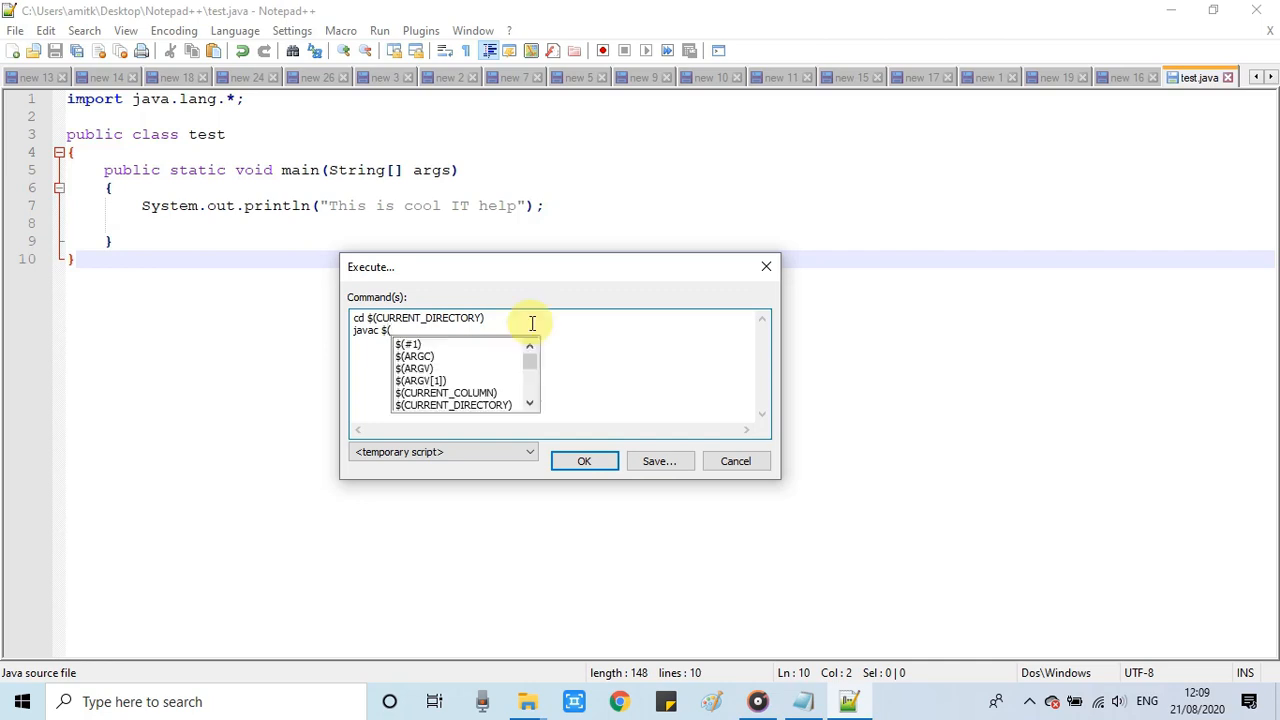
pyautogui.write('fi')
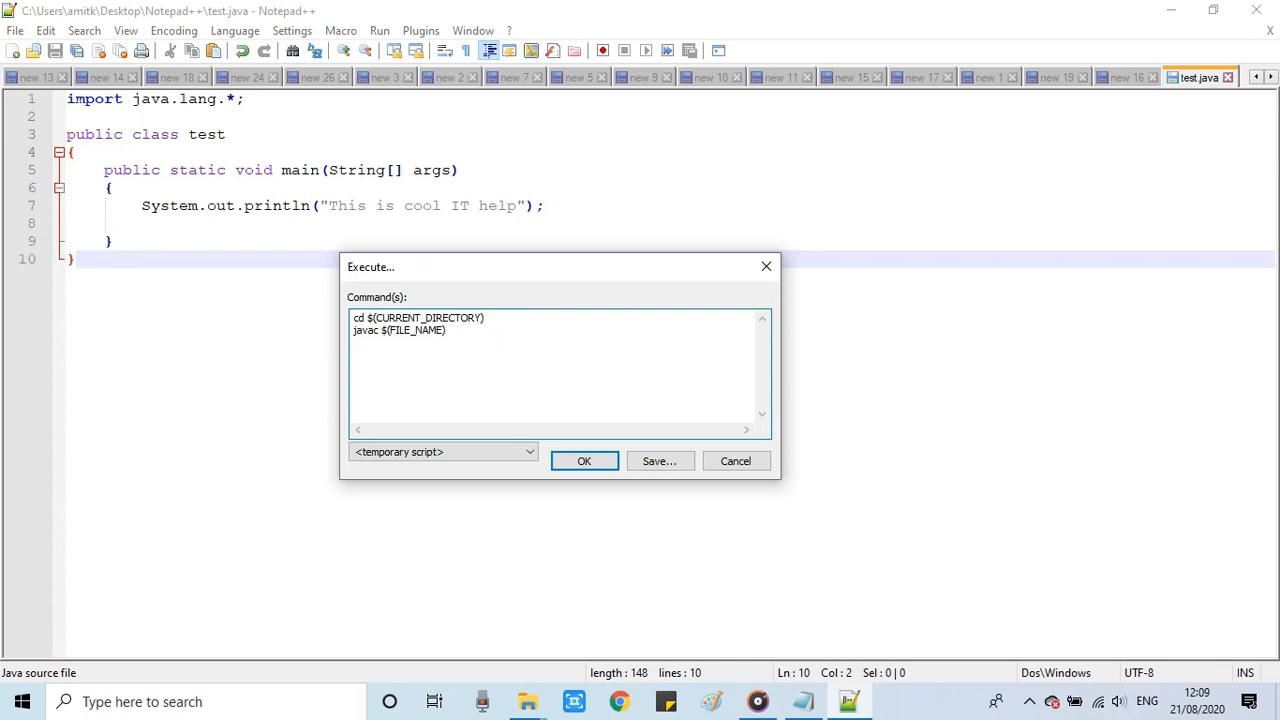
pyautogui.write('java')
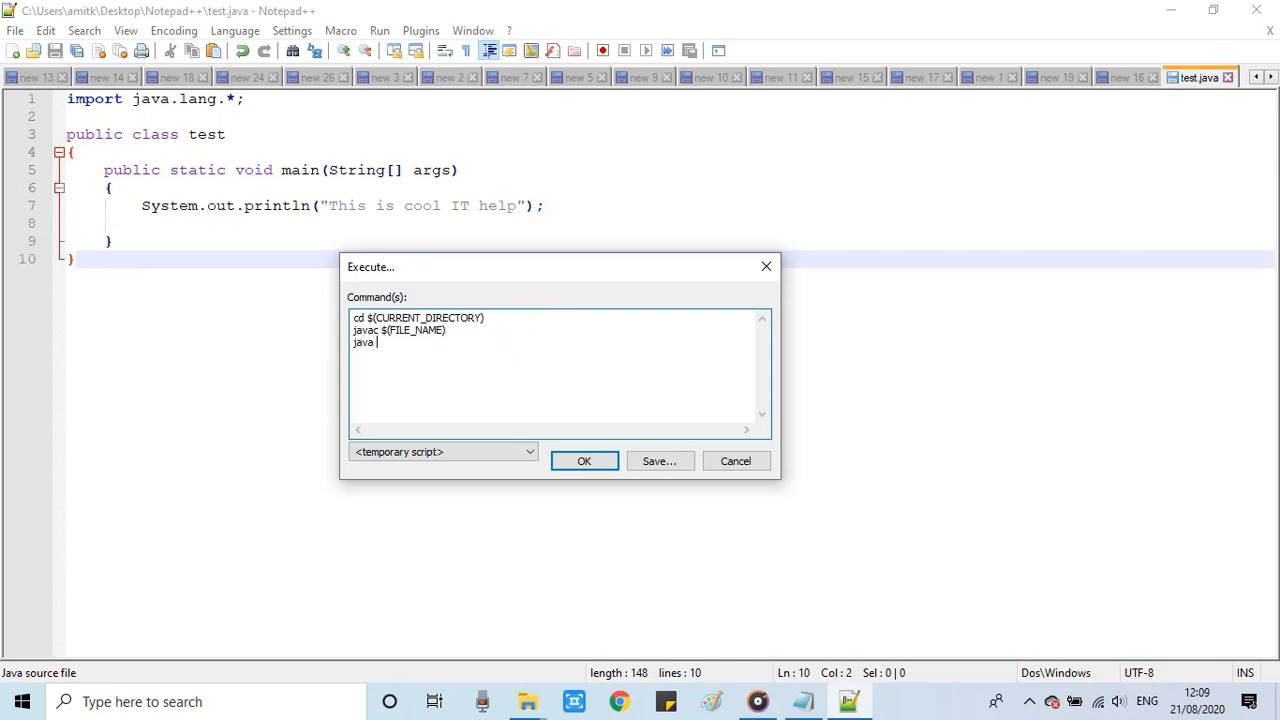
pyautogui.write('$')
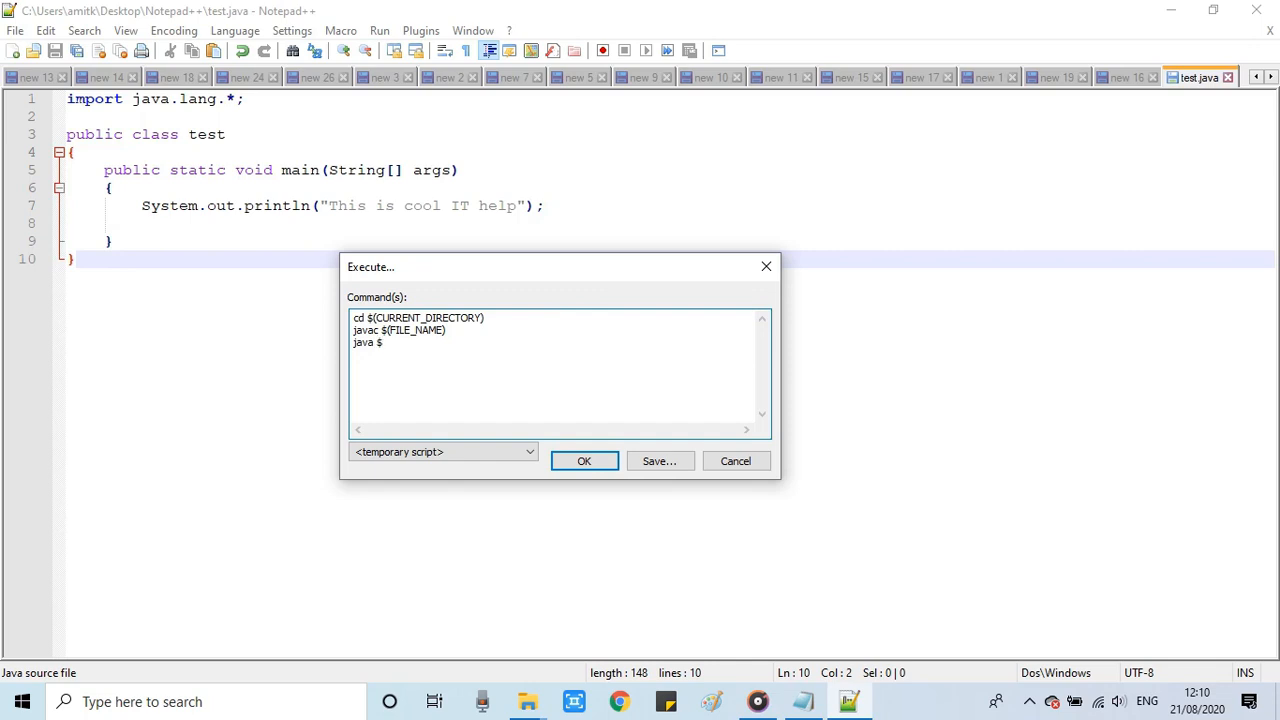
pyautogui.write('(')
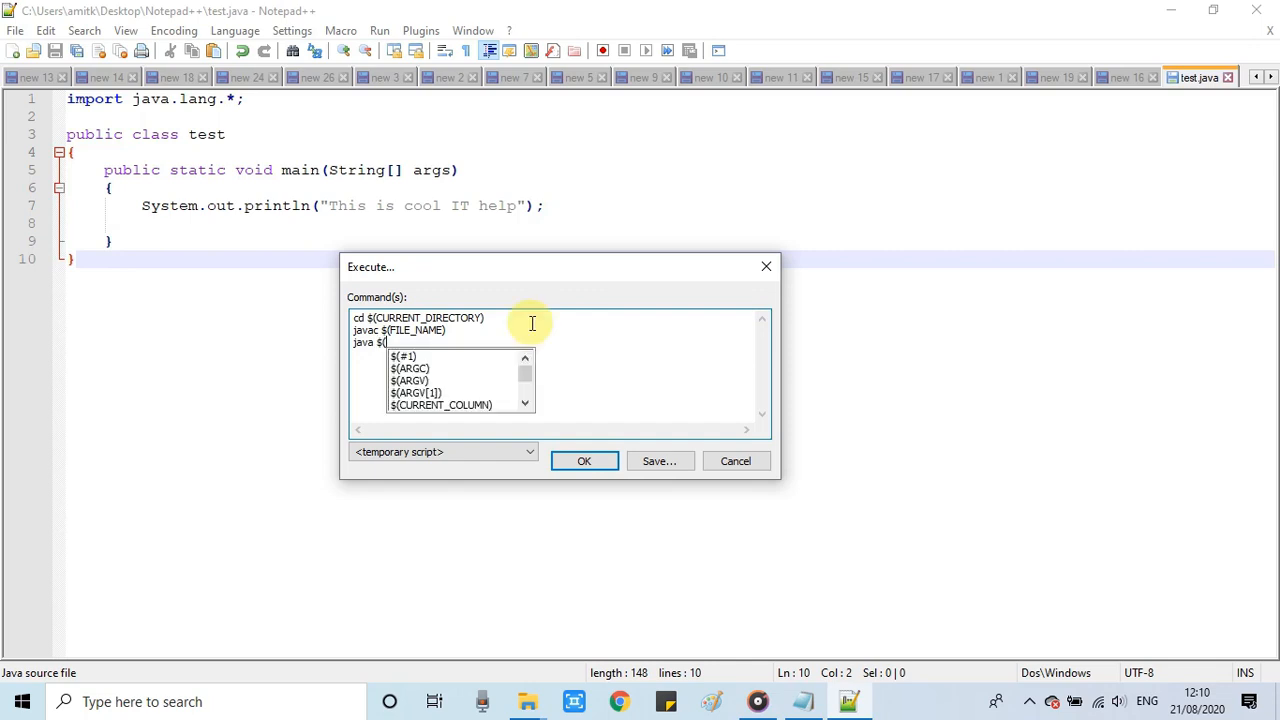
pyautogui.write('na')
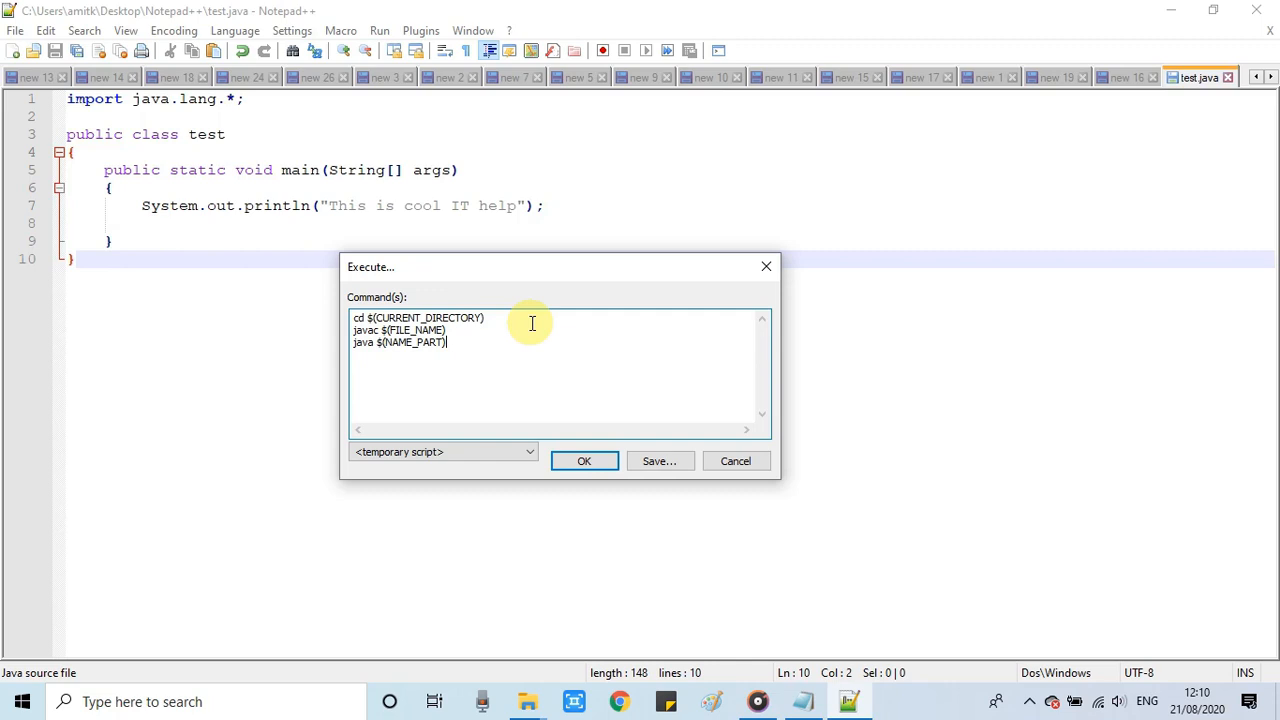
pyautogui.moveTo(460, 348)
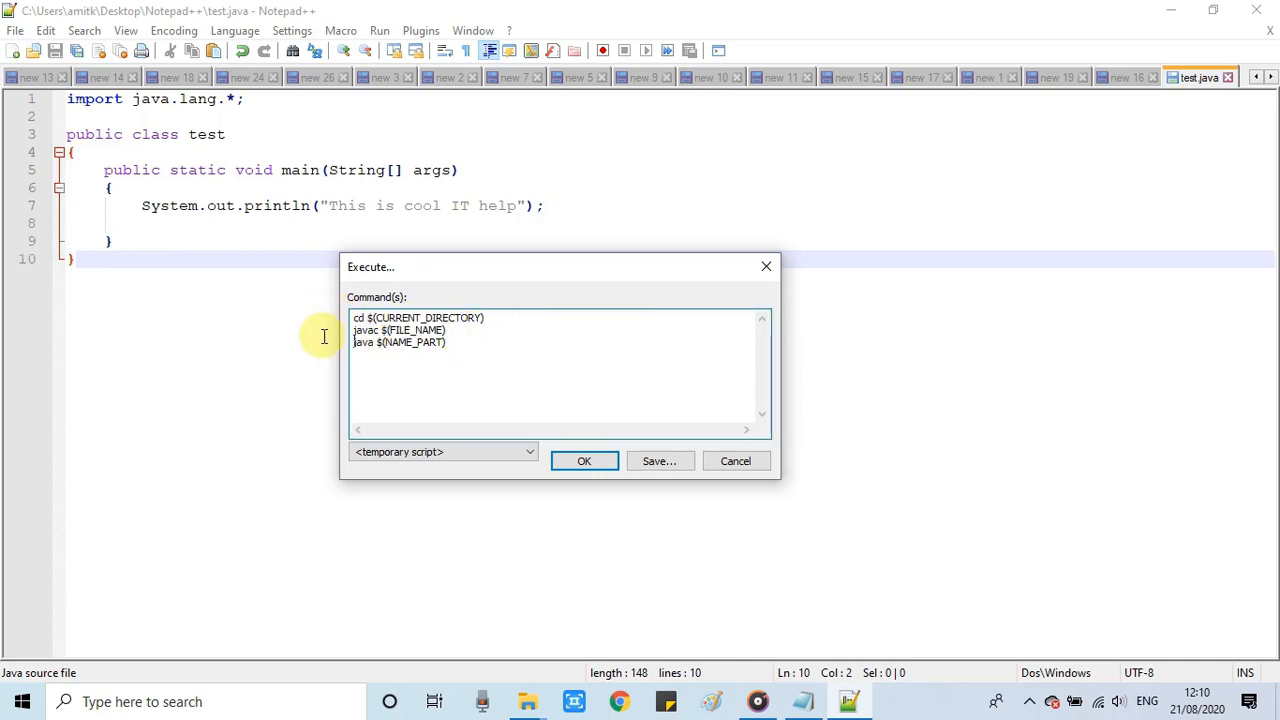
pyautogui.moveTo(448, 350)
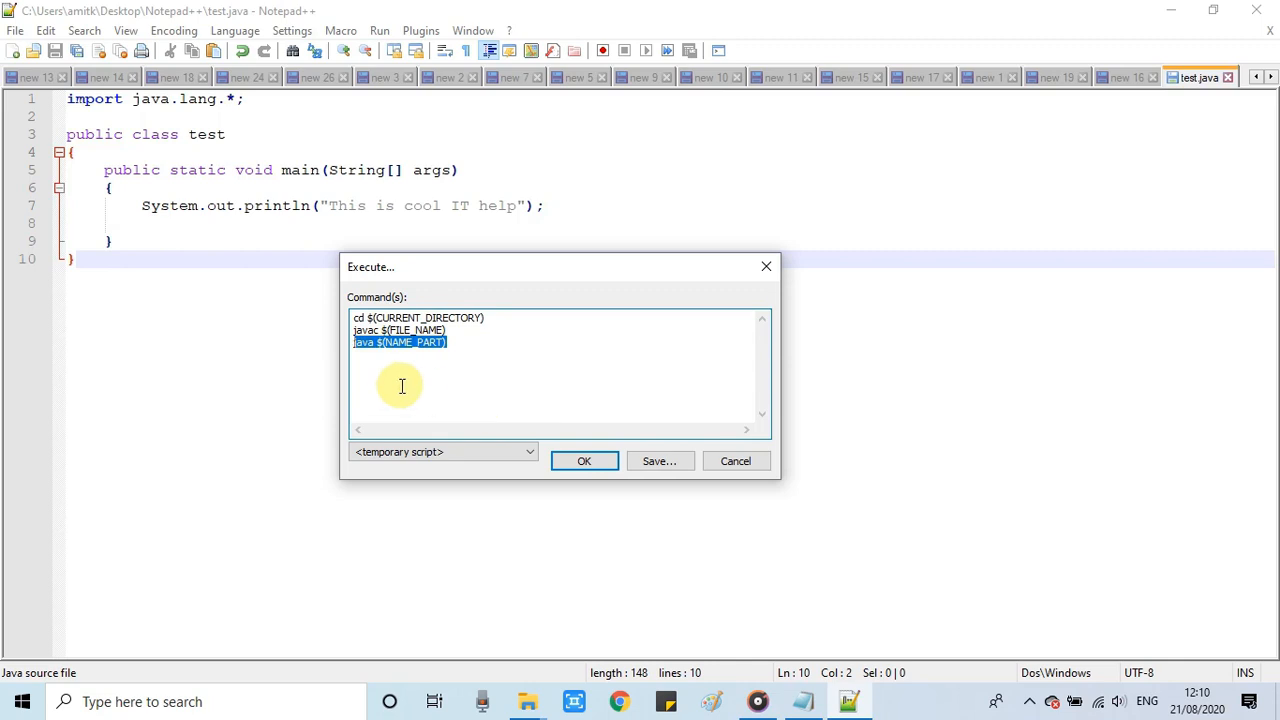
# - Save the three commands as an NppExec script named Java_Compile_Run
pyautogui.click(660, 460)
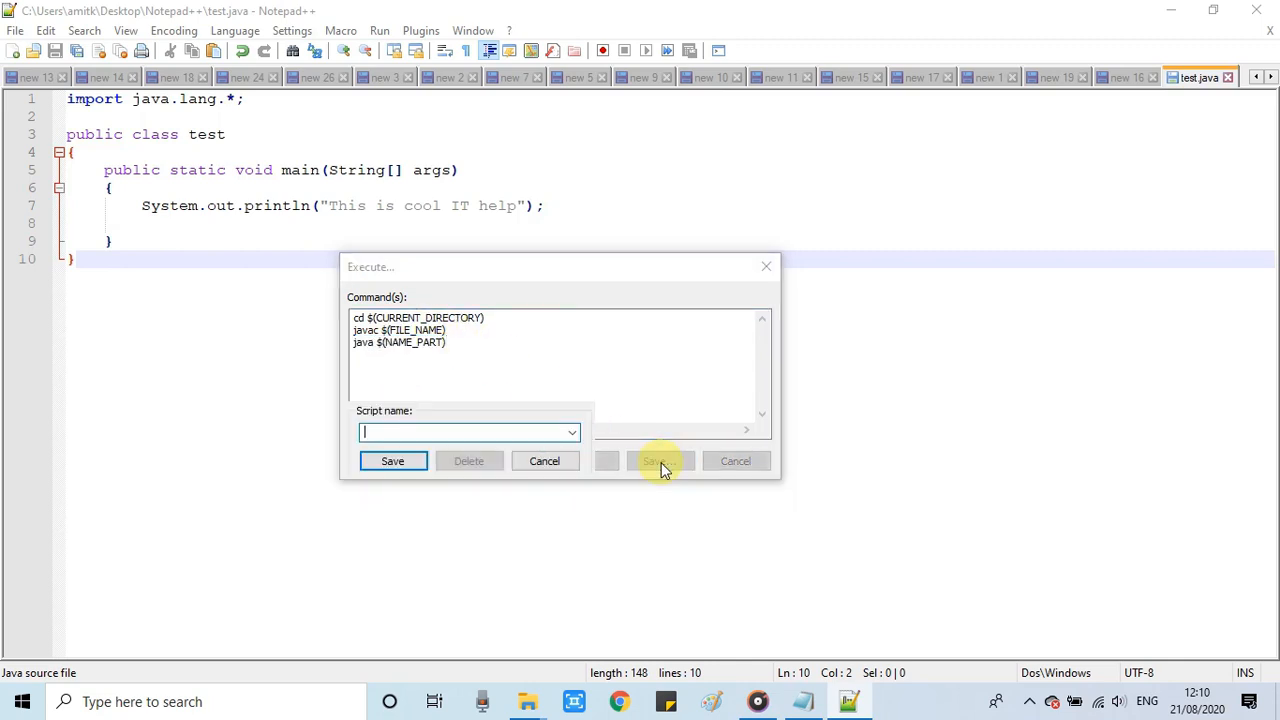
pyautogui.moveTo(504, 432)
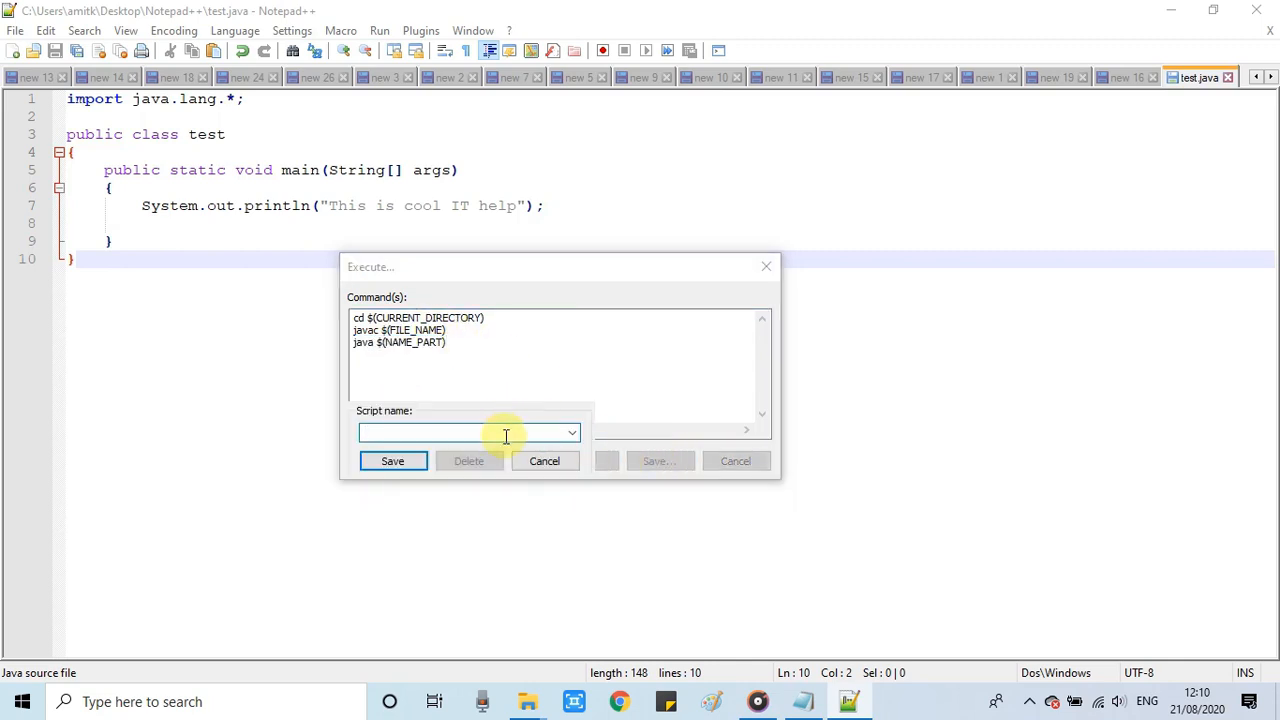
pyautogui.write('Java_Compile_ru')
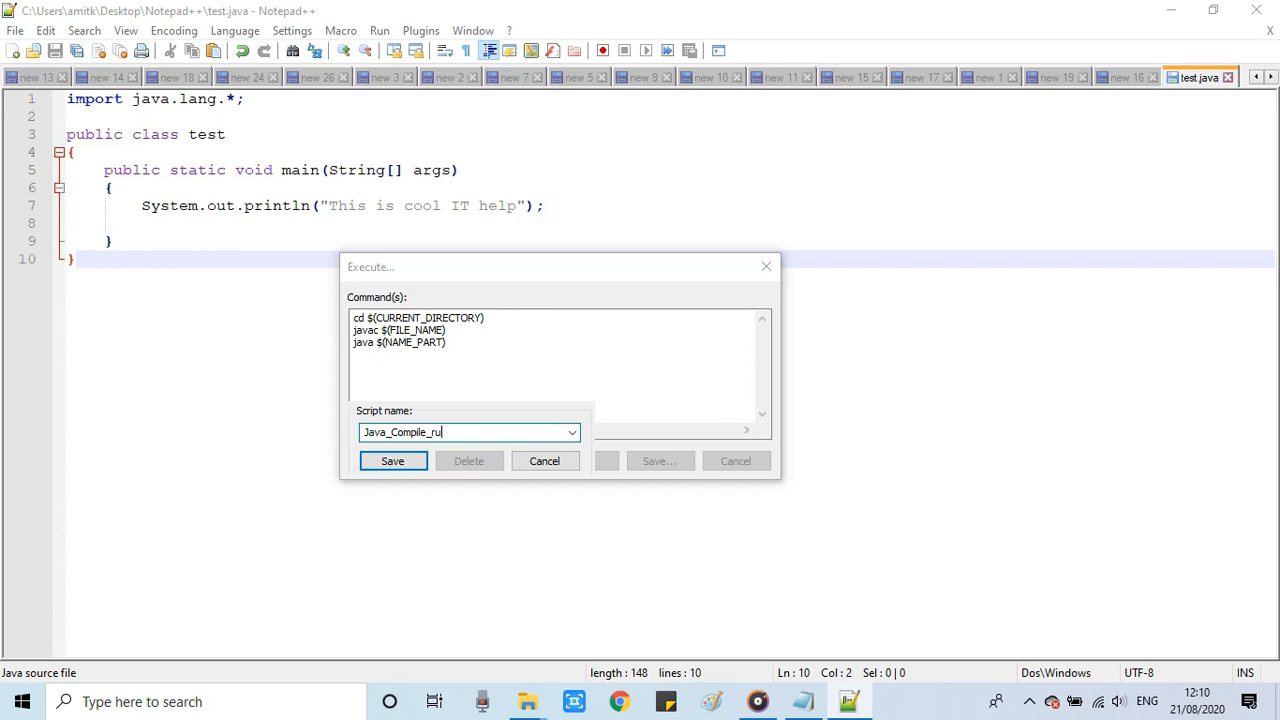
pyautogui.write('n')
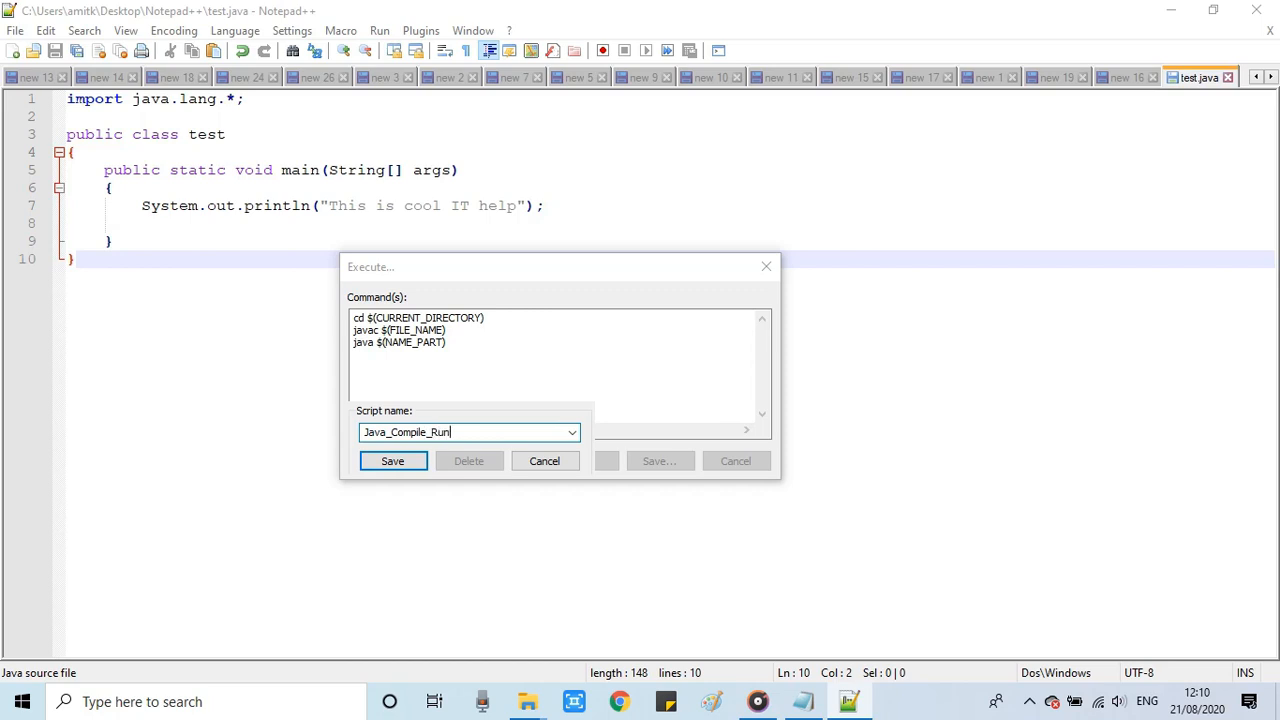
pyautogui.click(392, 460)
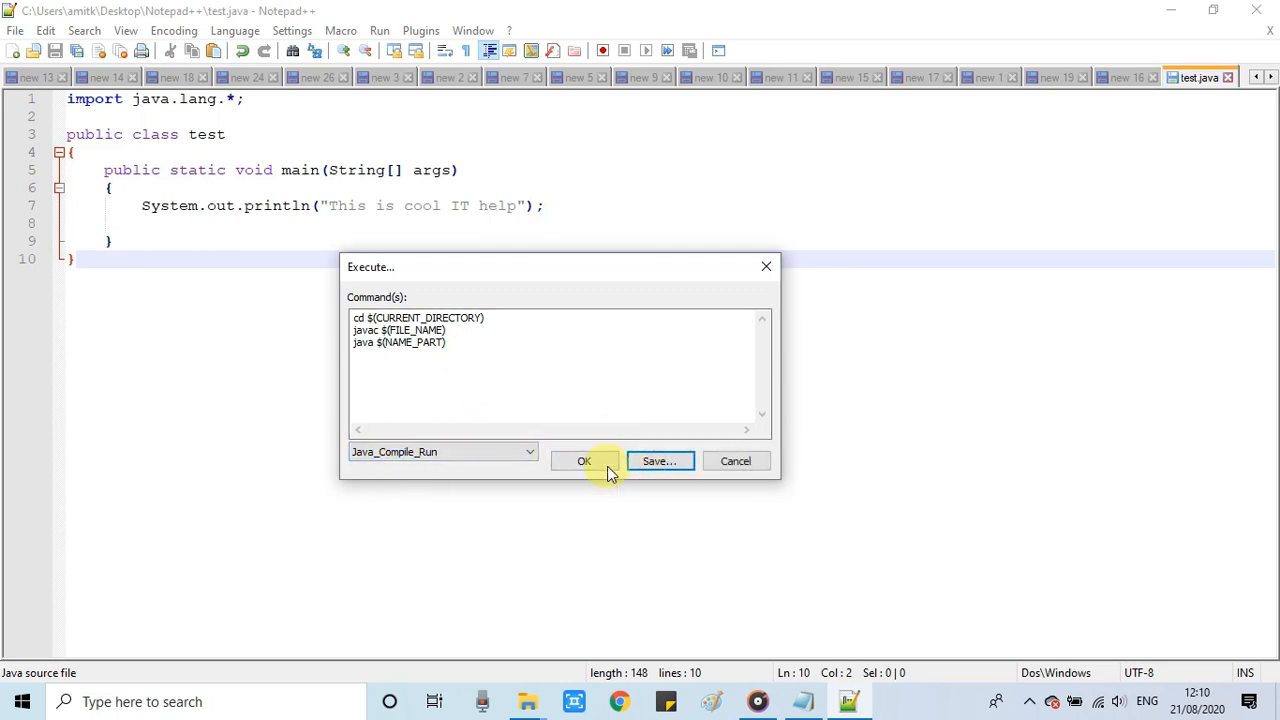
# - Run Java_Compile_Run so the console prints This is cool IT help
pyautogui.click(584, 460)
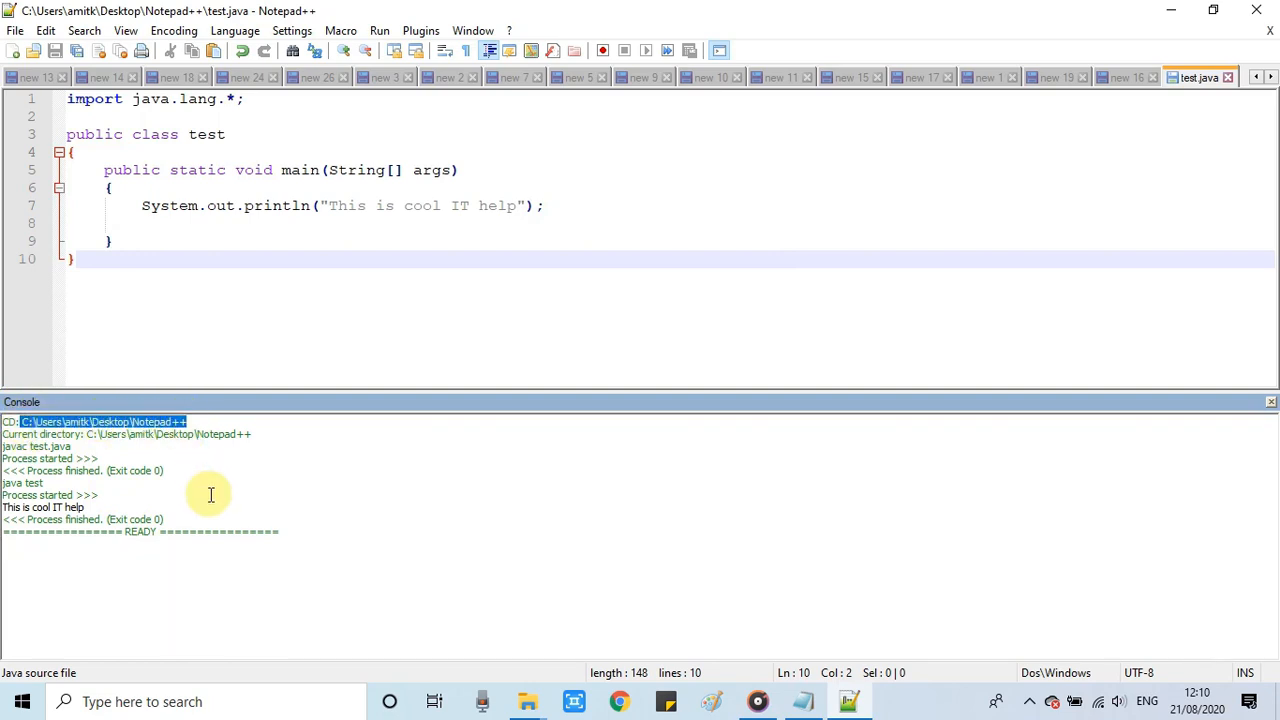
pyautogui.moveTo(200, 492)
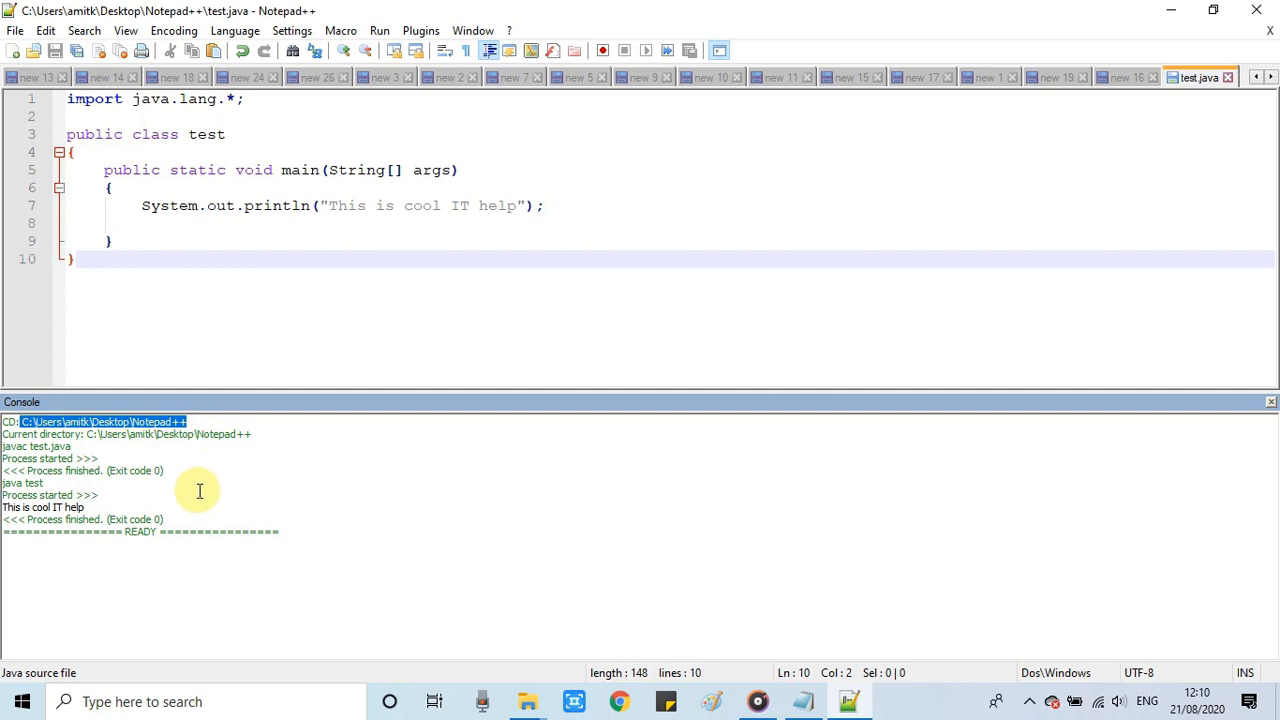
pyautogui.doubleClick(36, 446)
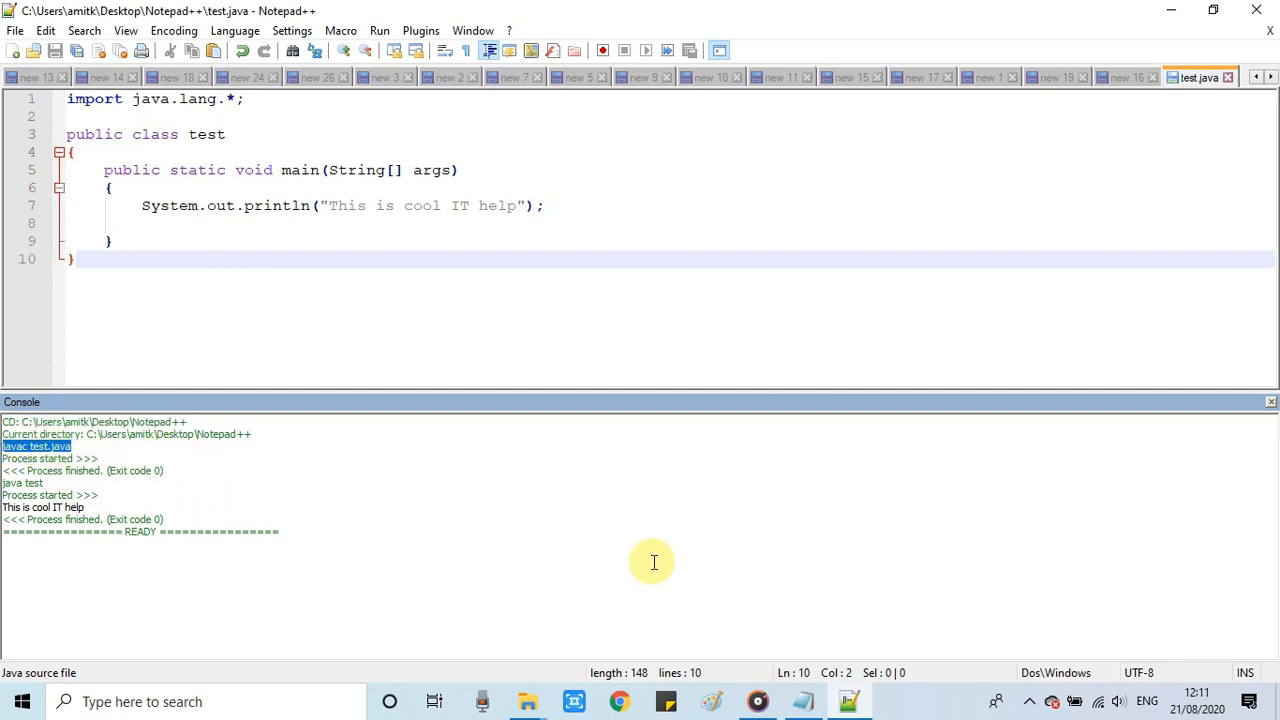
pyautogui.moveTo(548, 528)
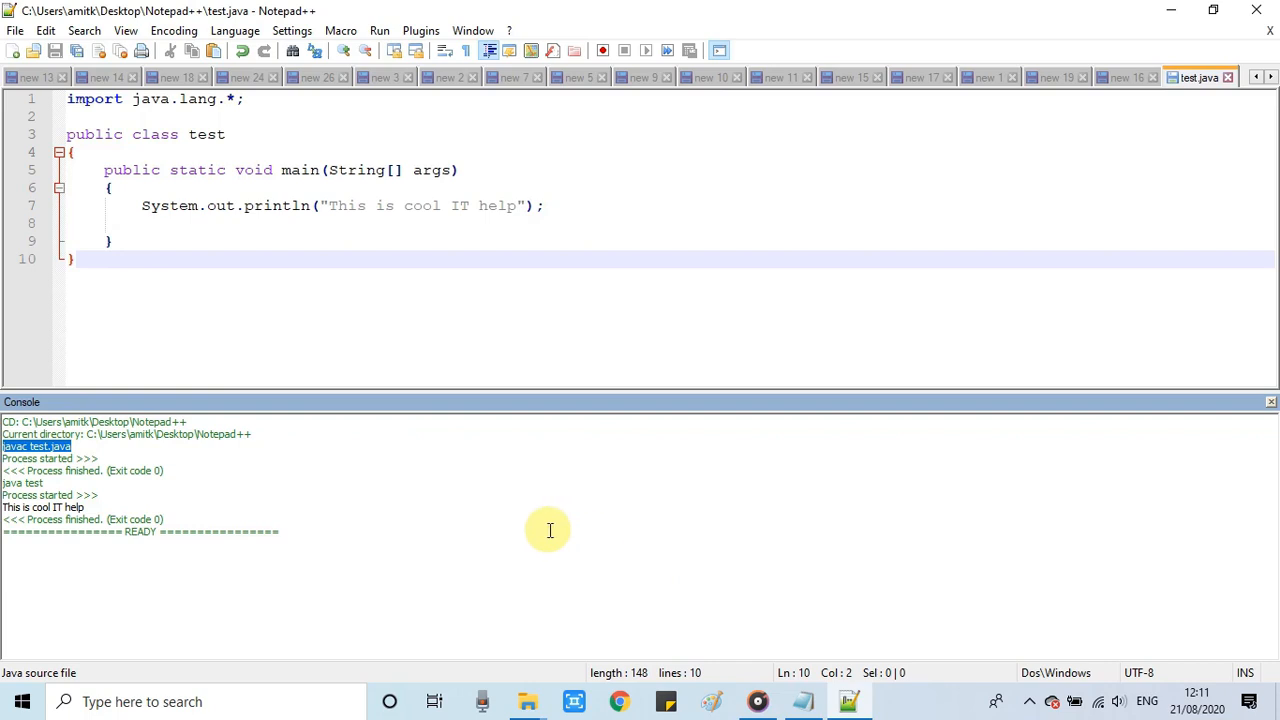
pyautogui.moveTo(528, 700)
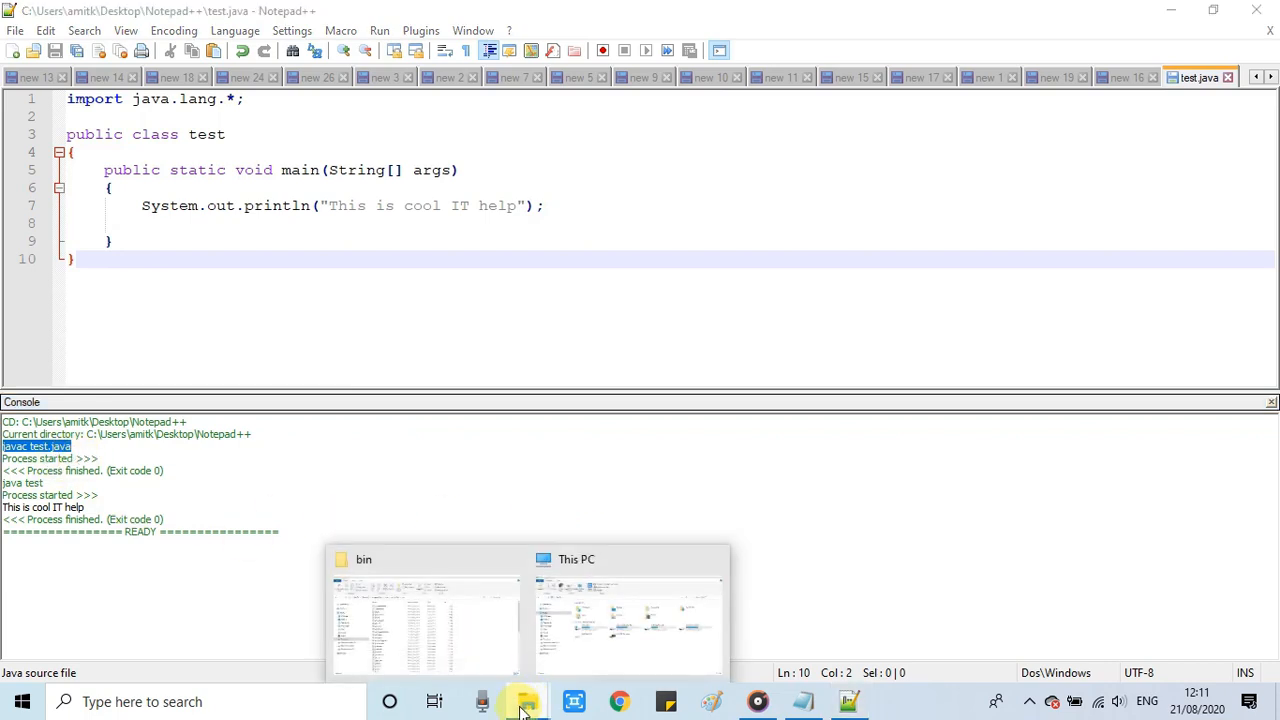
pyautogui.moveTo(896, 700)
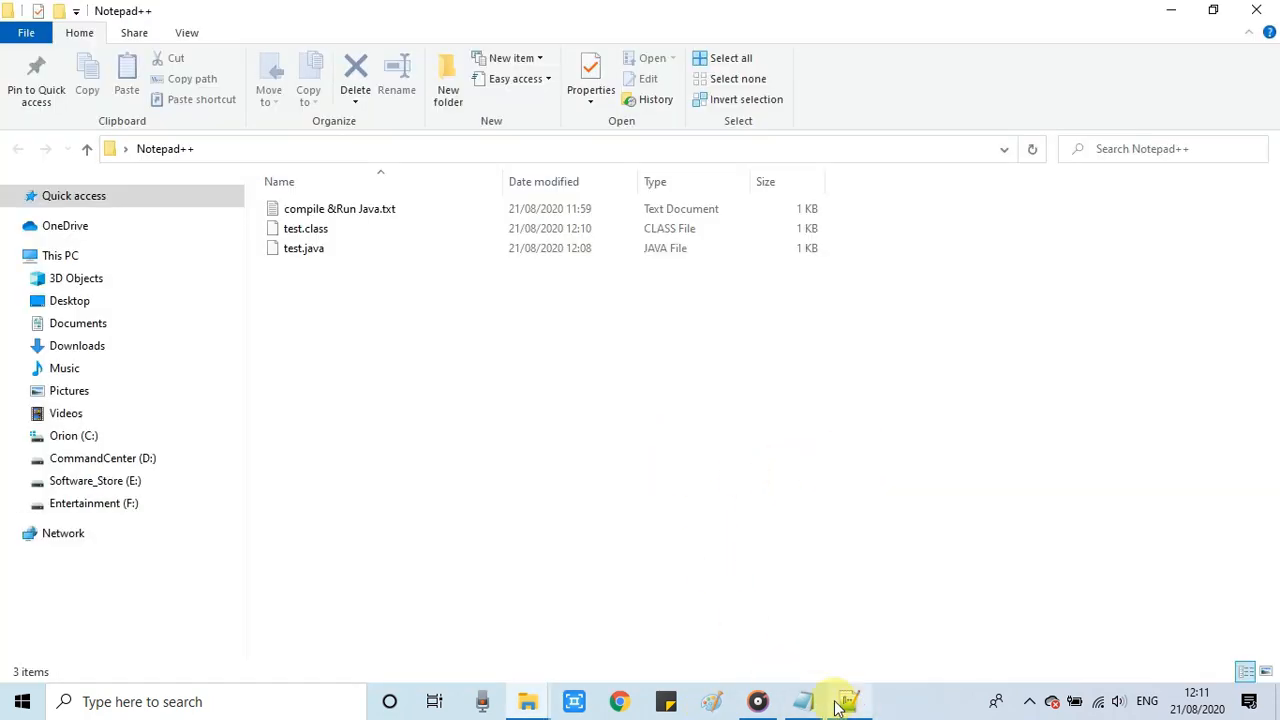
# - Return to Notepad++ and resize it beside the folder showing test.class
pyautogui.click(848, 700)
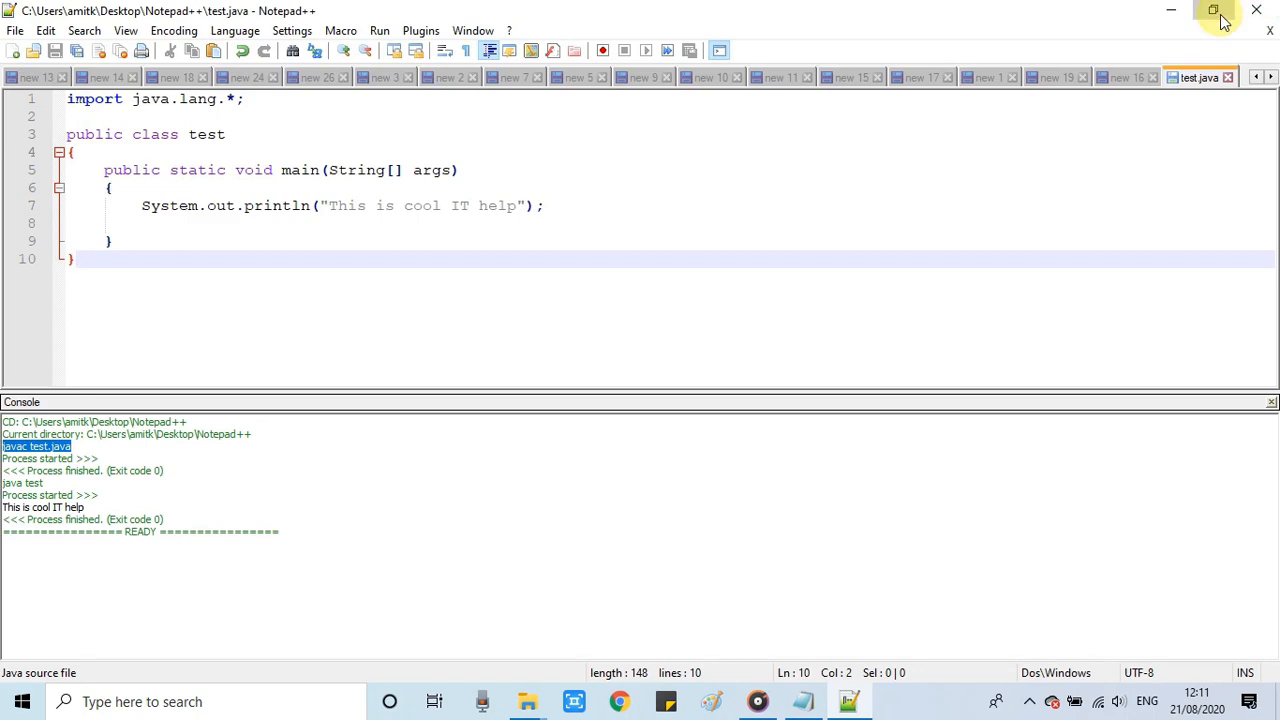
pyautogui.click(1212, 8)
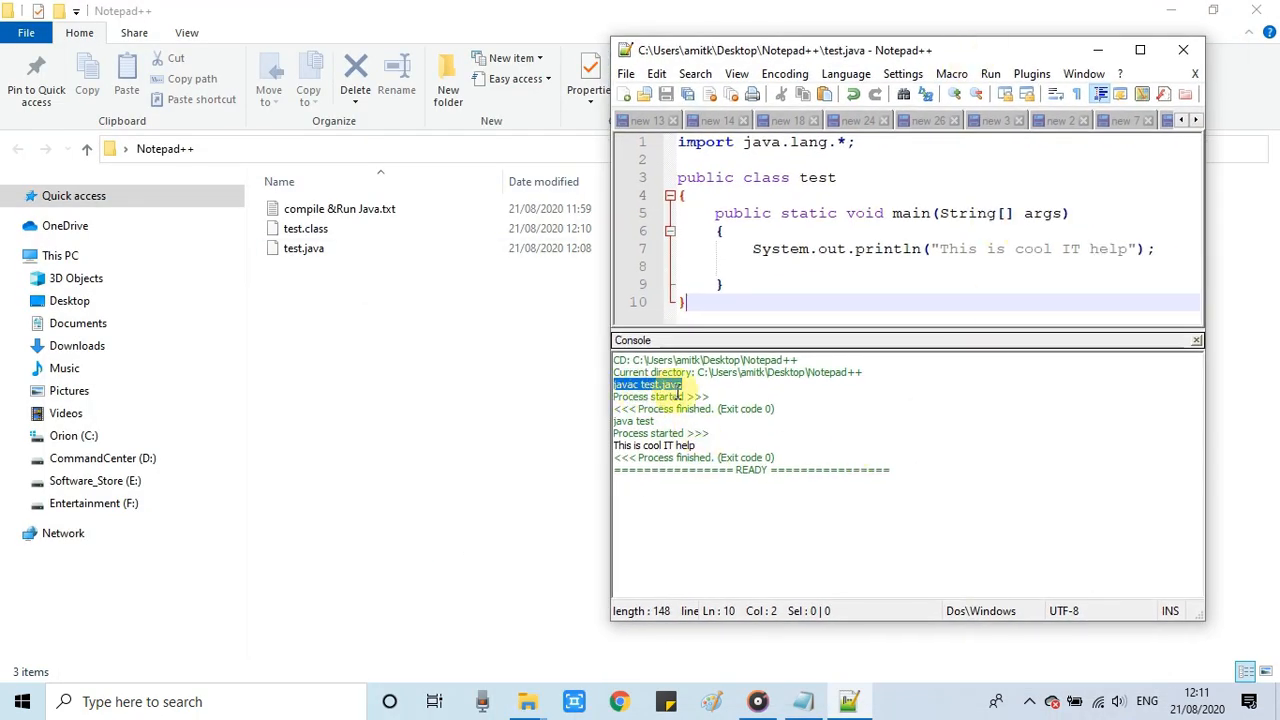
pyautogui.click(304, 228)
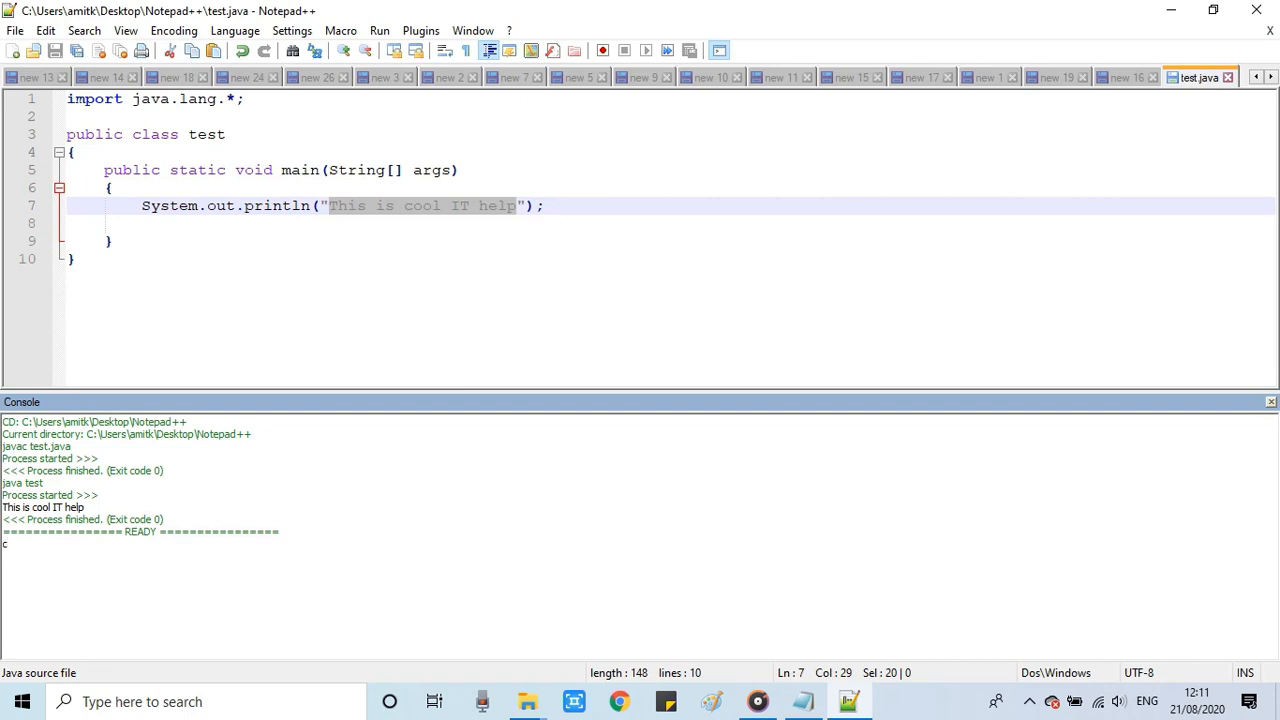
# - Clear the NppExec console output with cls
pyautogui.write('ls')
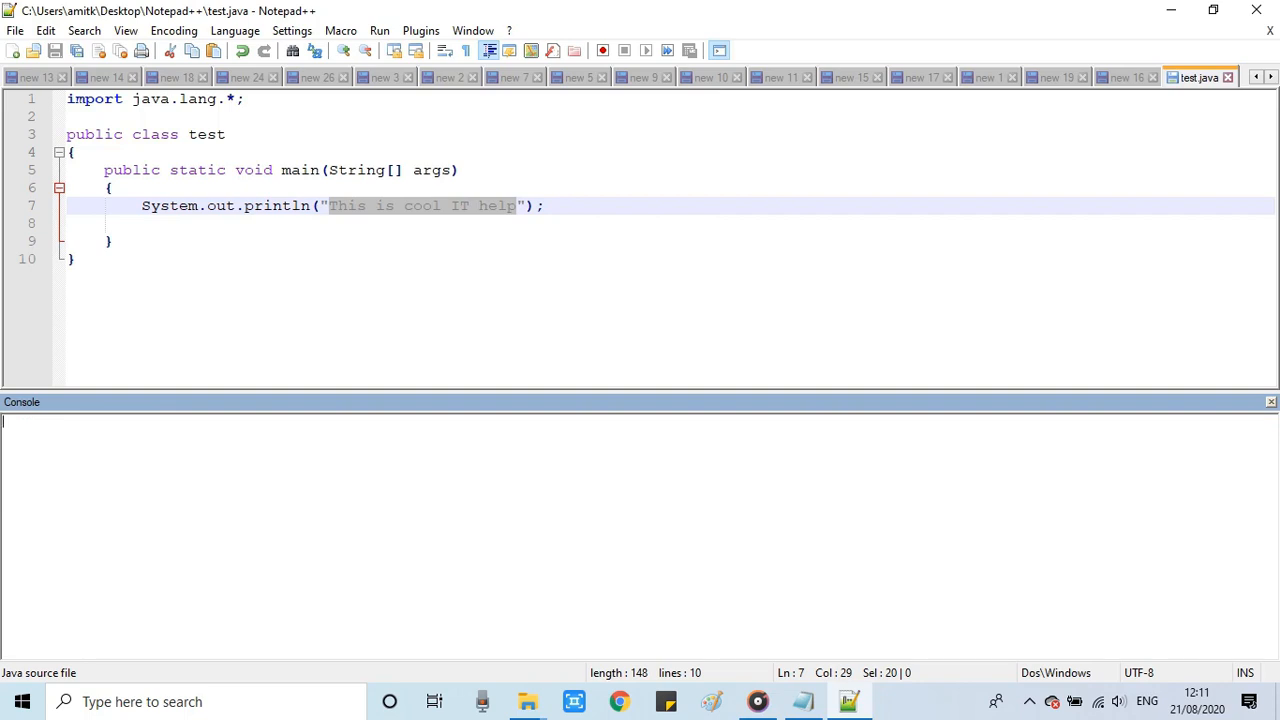
pyautogui.moveTo(240, 360)
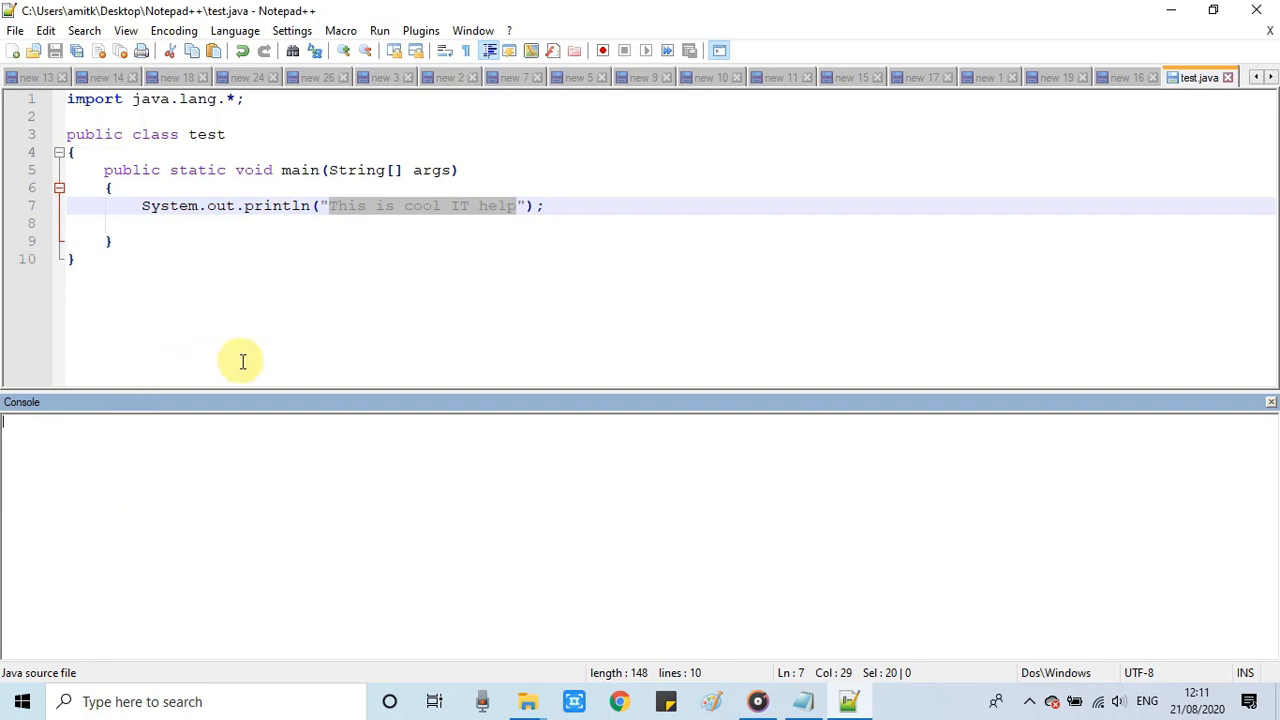
pyautogui.moveTo(316, 248)
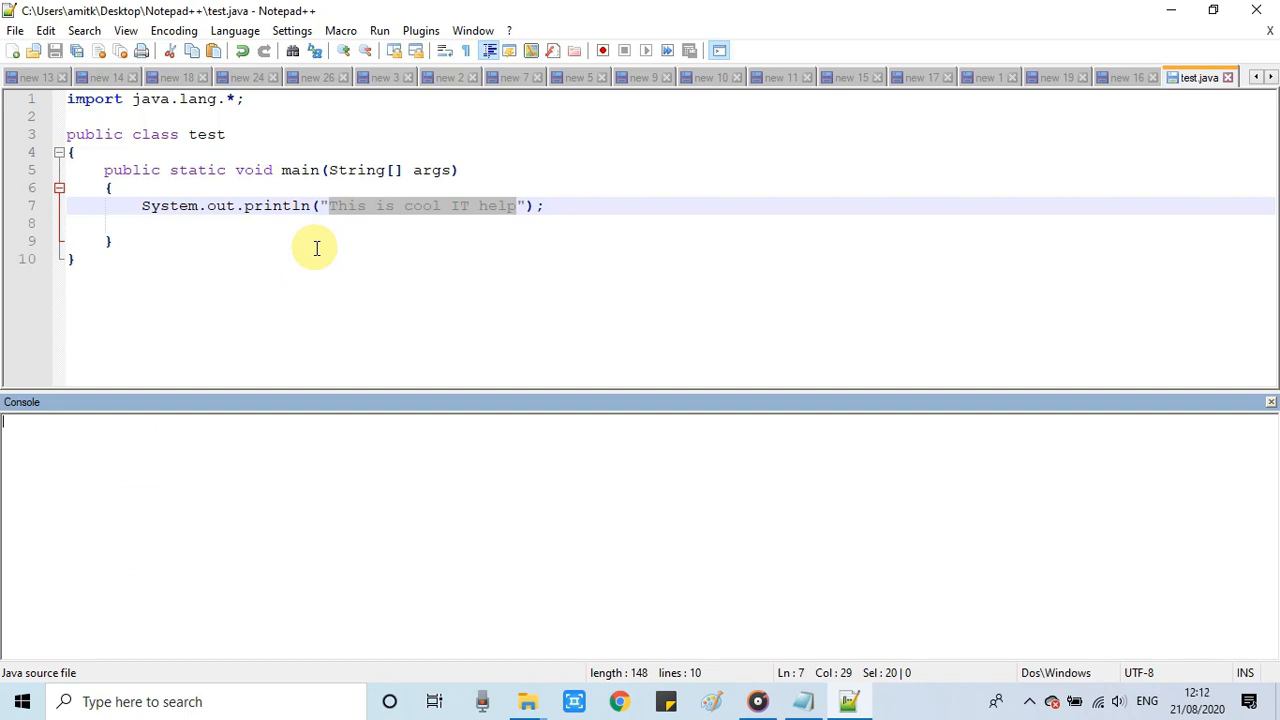
pyautogui.moveTo(446, 180)
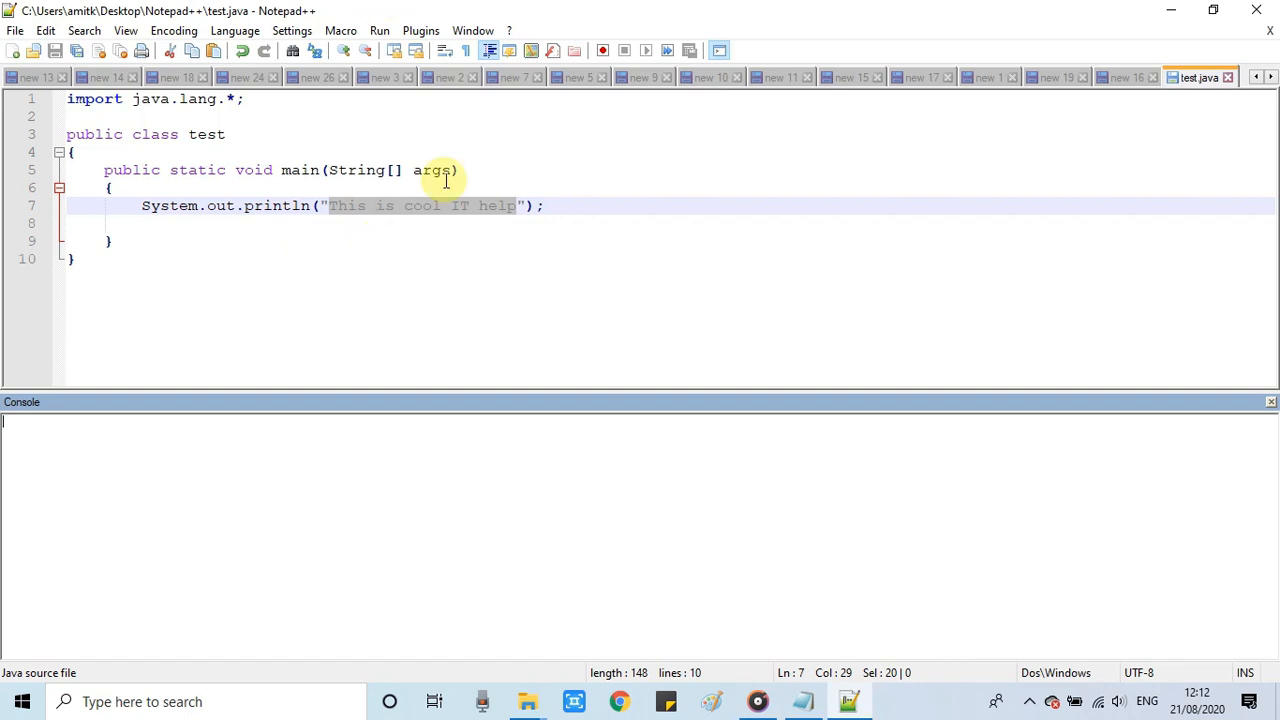
pyautogui.moveTo(796, 328)
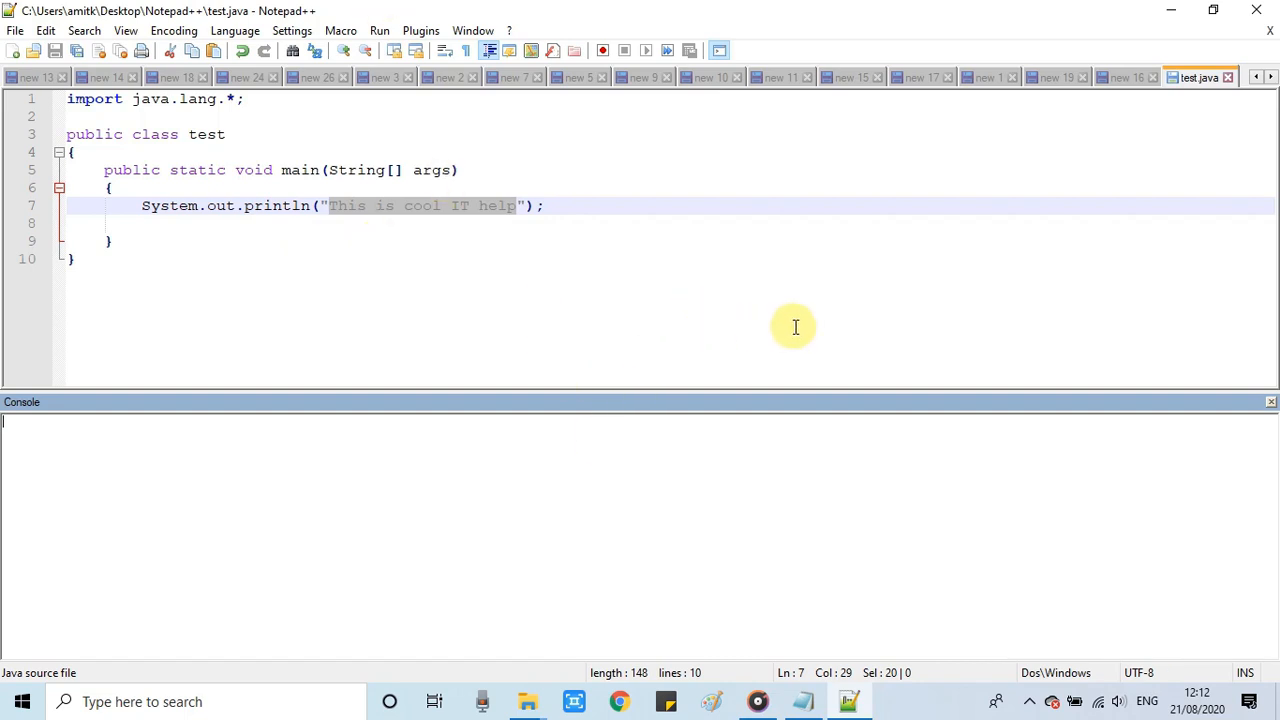